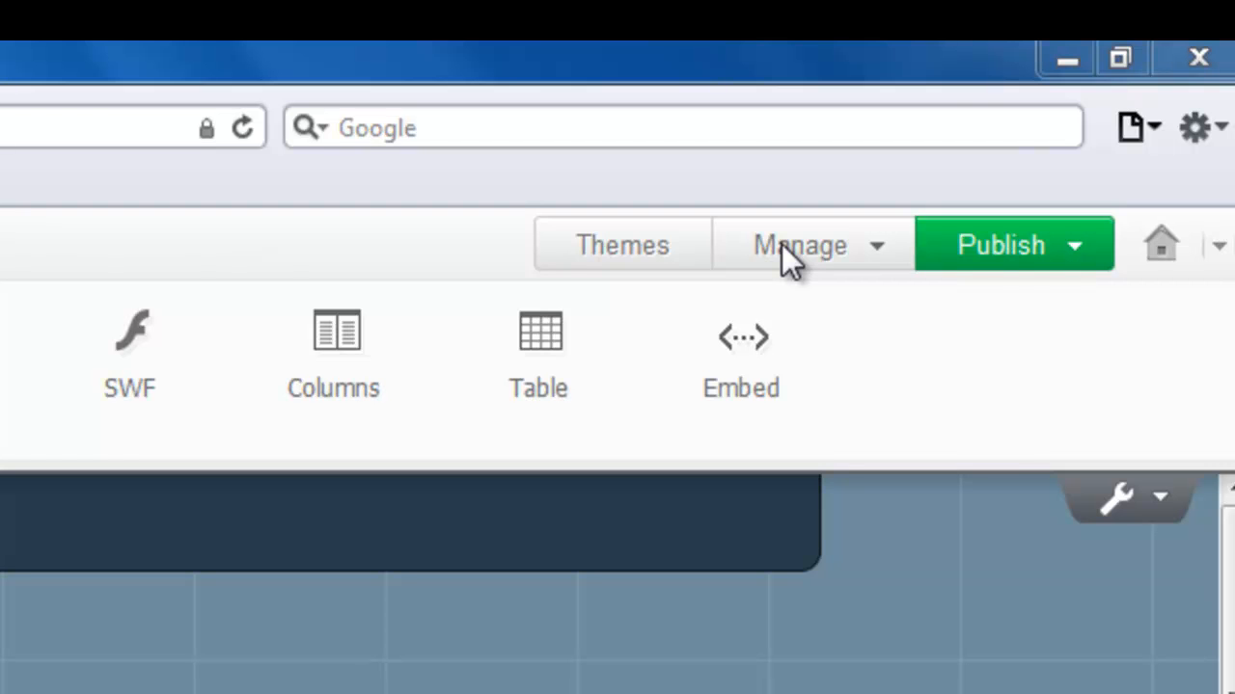
Step: Go from the Manage dashboard to the Blogs area, which reports no blog exists yet
{"action": "left_click", "coordinate": [825, 231]}
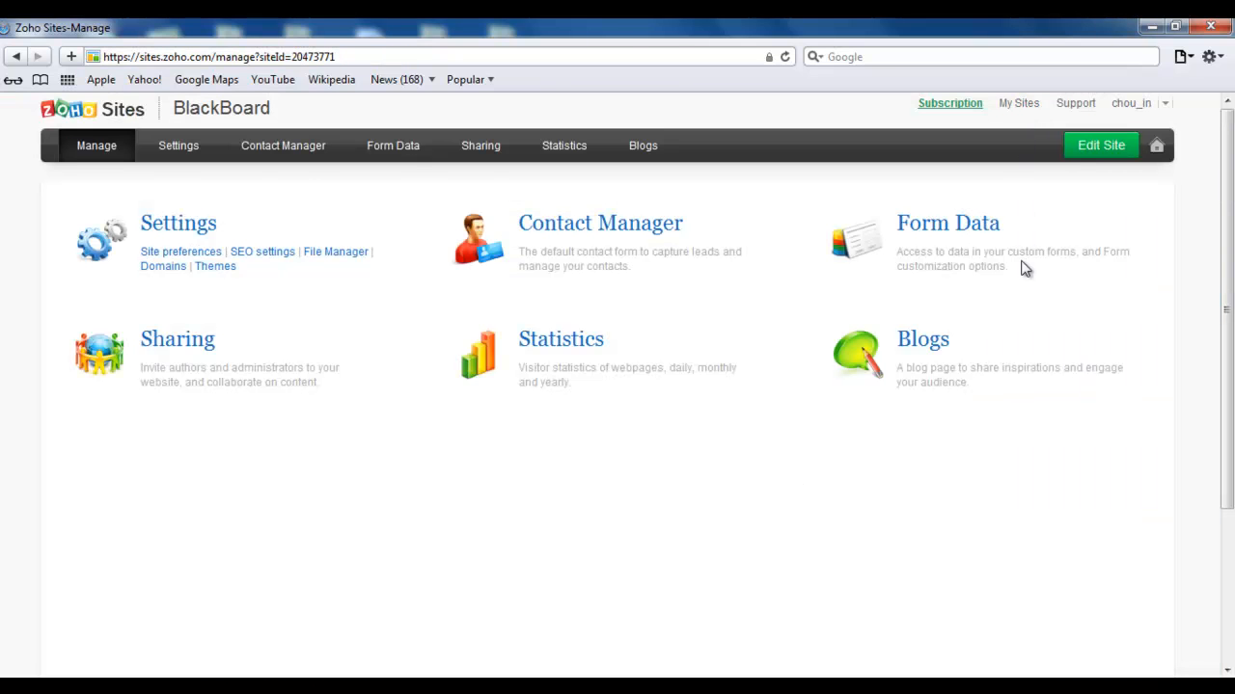
{"action": "mouse_move", "coordinate": [973, 456]}
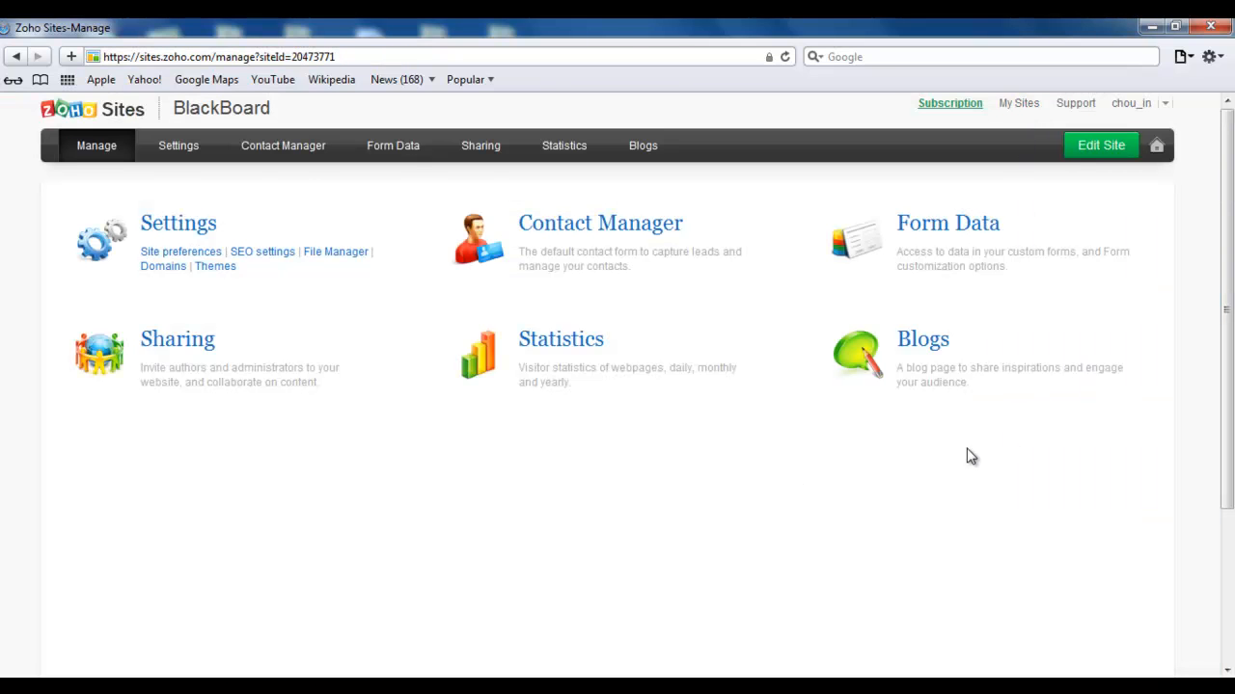
{"action": "mouse_move", "coordinate": [922, 339]}
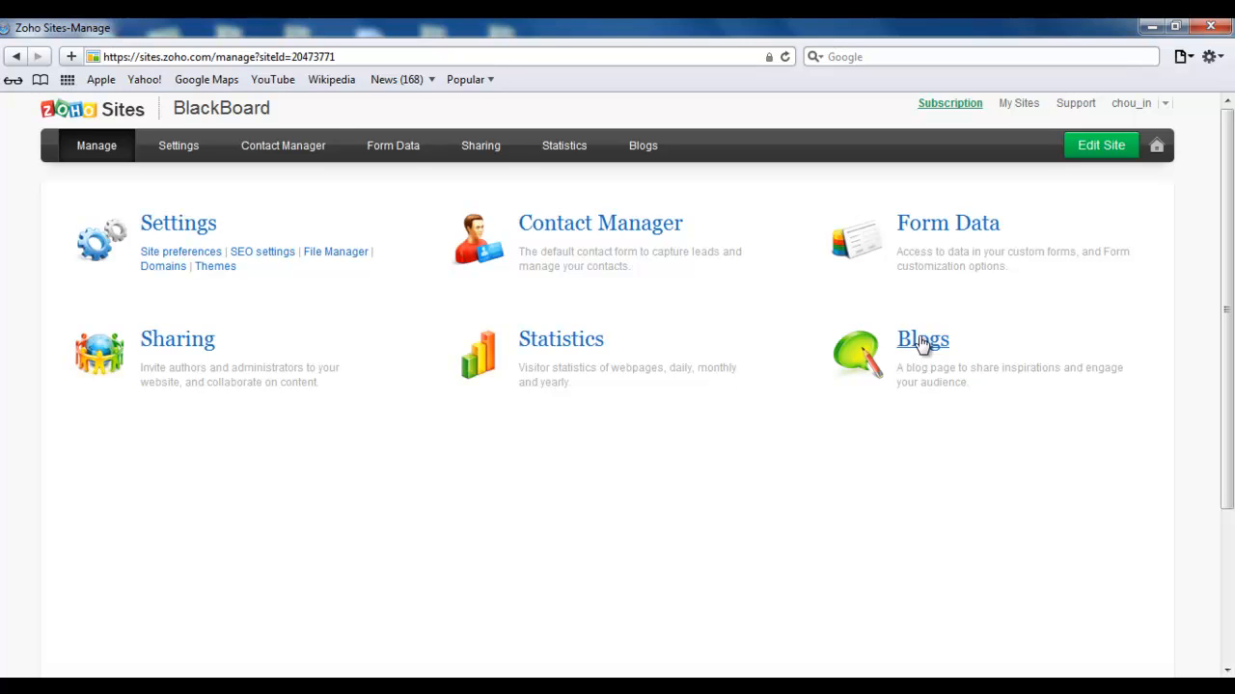
{"action": "left_click", "coordinate": [922, 339]}
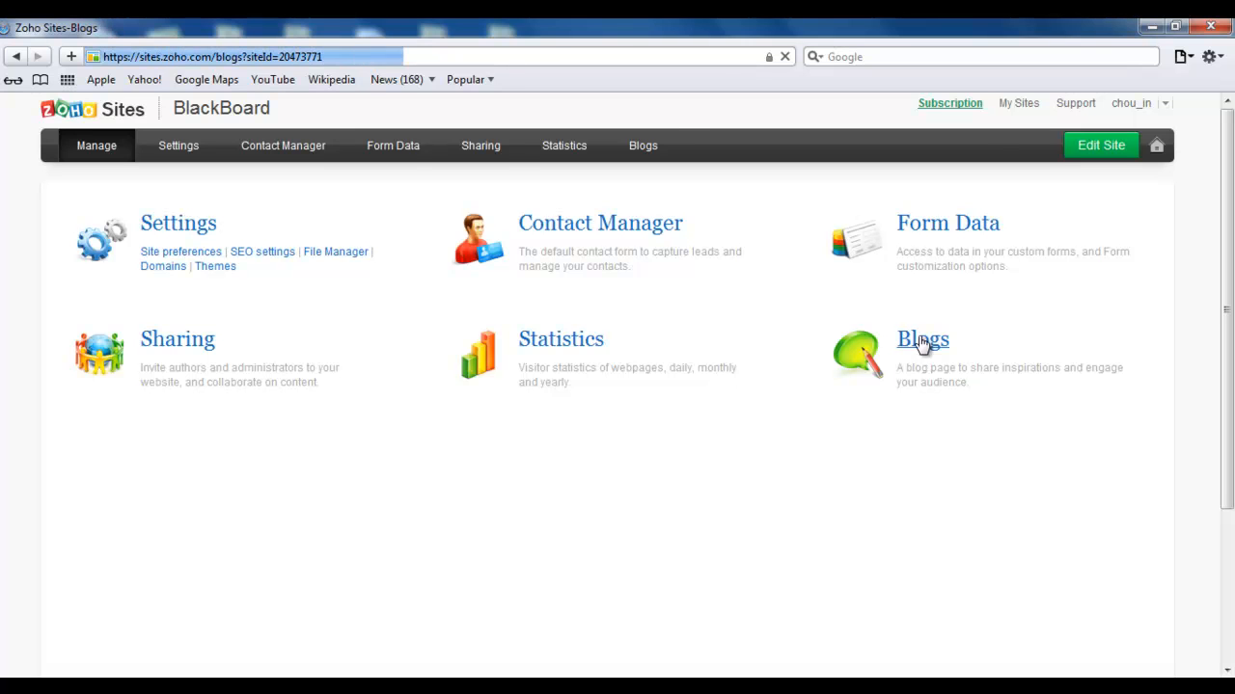
{"action": "left_click", "coordinate": [922, 340]}
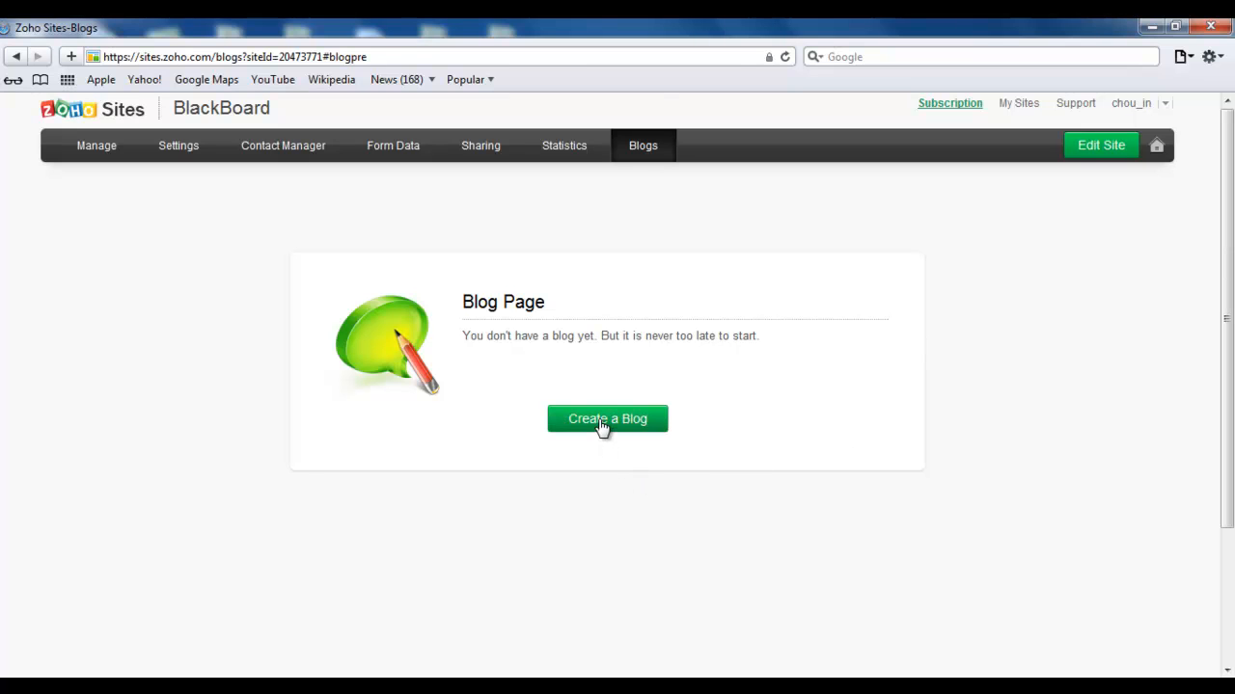
Step: Create a new blog page with the Page Name 'Blog'
{"action": "left_click", "coordinate": [606, 418]}
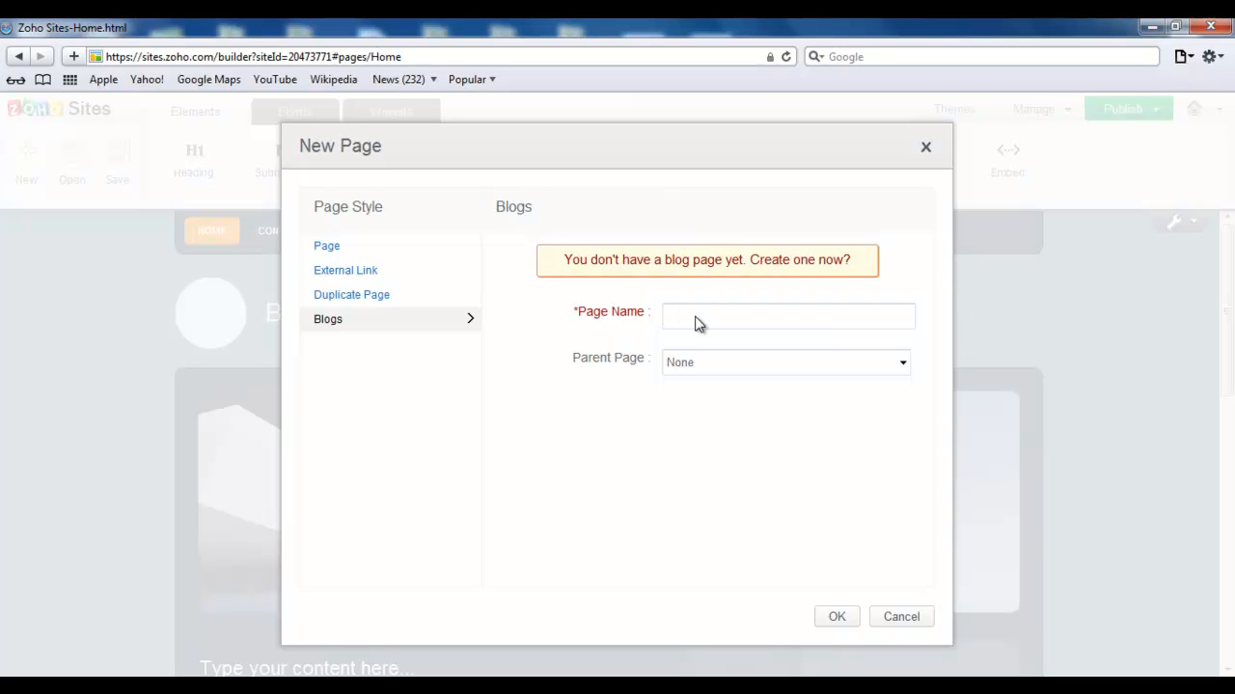
{"action": "type", "text": "Bl"}
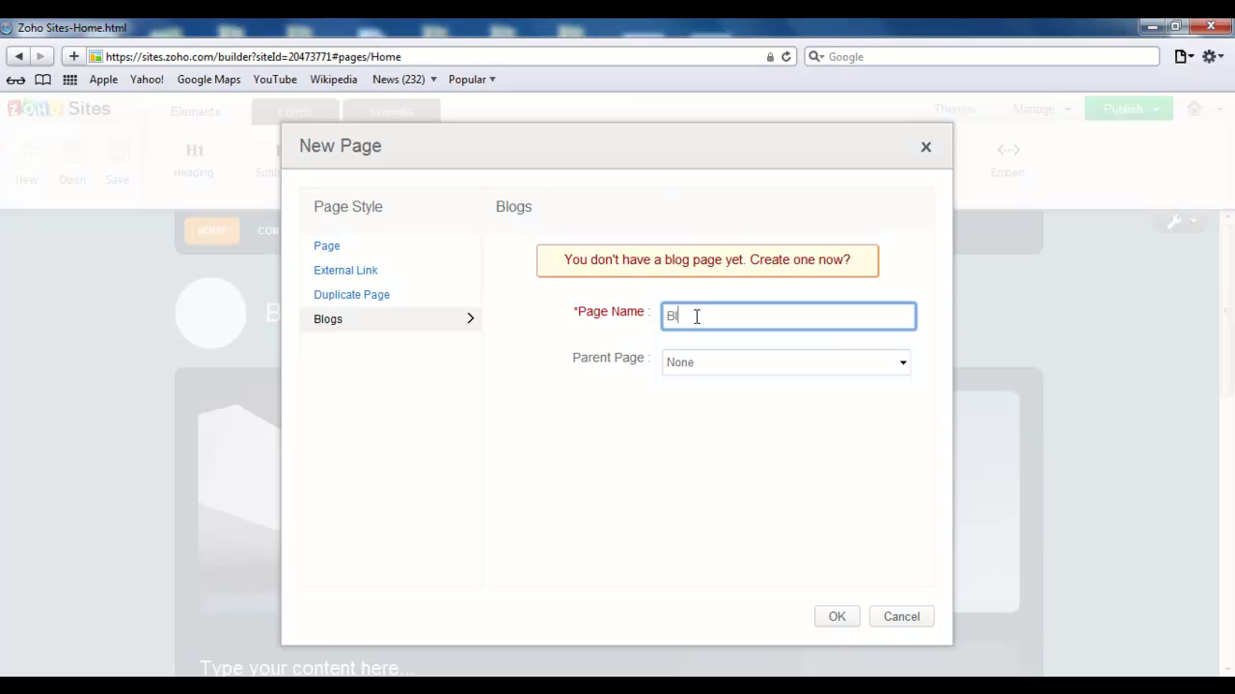
{"action": "type", "text": "og"}
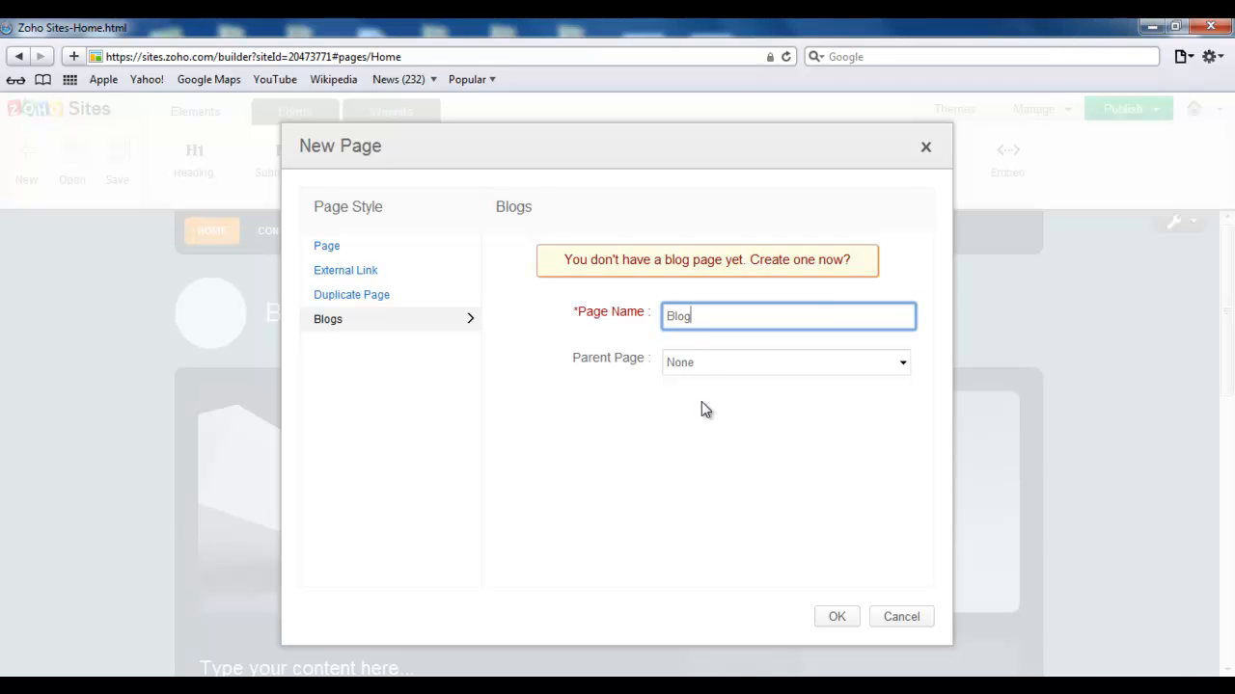
{"action": "mouse_move", "coordinate": [711, 421]}
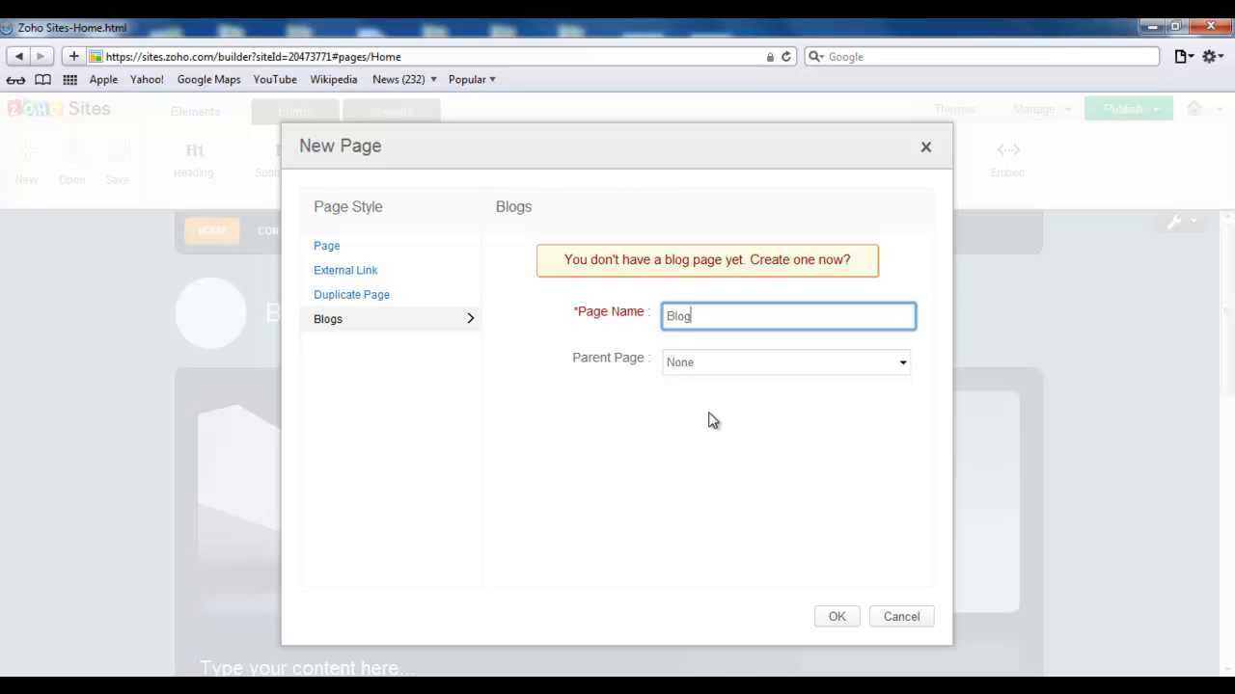
{"action": "left_click", "coordinate": [837, 617]}
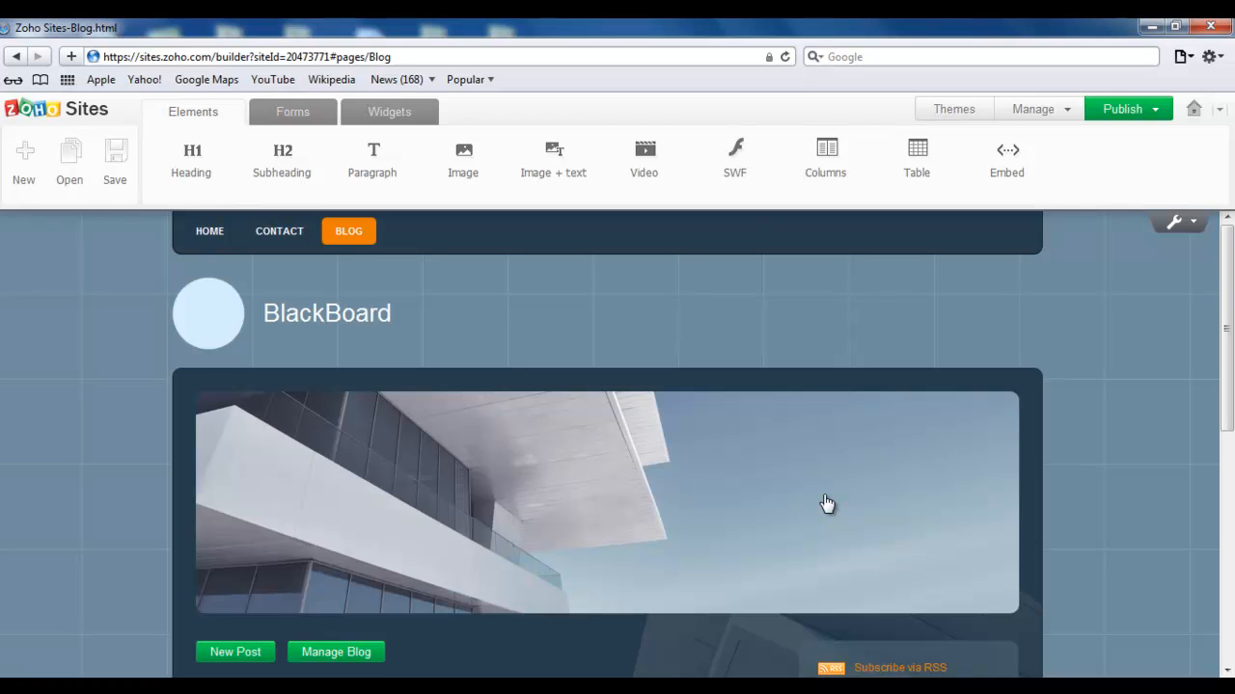
{"action": "mouse_move", "coordinate": [365, 276]}
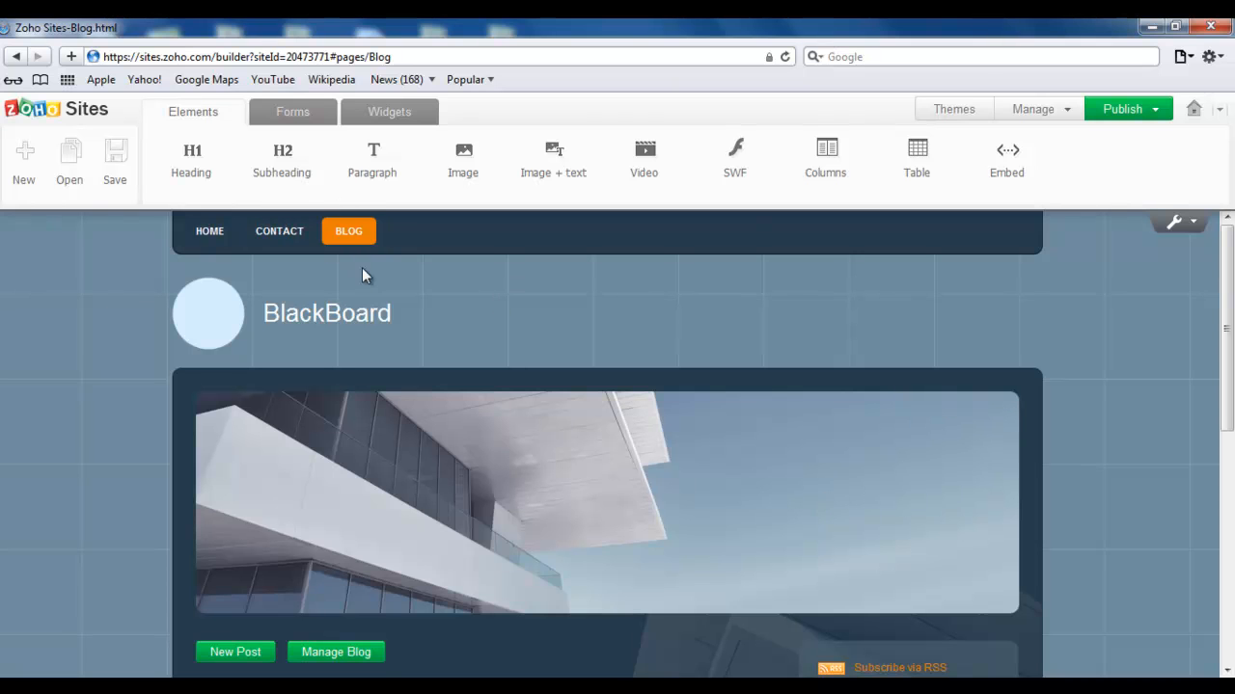
Step: Start a blank New Post draft on the Blog page
{"action": "scroll", "scroll_direction": "down", "scroll_amount": 3}
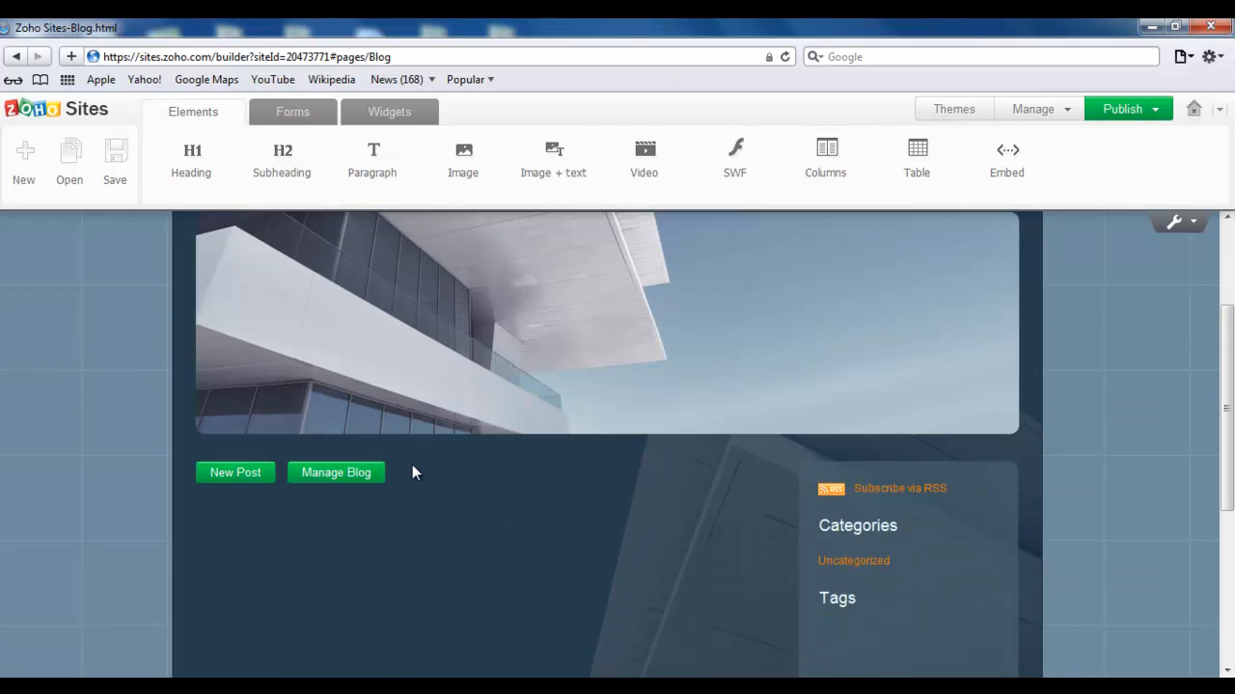
{"action": "mouse_move", "coordinate": [338, 432]}
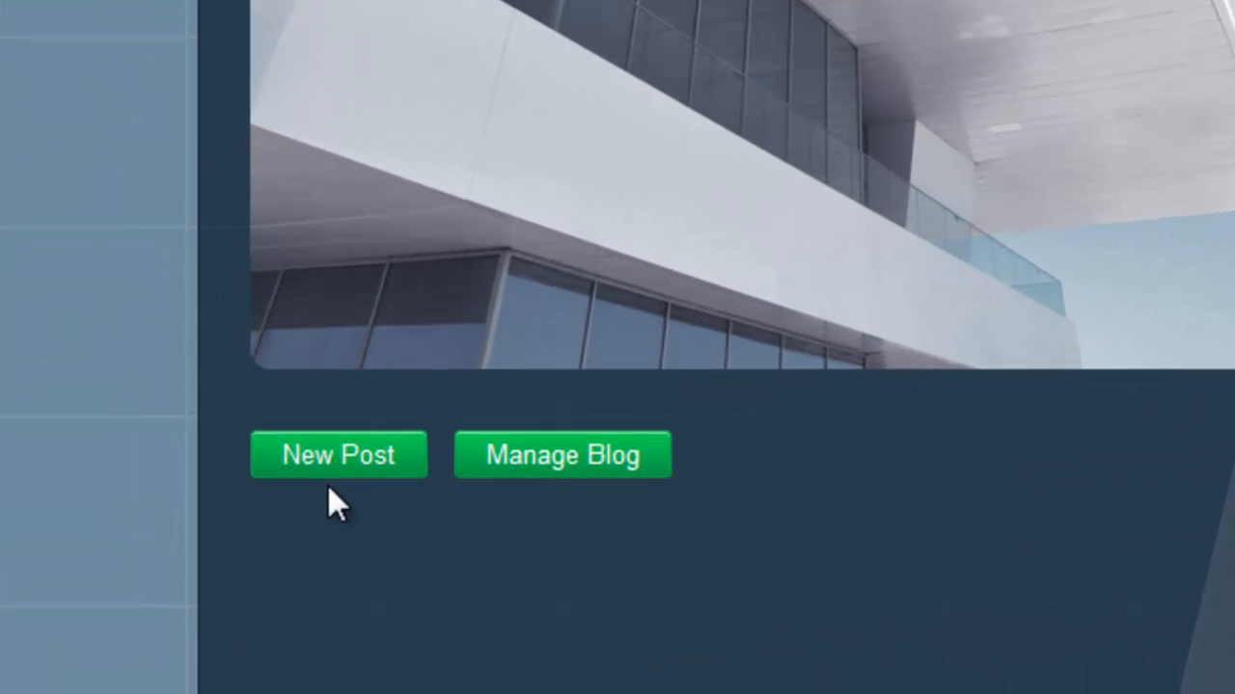
{"action": "mouse_move", "coordinate": [582, 502]}
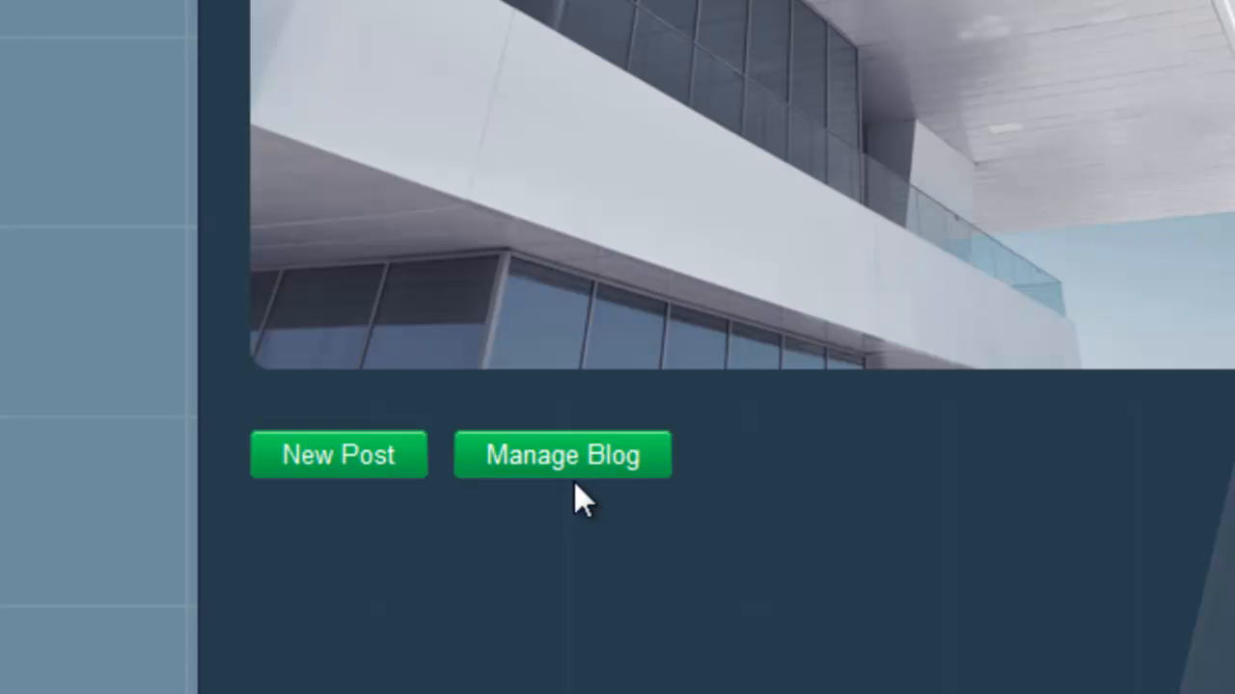
{"action": "mouse_move", "coordinate": [858, 540]}
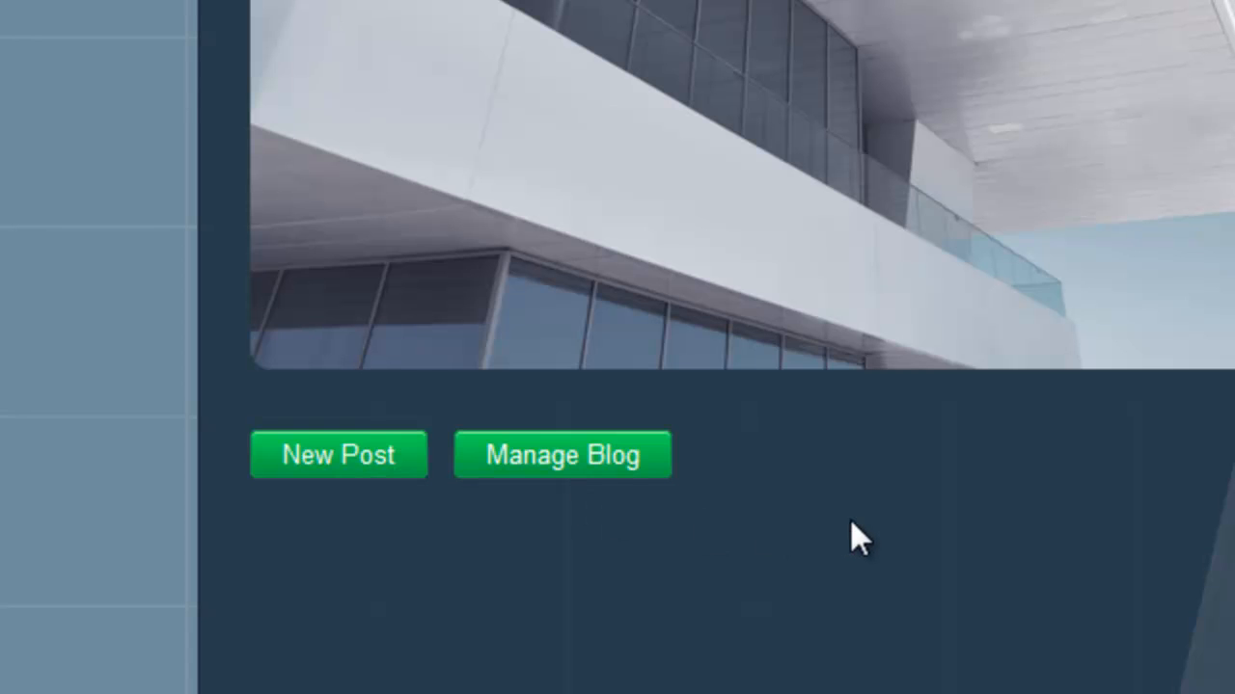
{"action": "mouse_move", "coordinate": [453, 589]}
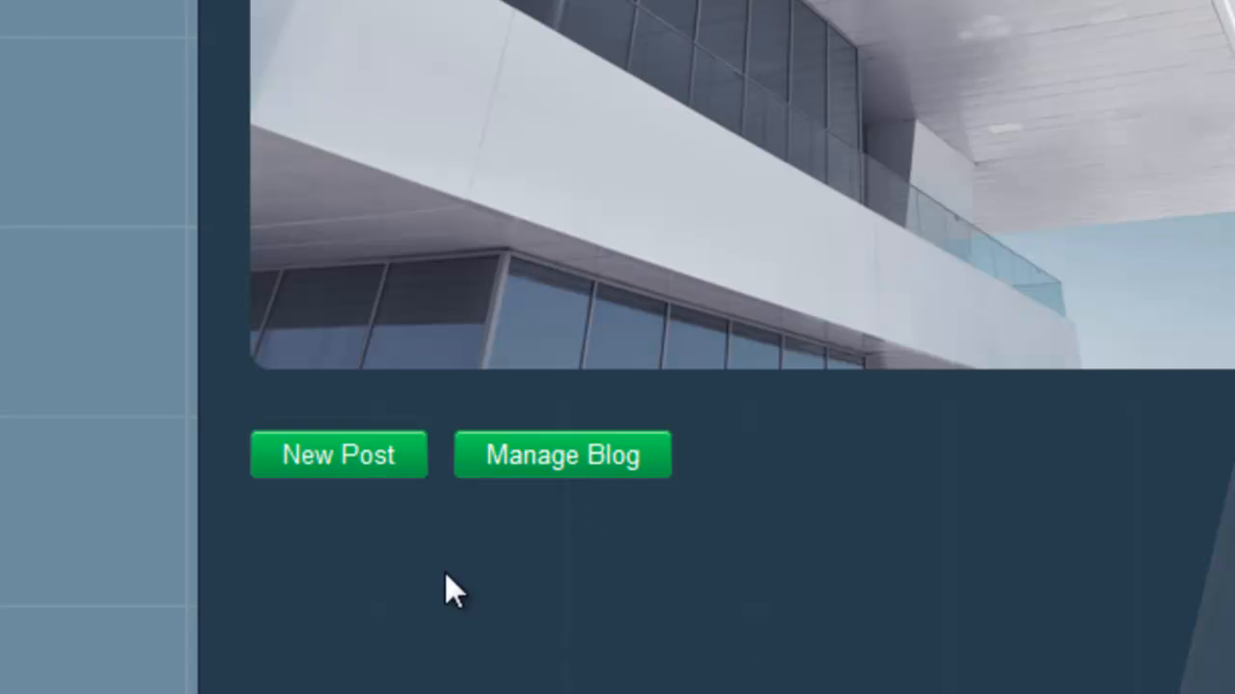
{"action": "left_click", "coordinate": [338, 456]}
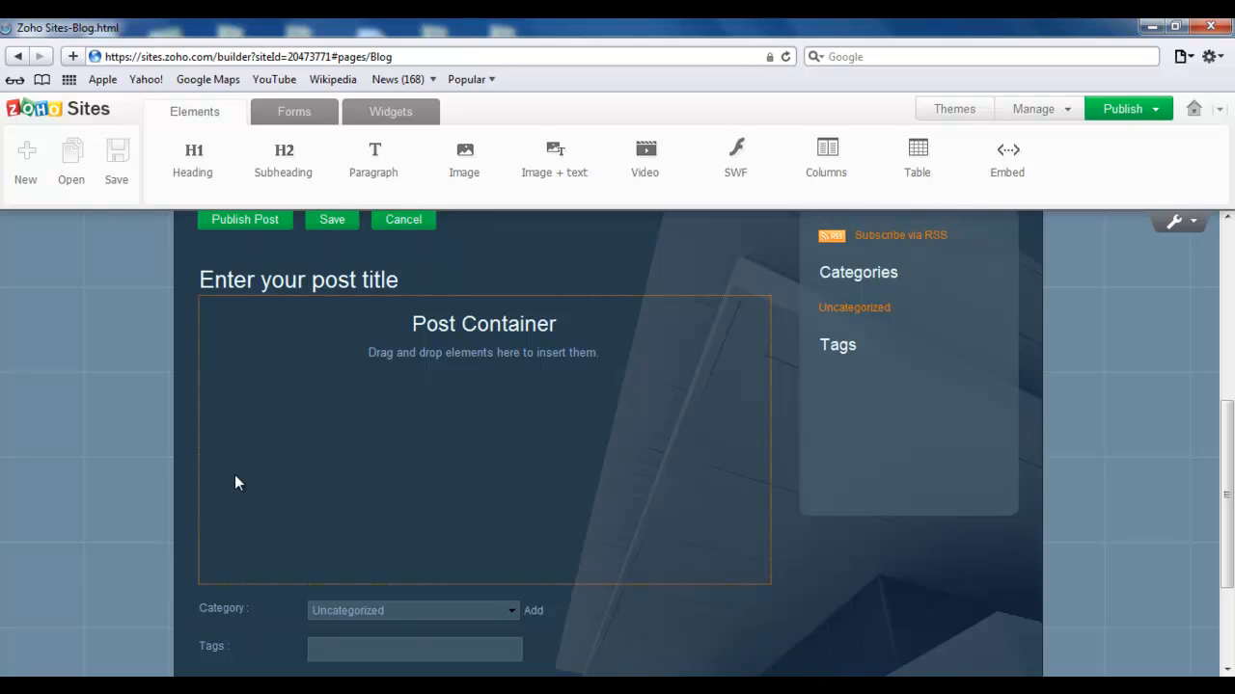
Step: Title the post 'Shakespeare' with a paragraph 'To be or not to be: that is the question'
{"action": "triple_click", "coordinate": [297, 279]}
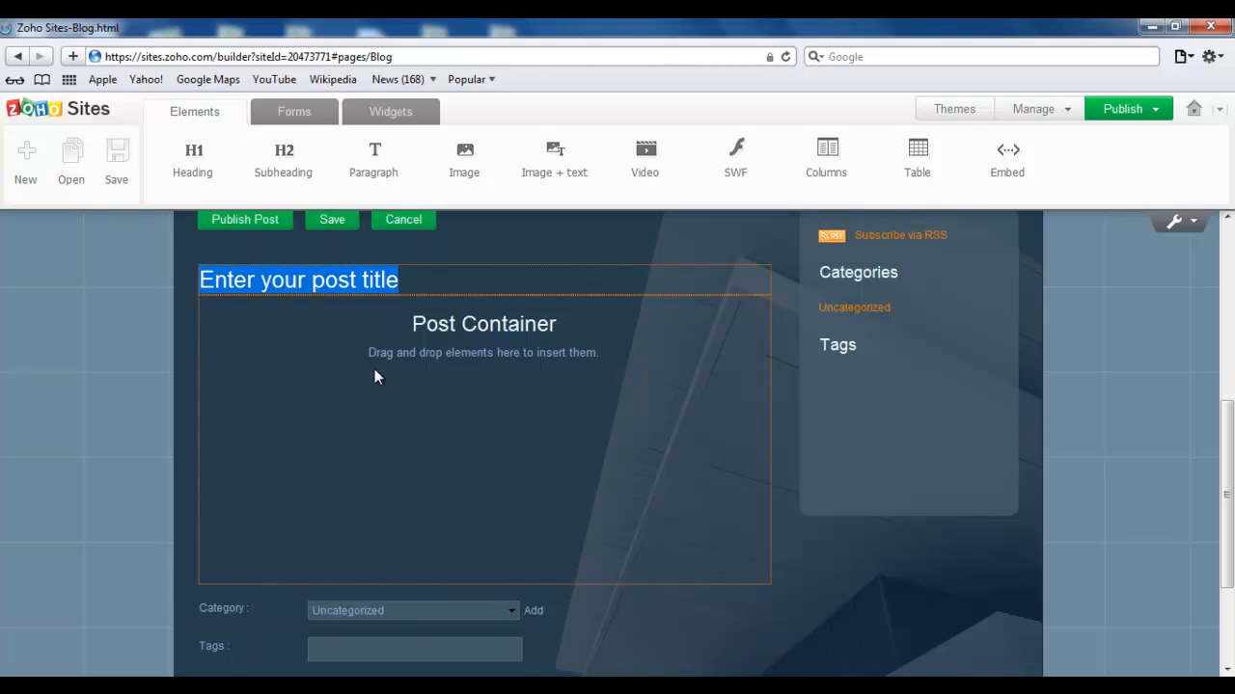
{"action": "mouse_move", "coordinate": [434, 453]}
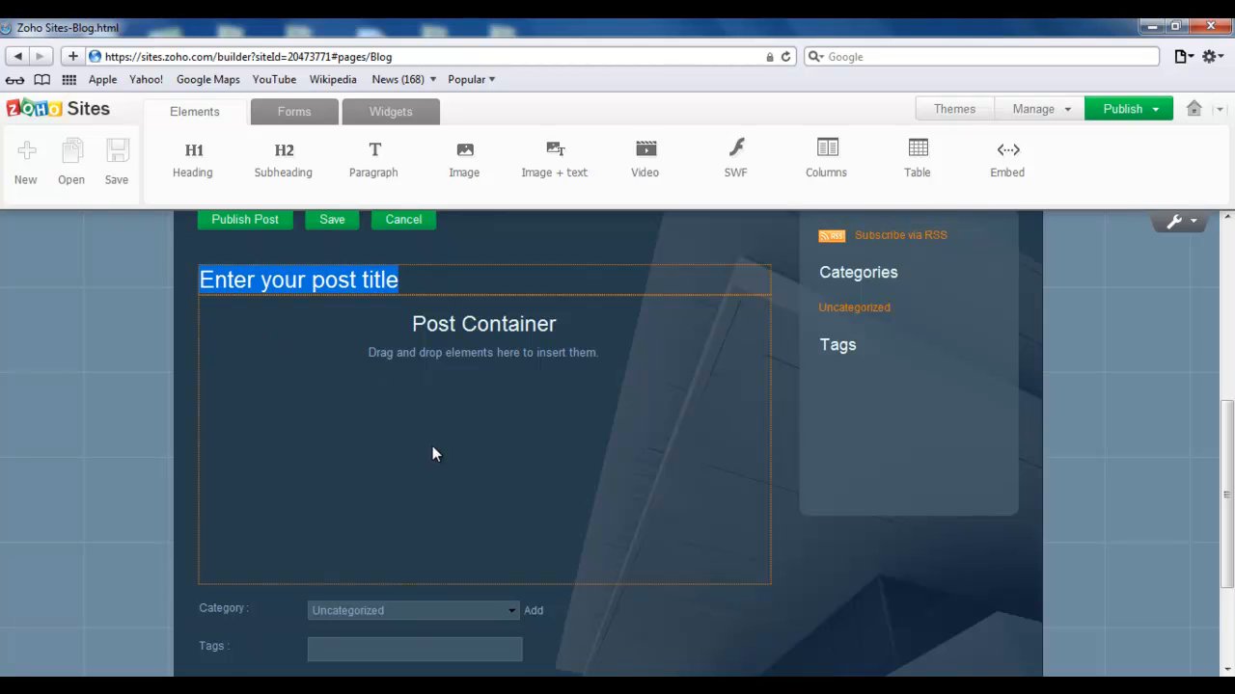
{"action": "type", "text": "Shakespe"}
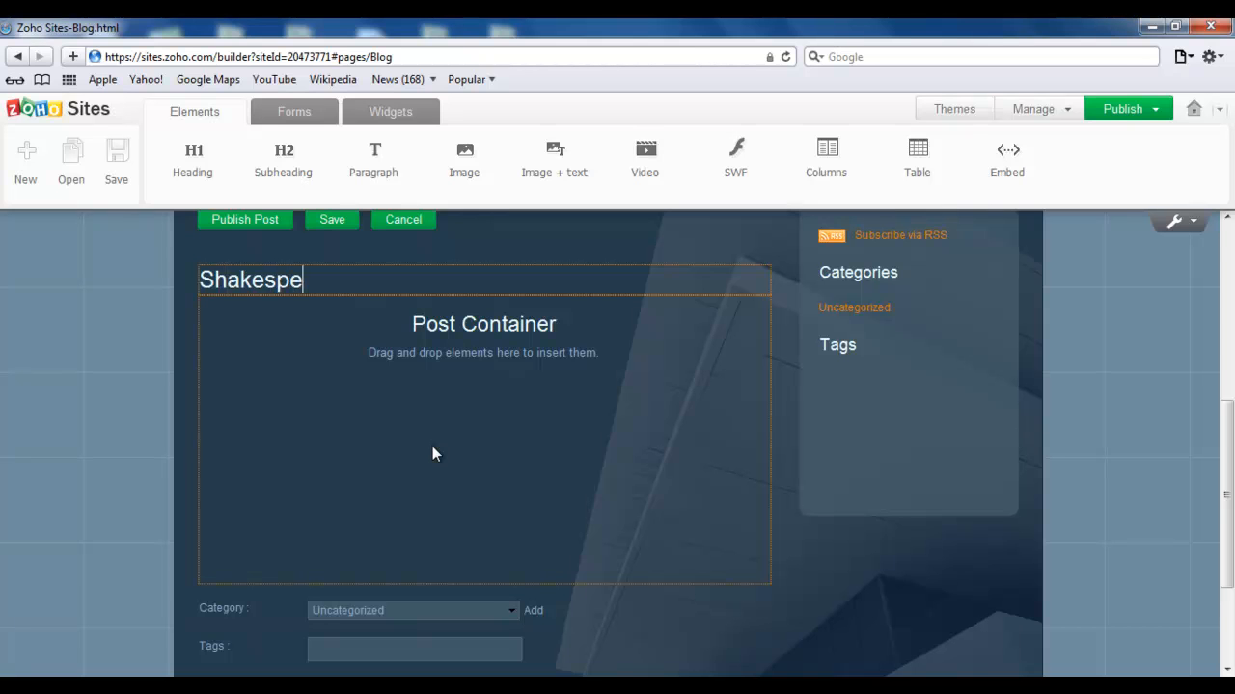
{"action": "type", "text": "are"}
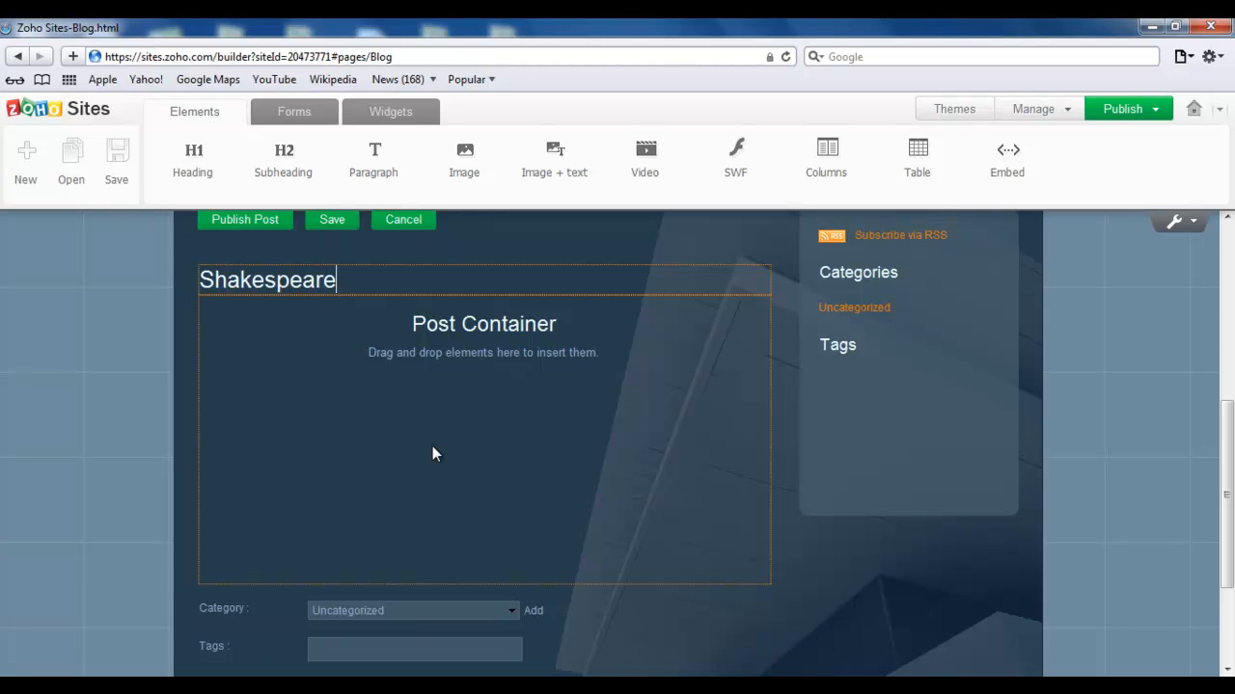
{"action": "mouse_move", "coordinate": [494, 332]}
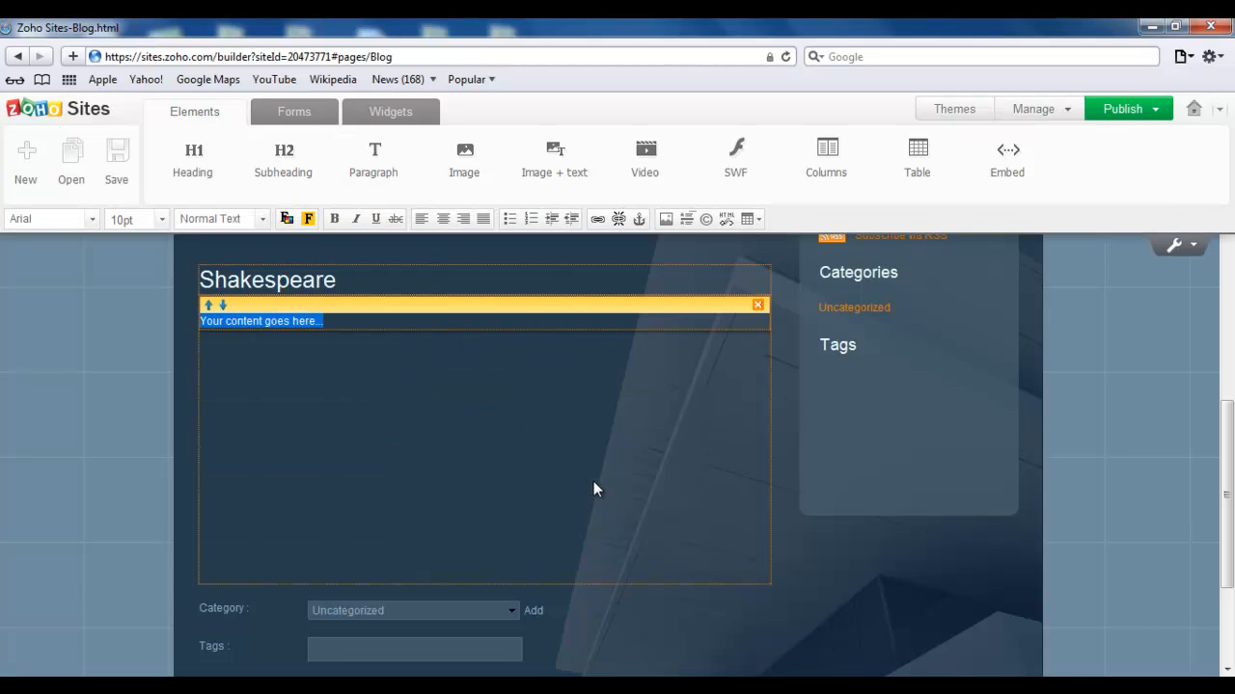
{"action": "type", "text": "To be or not to be: that is the question"}
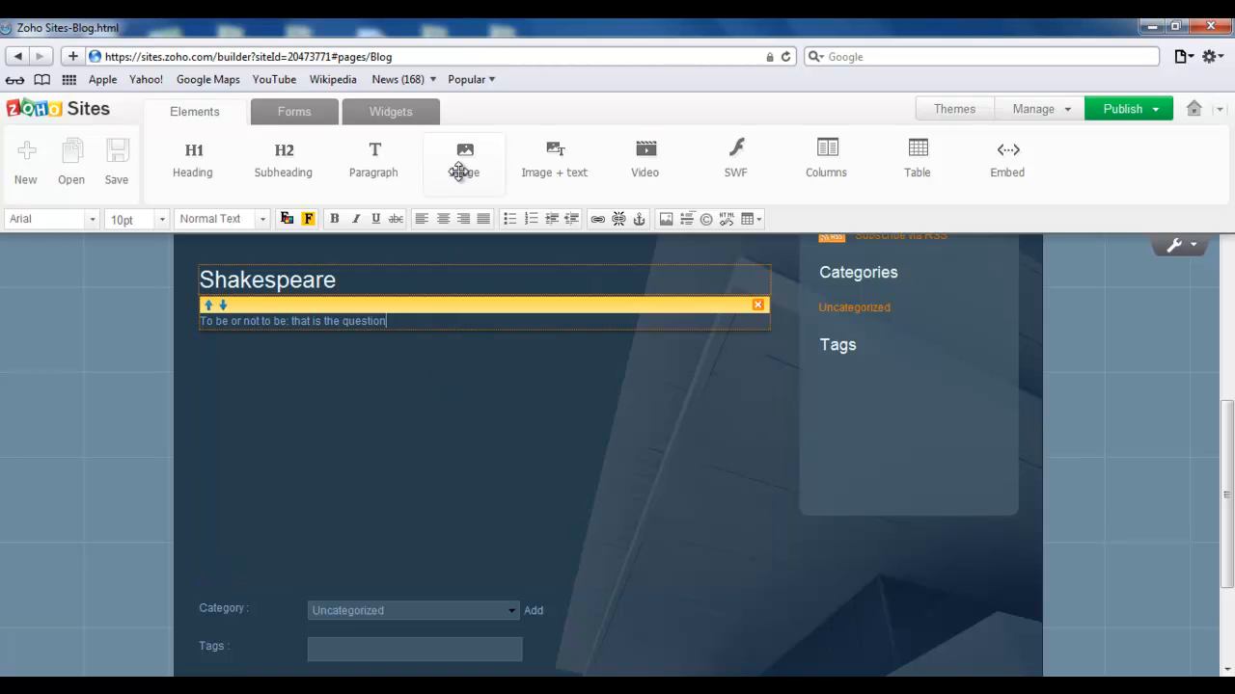
Step: Insert shakespeare.jpg from File Manager > Files with the caption 'great playwright!'
{"action": "left_click", "coordinate": [463, 159]}
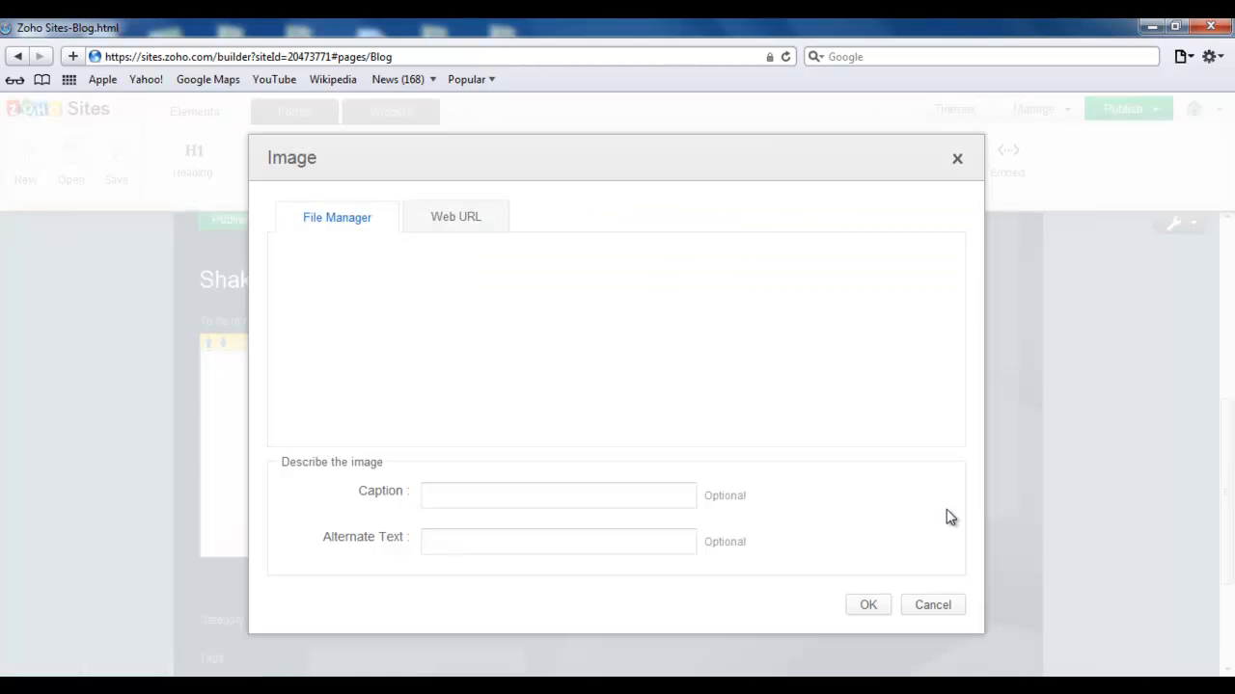
{"action": "left_click", "coordinate": [336, 216]}
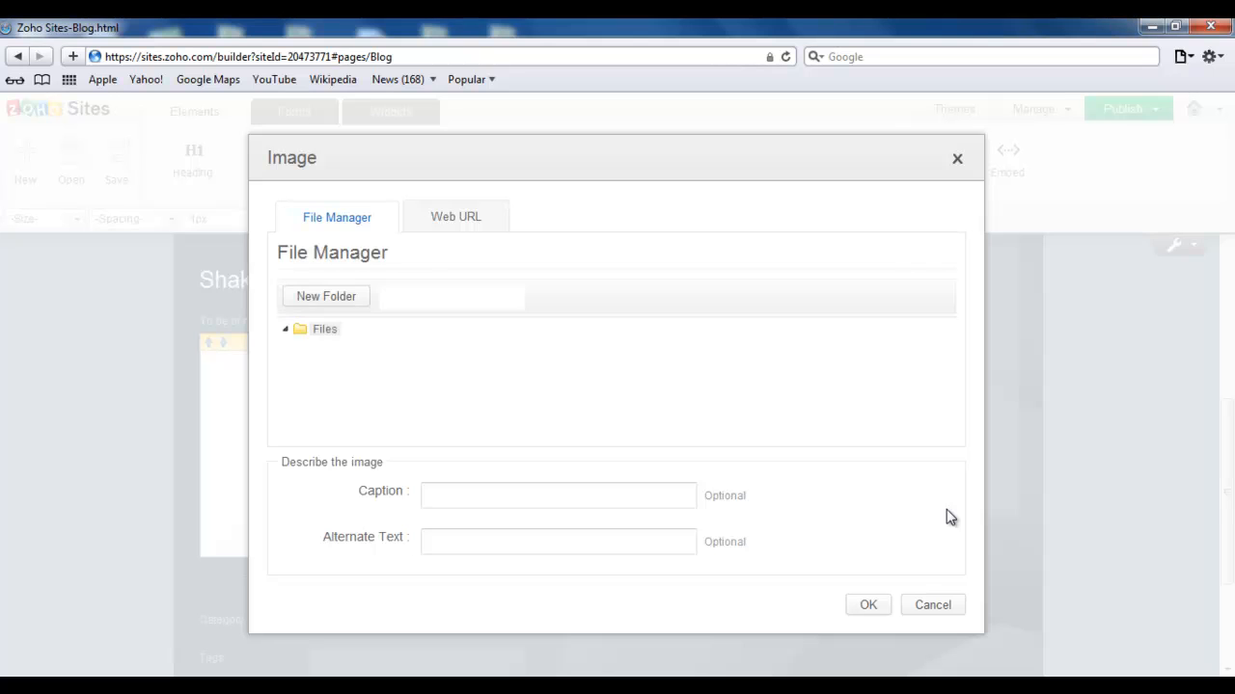
{"action": "left_click", "coordinate": [324, 328]}
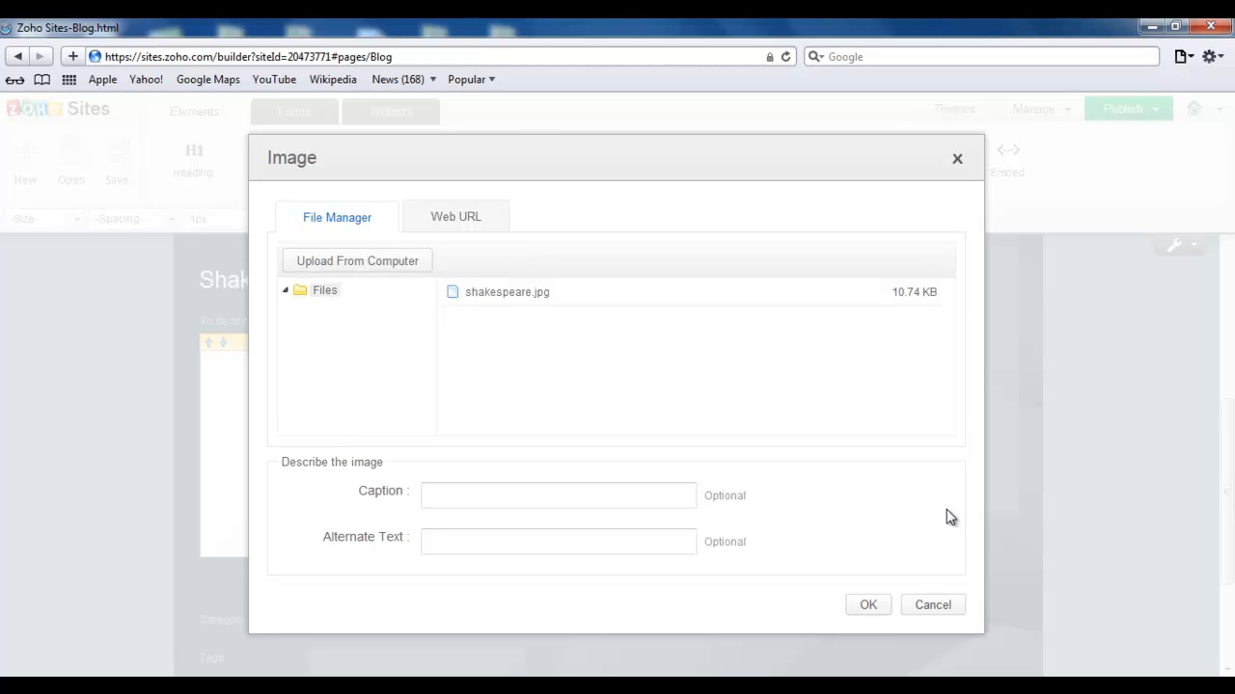
{"action": "left_click", "coordinate": [505, 291]}
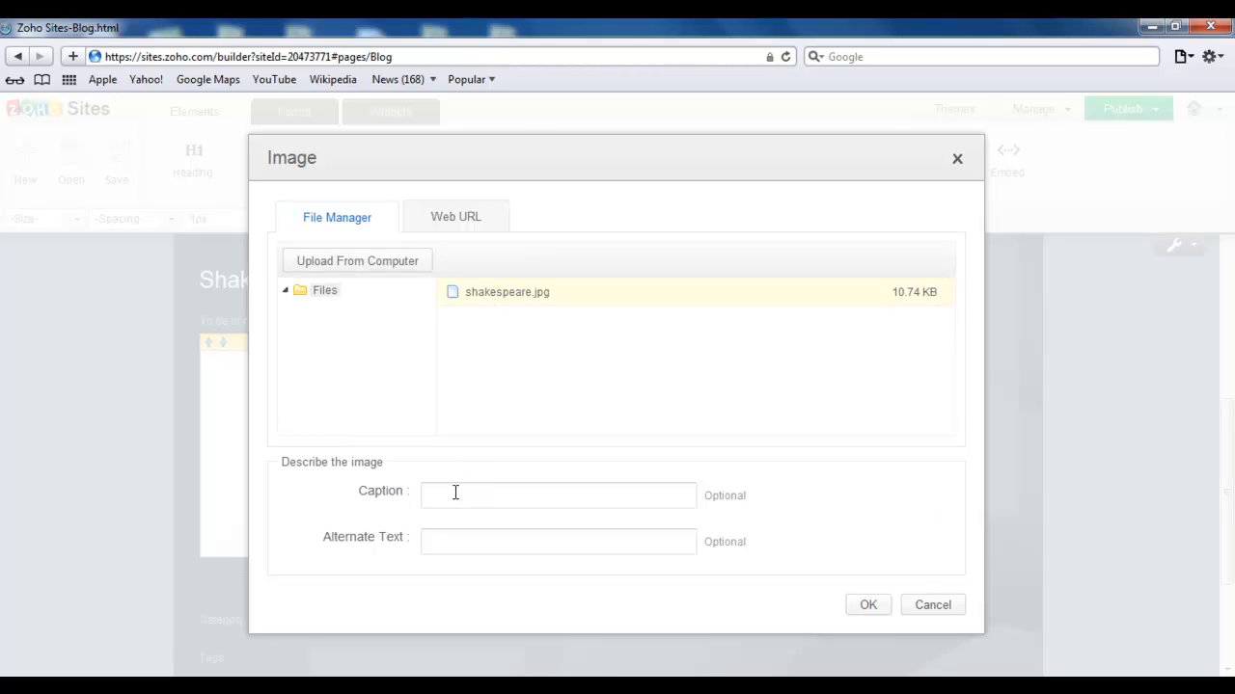
{"action": "type", "text": "great playwright!"}
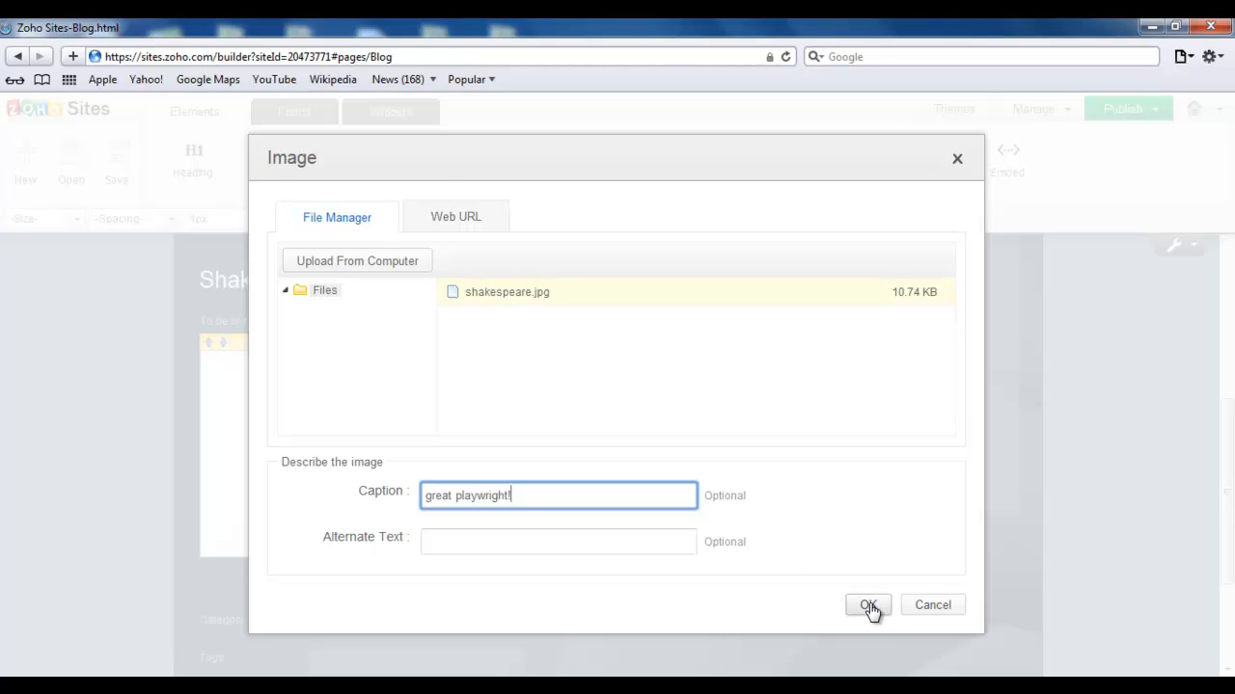
{"action": "left_click", "coordinate": [868, 606]}
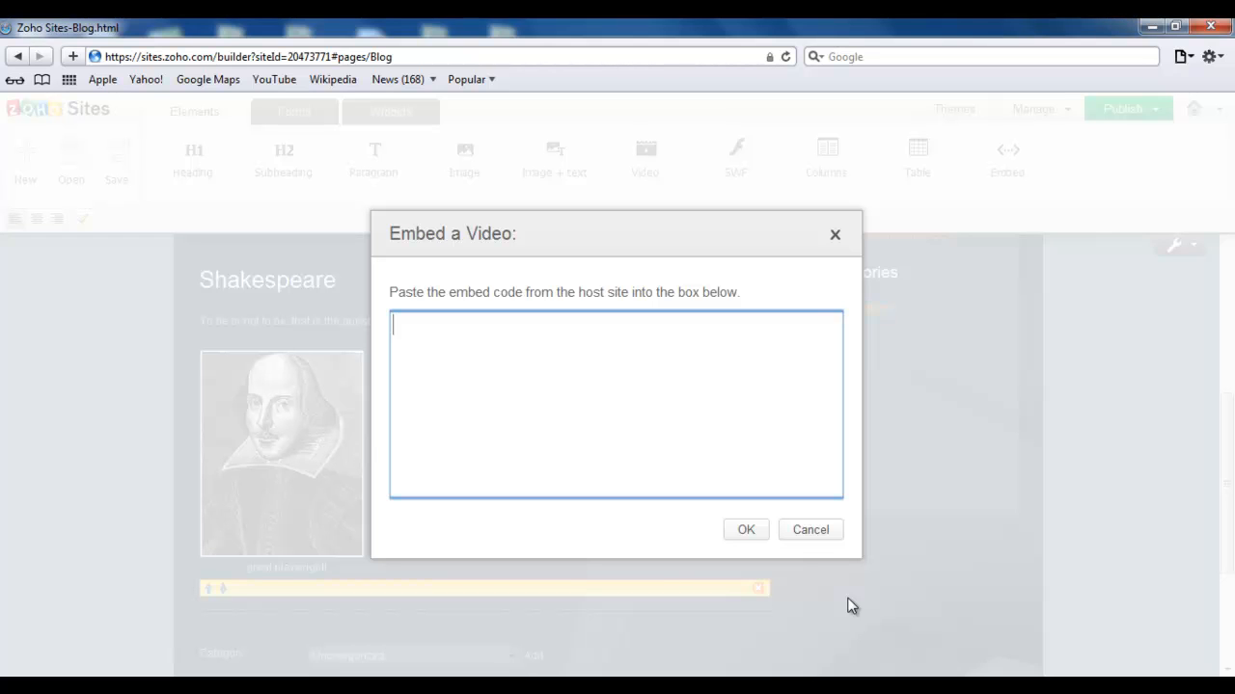
Step: Embed the YouTube iframe (youtube.com/embed/brZMJchat5E, 420×315) below the portrait
{"action": "type", "text": "<iframe width=\"420\" height=\"315\" src=\"http://www.youtube.com/embed/brZMJchat5E\" frameborder=\"0\" allowfullscreen></iframe>"}
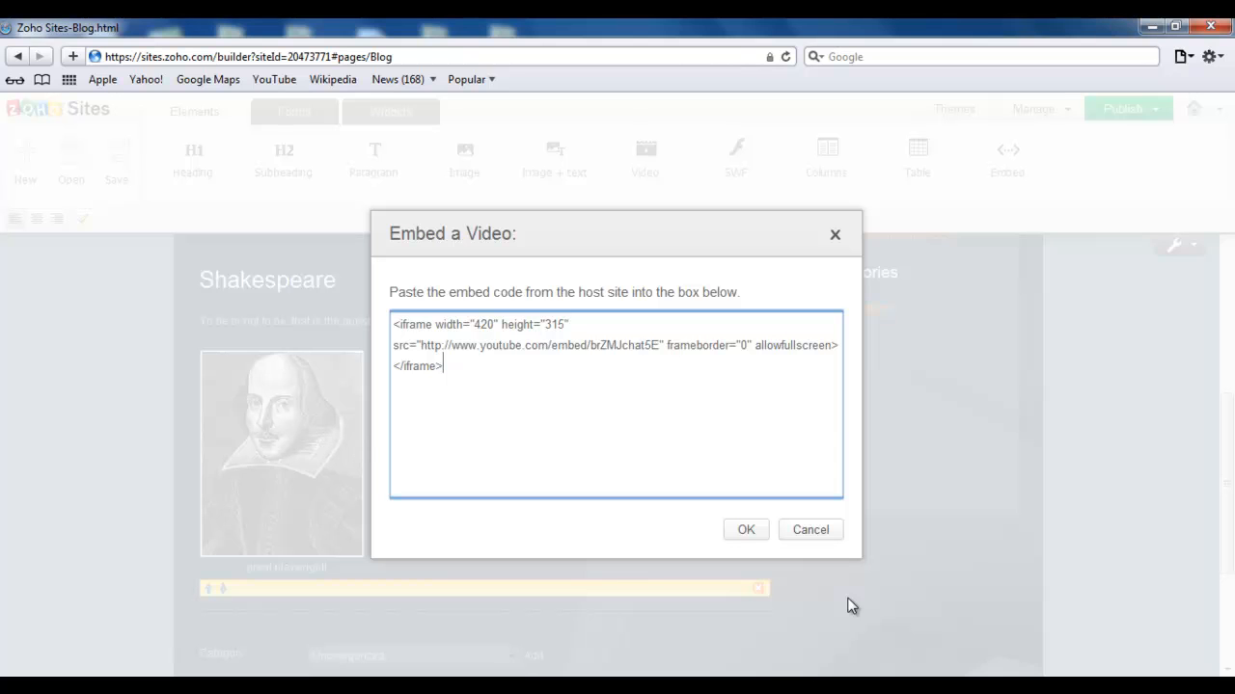
{"action": "left_click", "coordinate": [744, 529]}
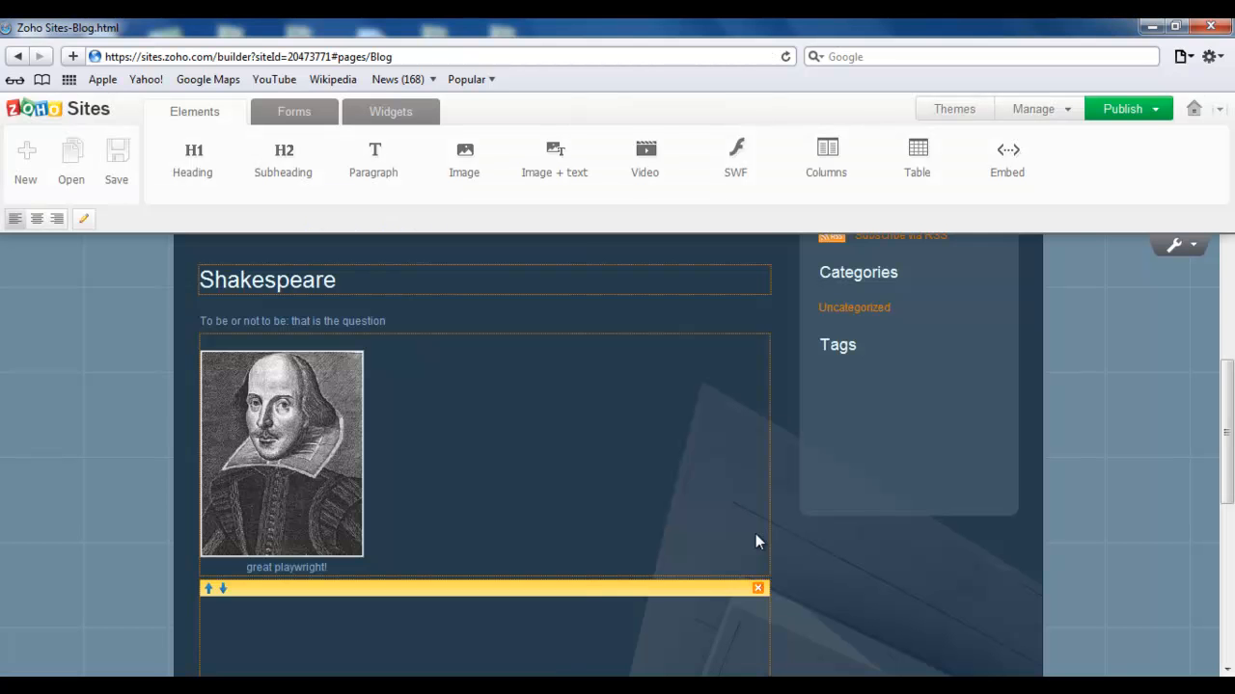
{"action": "scroll", "scroll_direction": "down", "scroll_amount": 3}
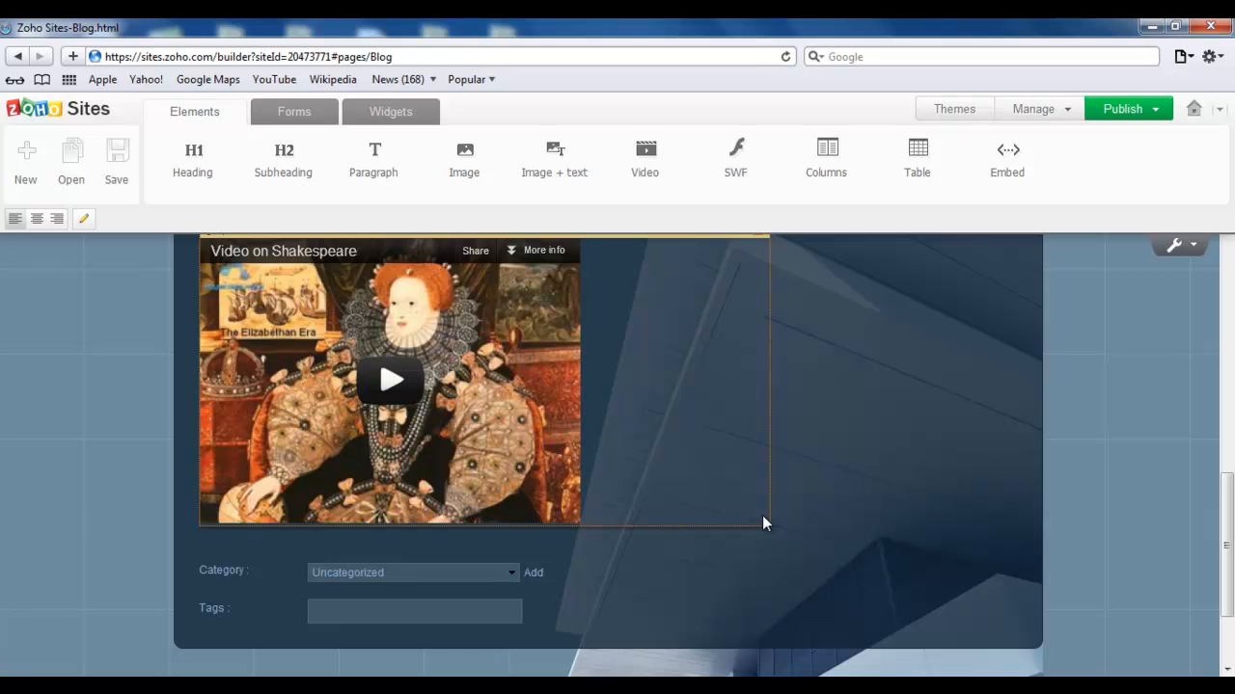
{"action": "mouse_move", "coordinate": [386, 589]}
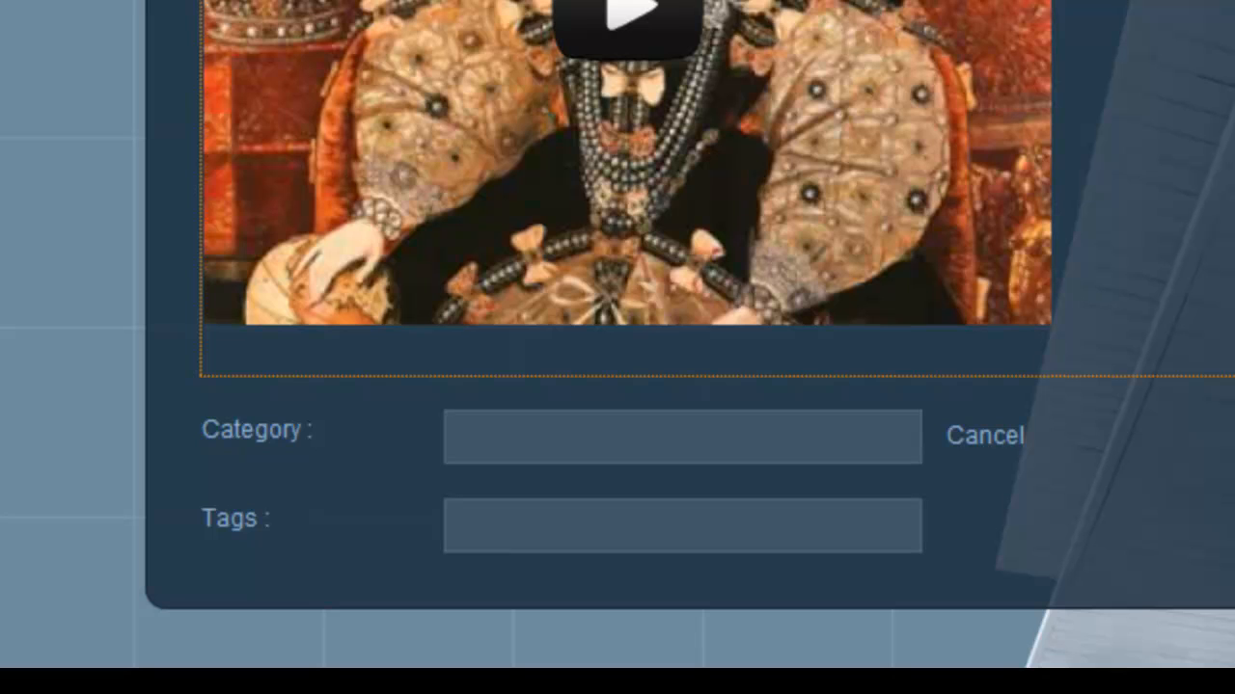
Step: Set the post's category to 'quotes' and begin its tags with 'quotes, sh…'
{"action": "type", "text": "quotes"}
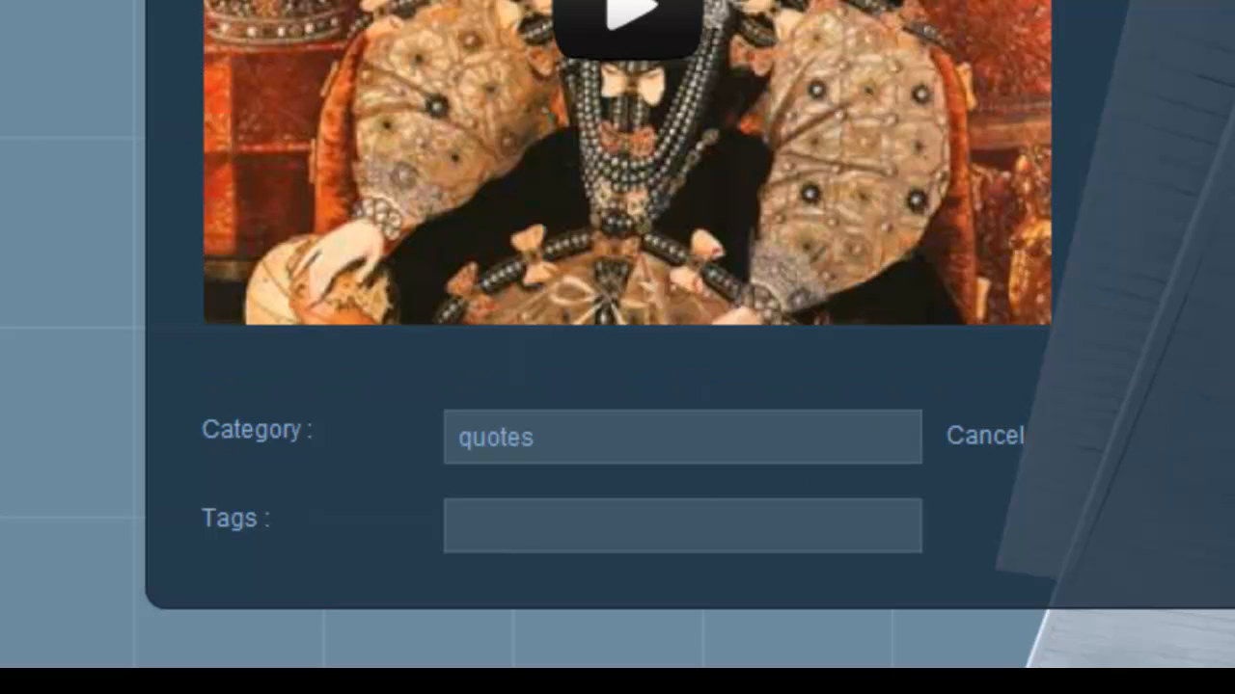
{"action": "left_click", "coordinate": [656, 524]}
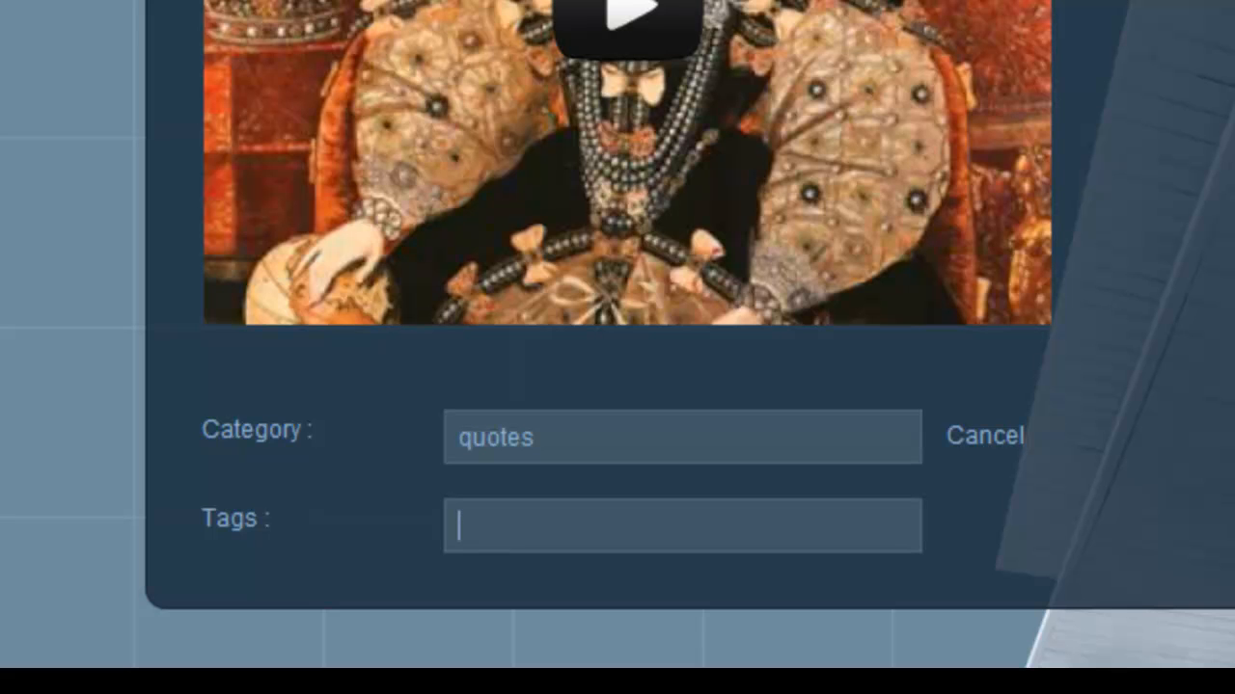
{"action": "type", "text": "quotes, sh"}
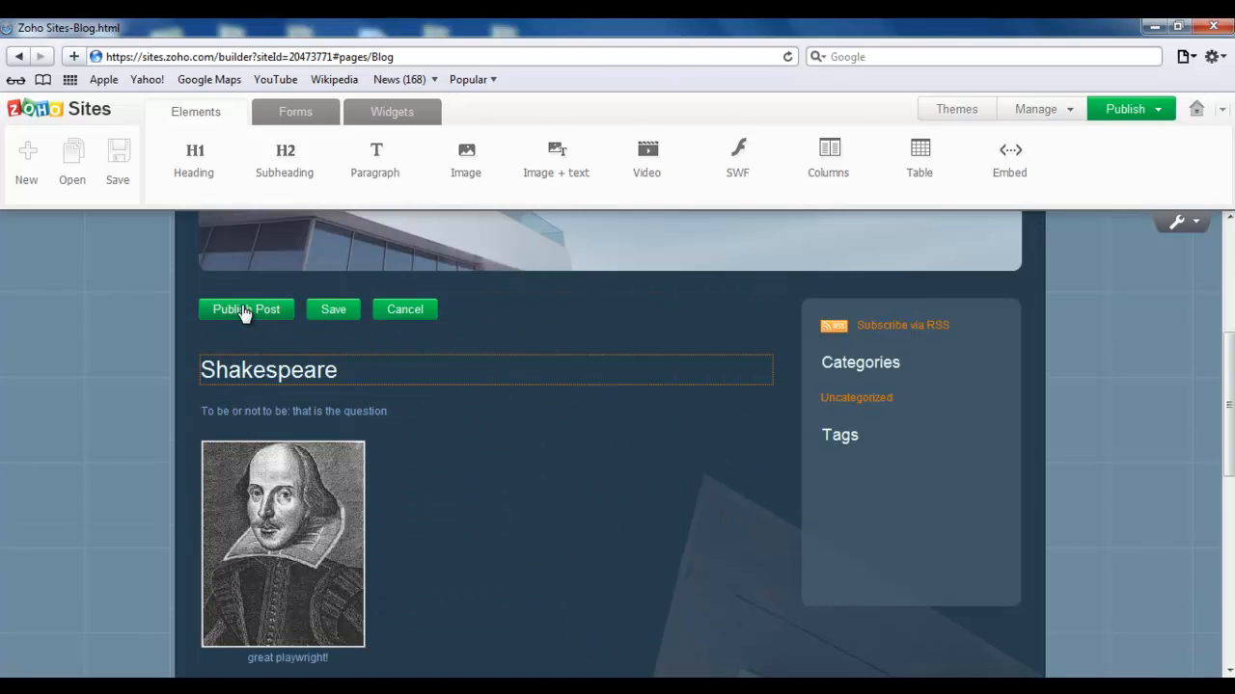
Step: Publish the Shakespeare post and acknowledge the site-must-be-published notice
{"action": "left_click", "coordinate": [247, 309]}
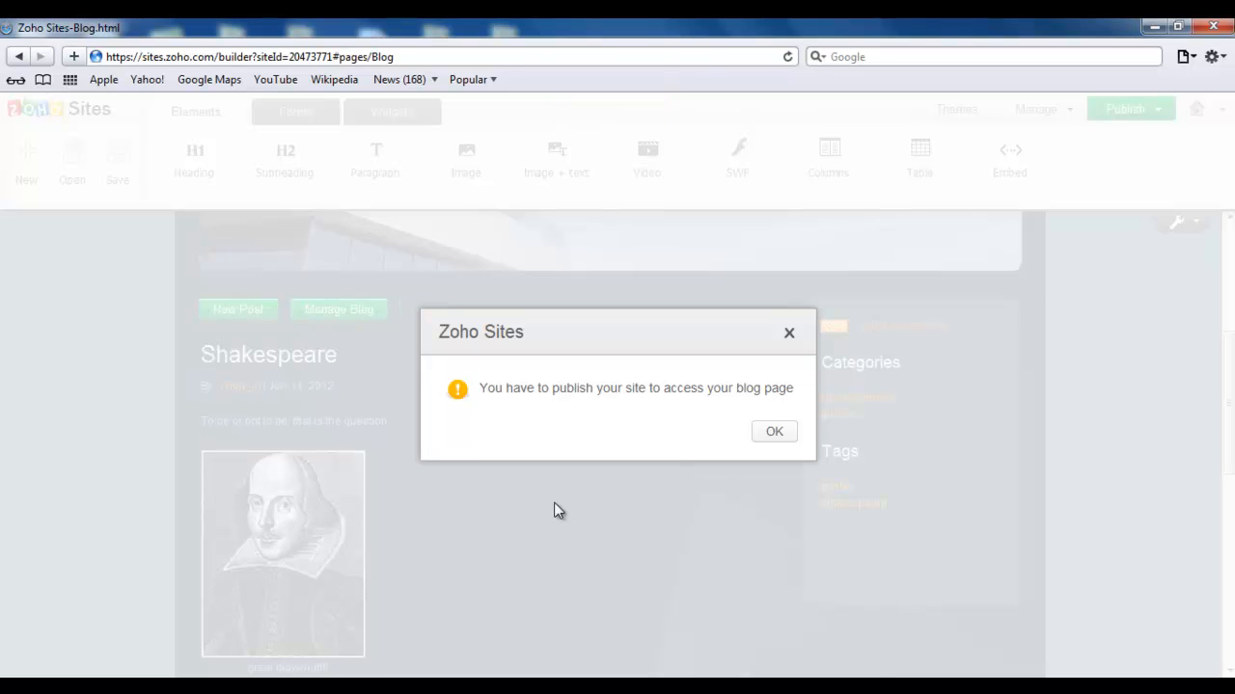
{"action": "mouse_move", "coordinate": [625, 407]}
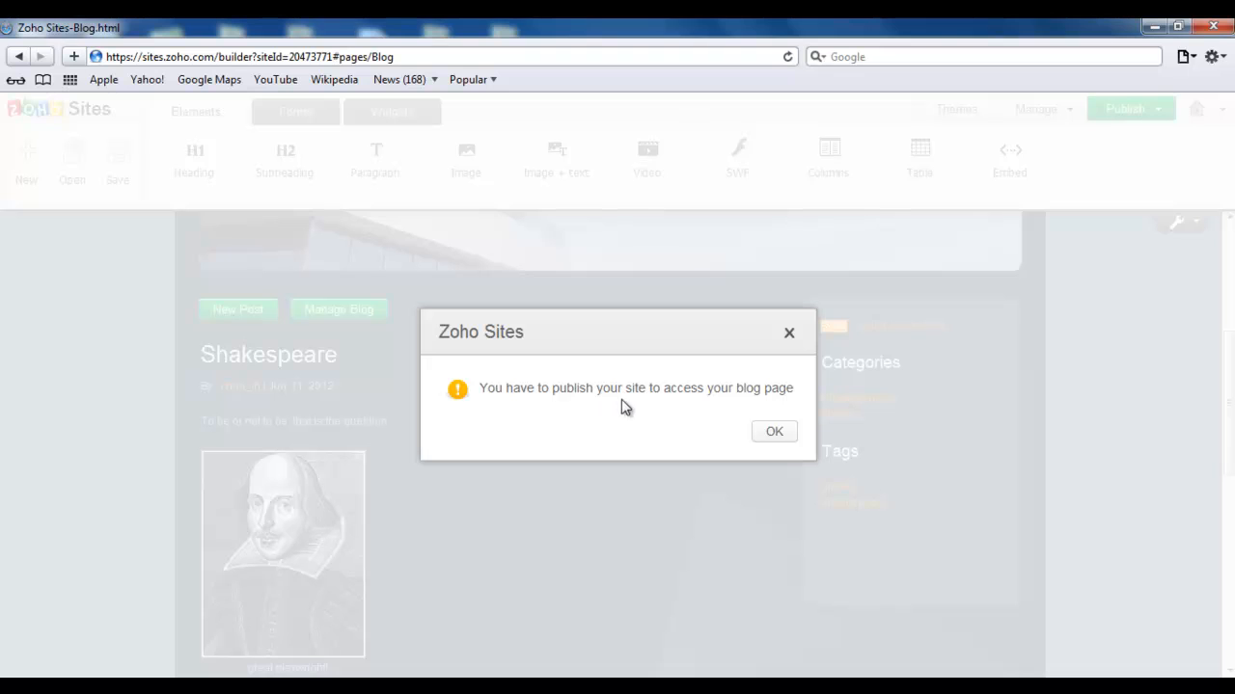
{"action": "mouse_move", "coordinate": [795, 404]}
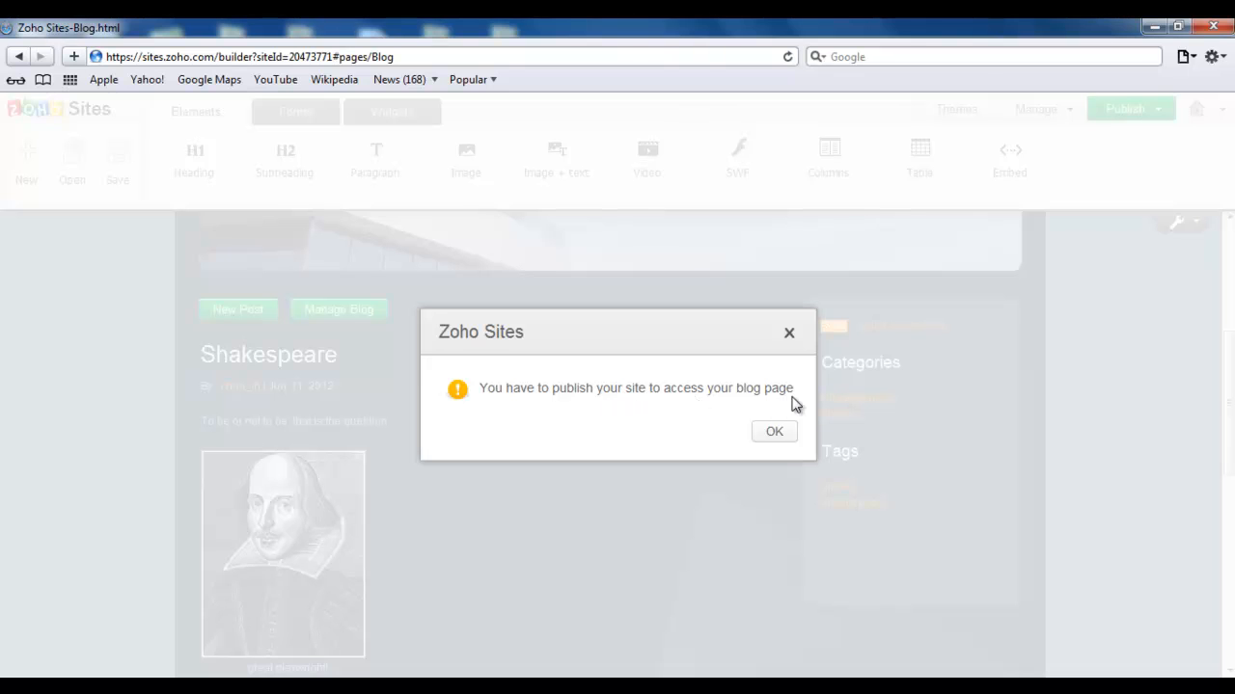
{"action": "mouse_move", "coordinate": [903, 404]}
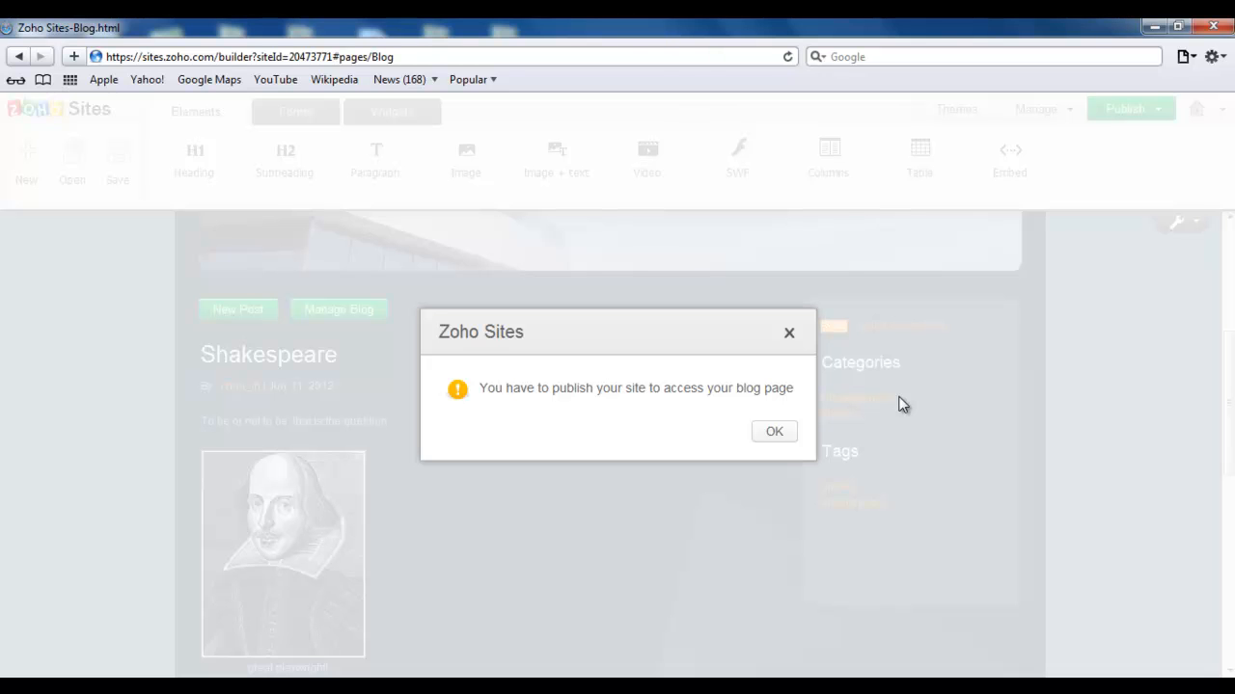
{"action": "left_click", "coordinate": [771, 432]}
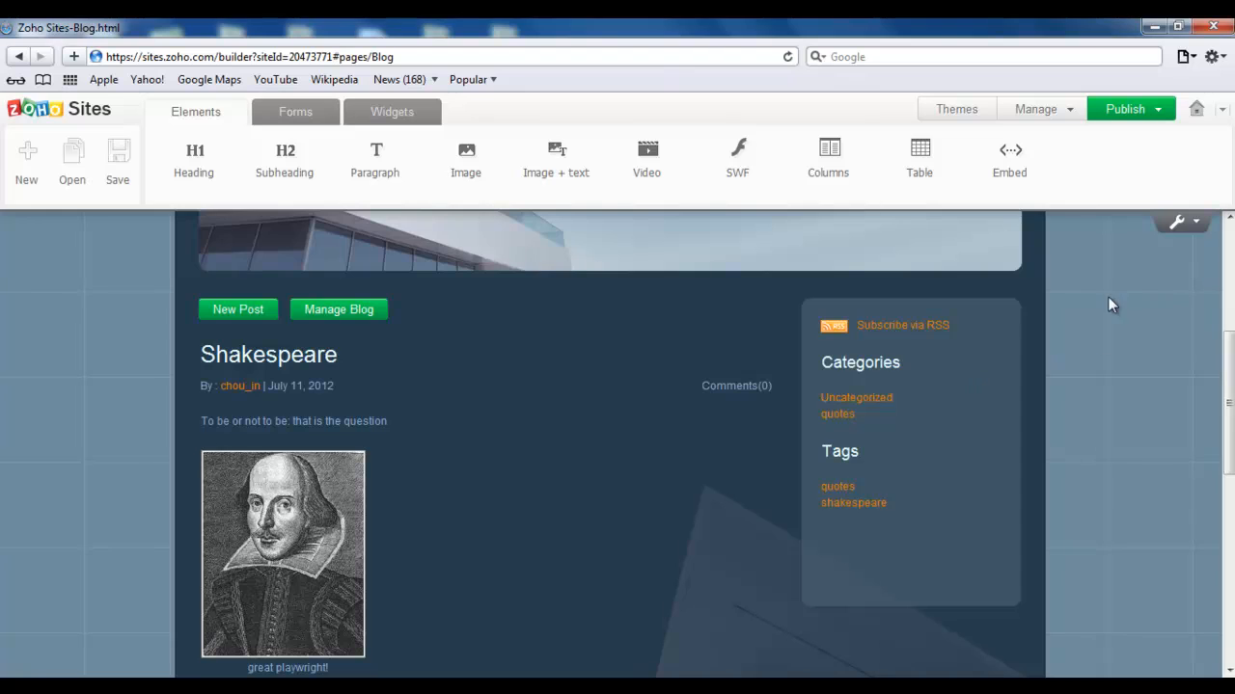
Step: Publish the whole site and follow the blackboard.zohosites.com link to the live home page
{"action": "left_click", "coordinate": [1125, 108]}
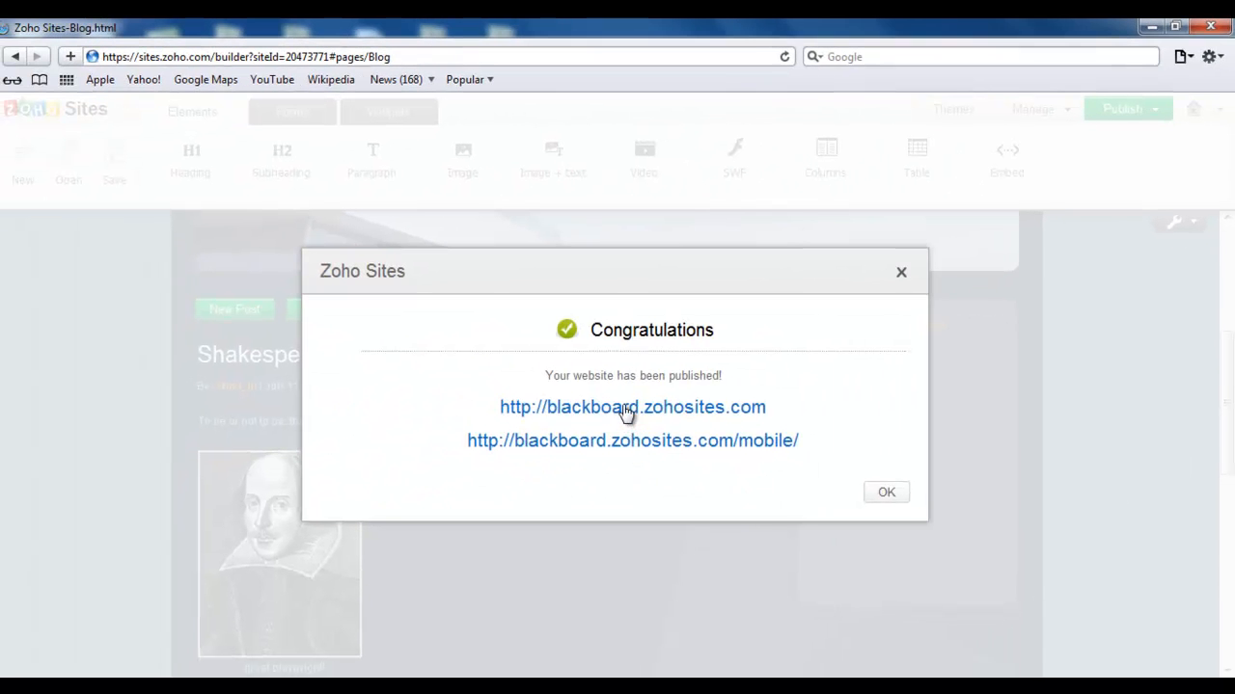
{"action": "left_click", "coordinate": [633, 405]}
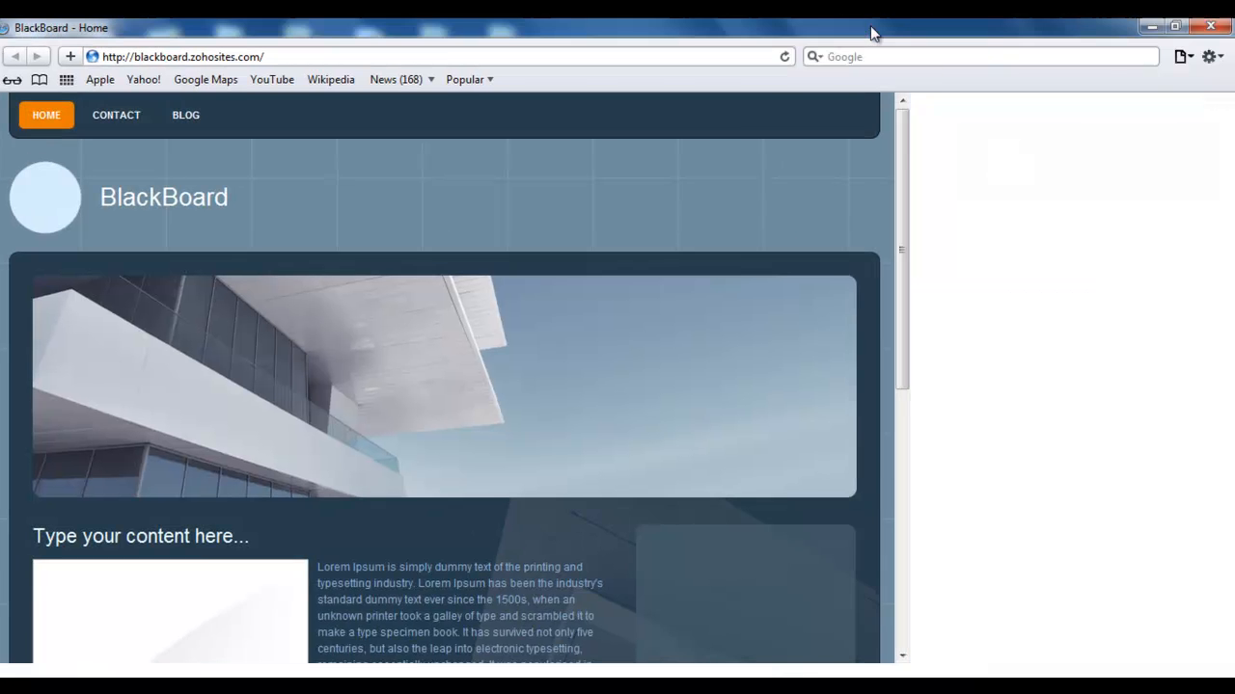
Step: View the live BLOG page, scrolling through the Shakespeare post's video, category and tags
{"action": "left_click", "coordinate": [185, 116]}
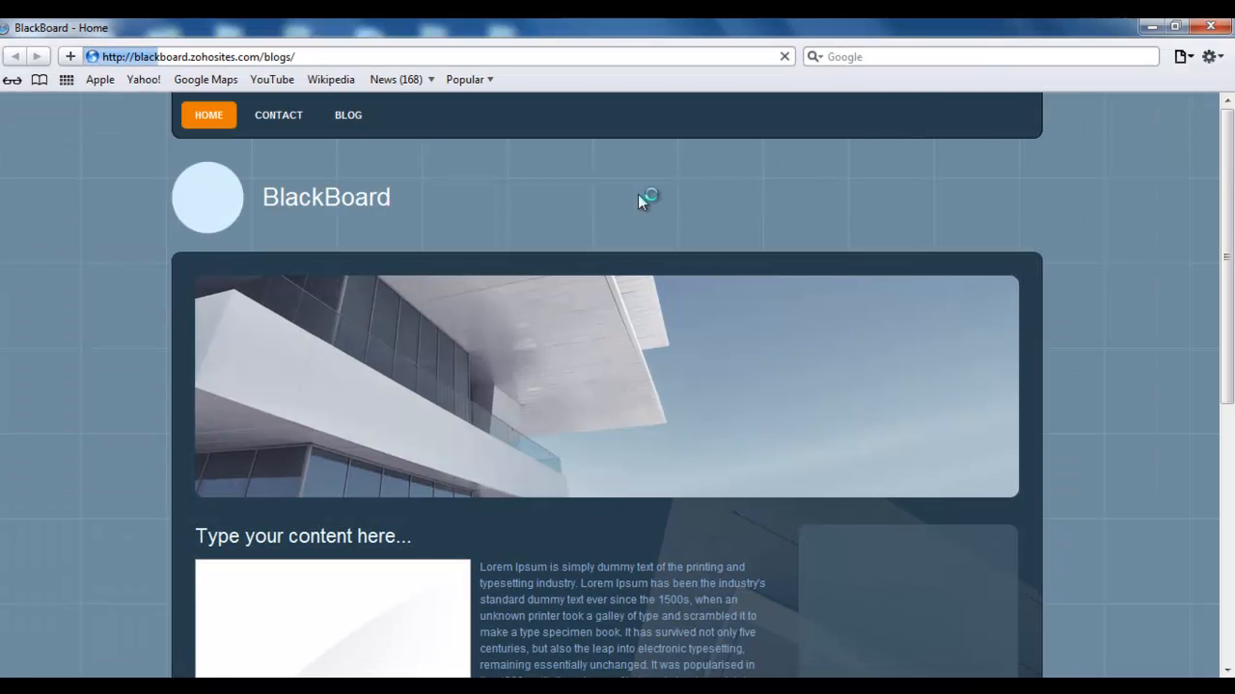
{"action": "left_click", "coordinate": [348, 116]}
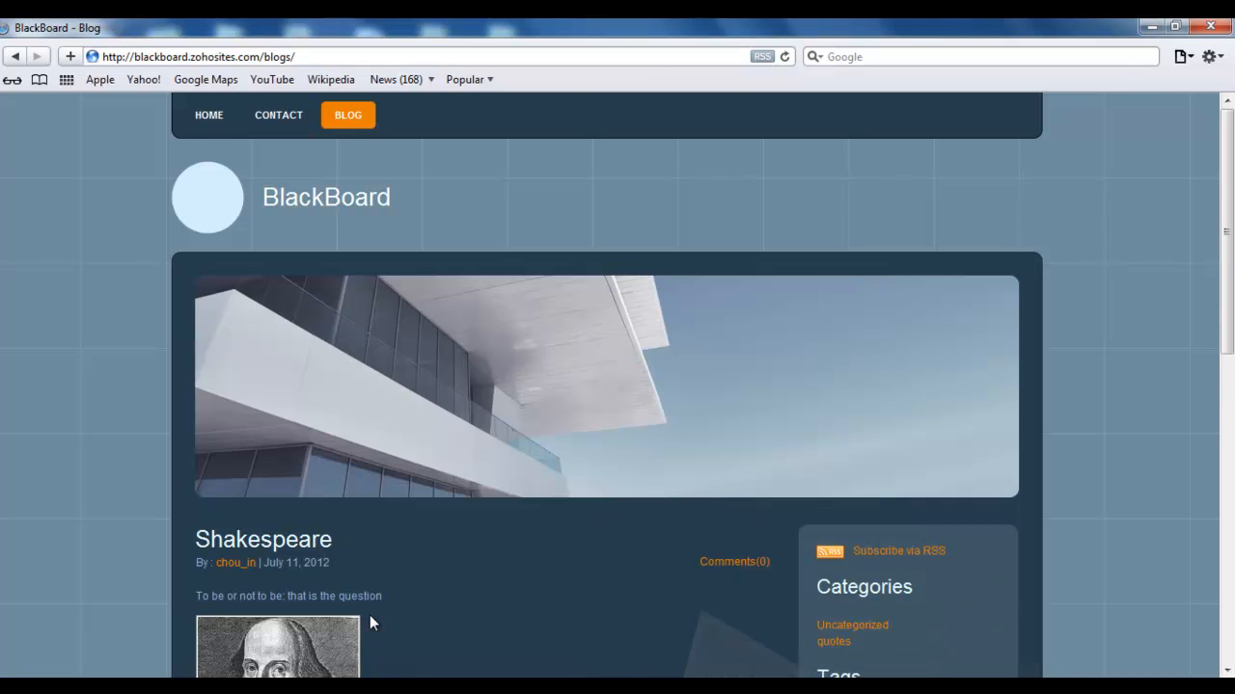
{"action": "scroll", "scroll_direction": "down", "scroll_amount": 3}
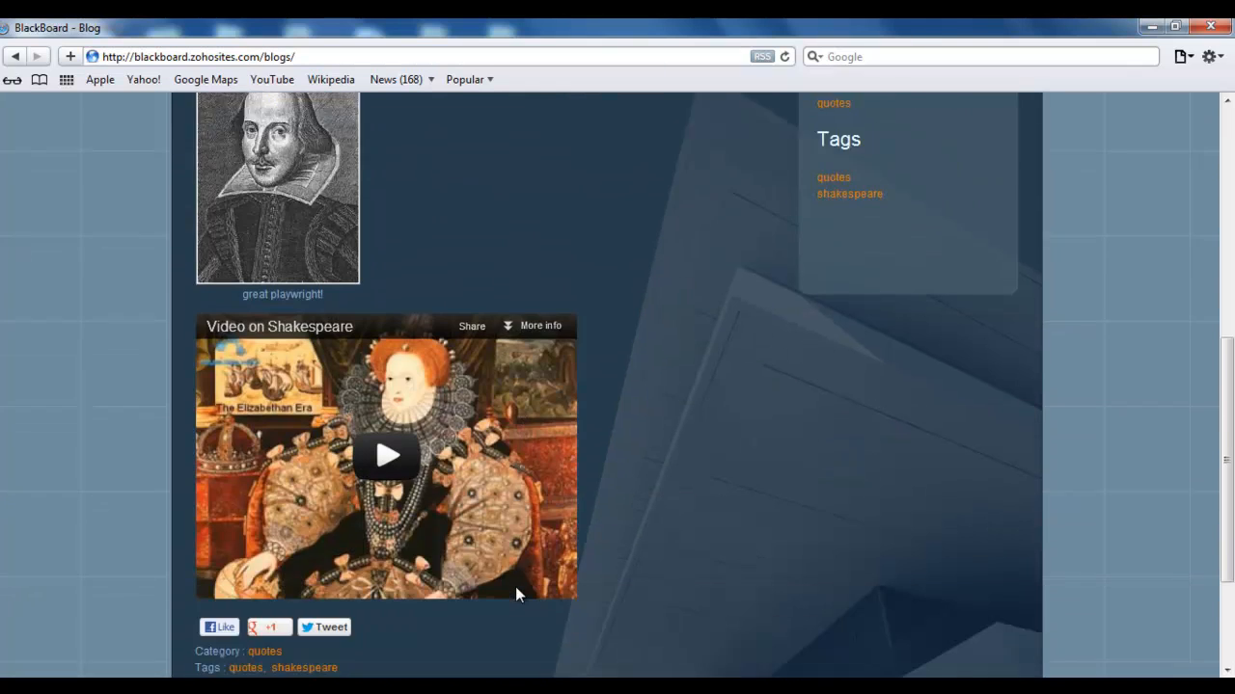
{"action": "scroll", "scroll_direction": "down", "scroll_amount": 3}
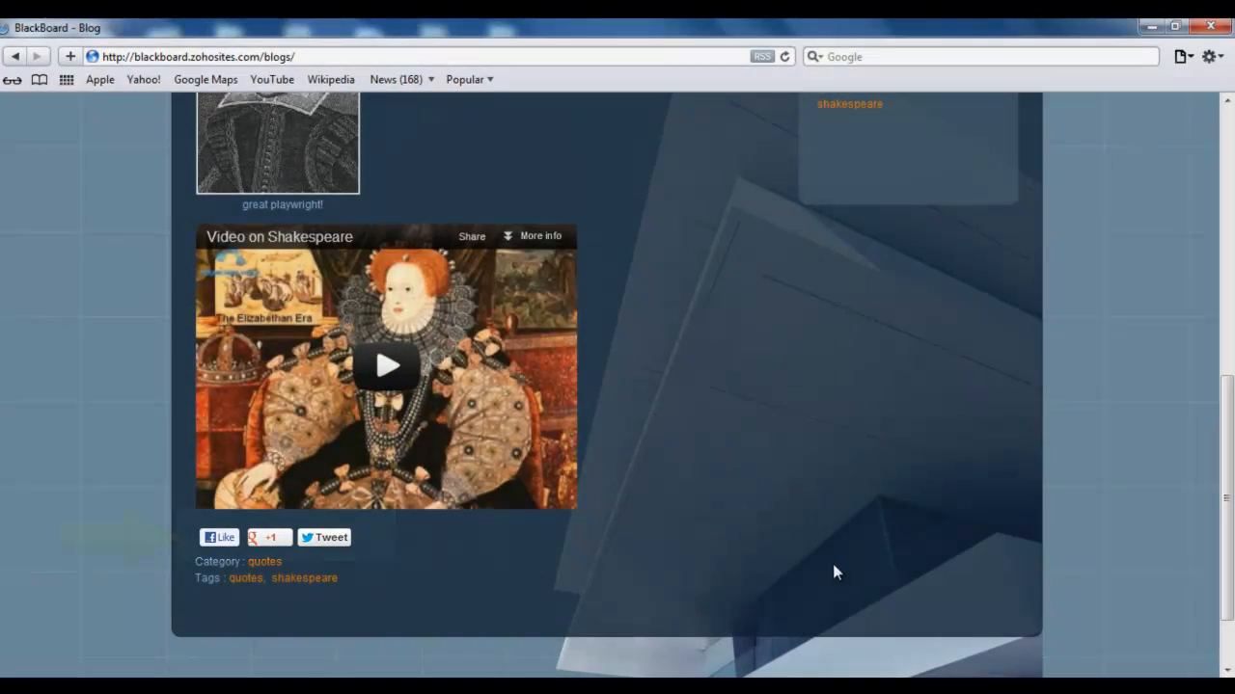
{"action": "scroll", "scroll_direction": "up", "scroll_amount": 3}
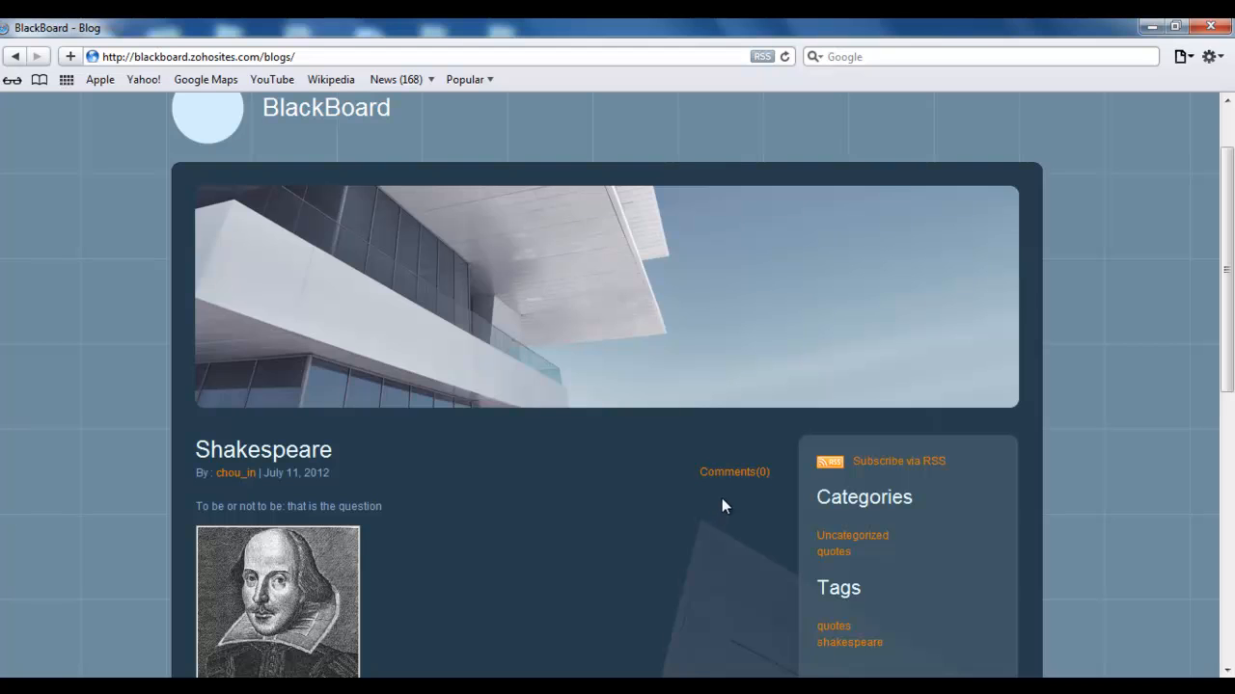
Step: Post a comment from alia reading 'nice post' on the live Shakespeare post
{"action": "left_click", "coordinate": [734, 471]}
{"action": "type", "text": "nice post"}
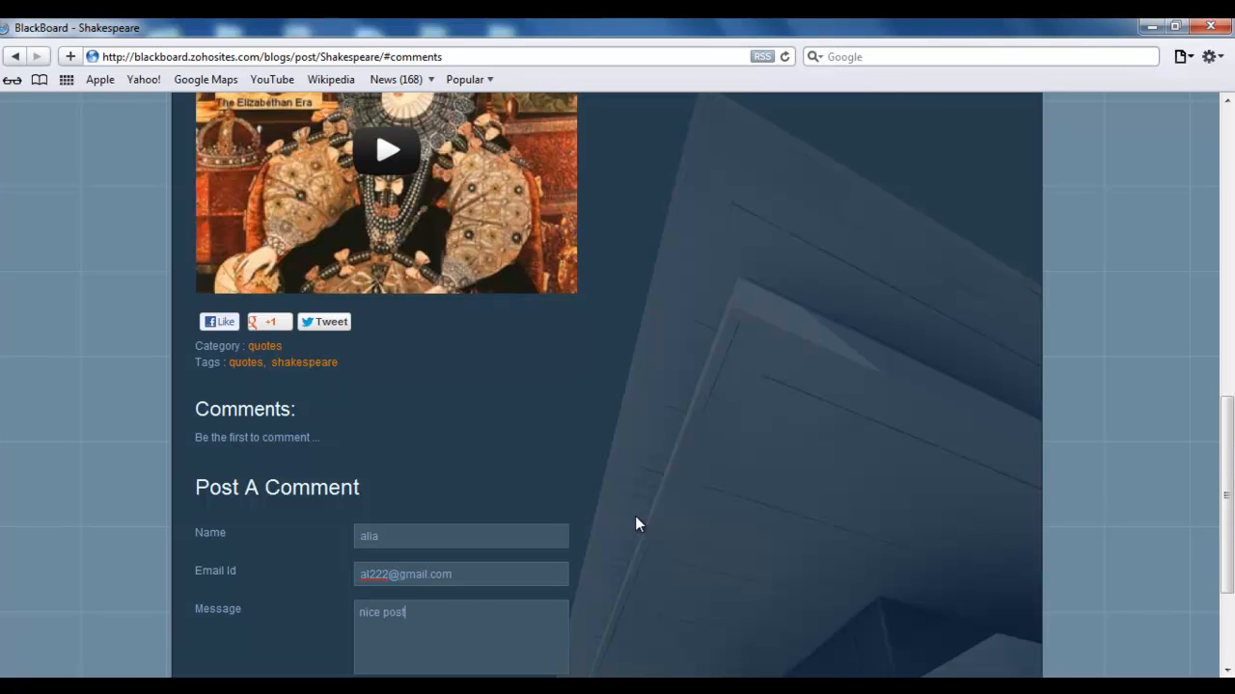
{"action": "left_click", "coordinate": [390, 667]}
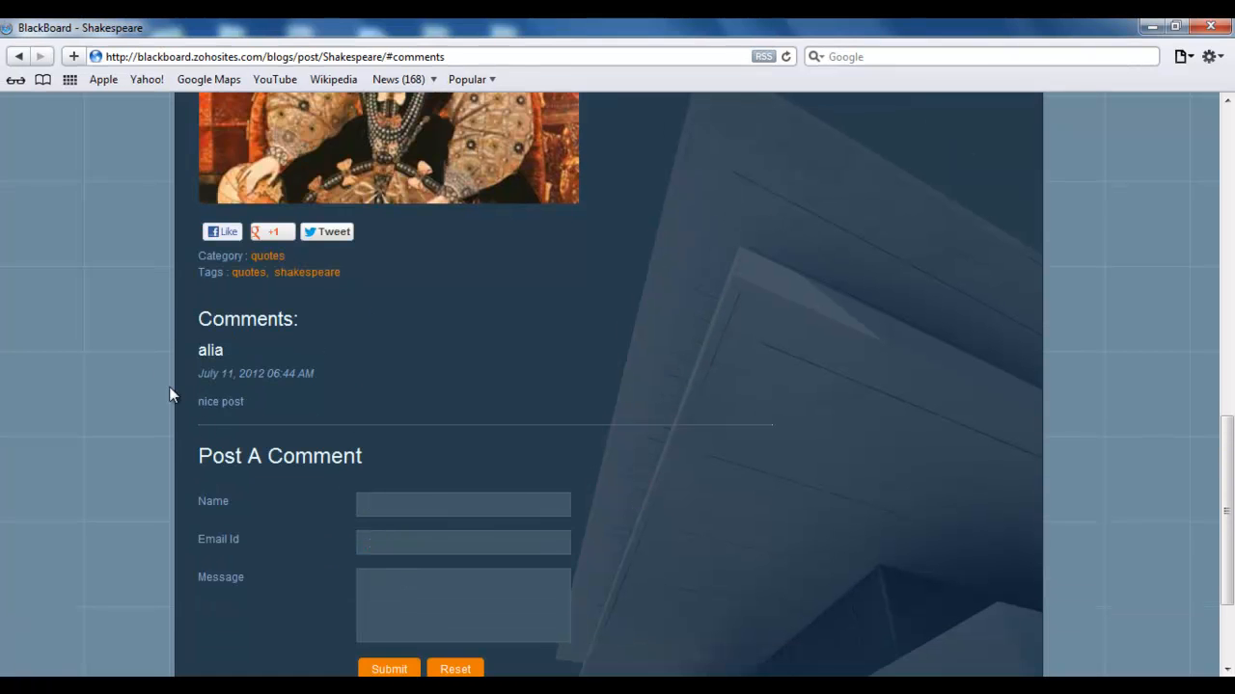
{"action": "mouse_move", "coordinate": [853, 546]}
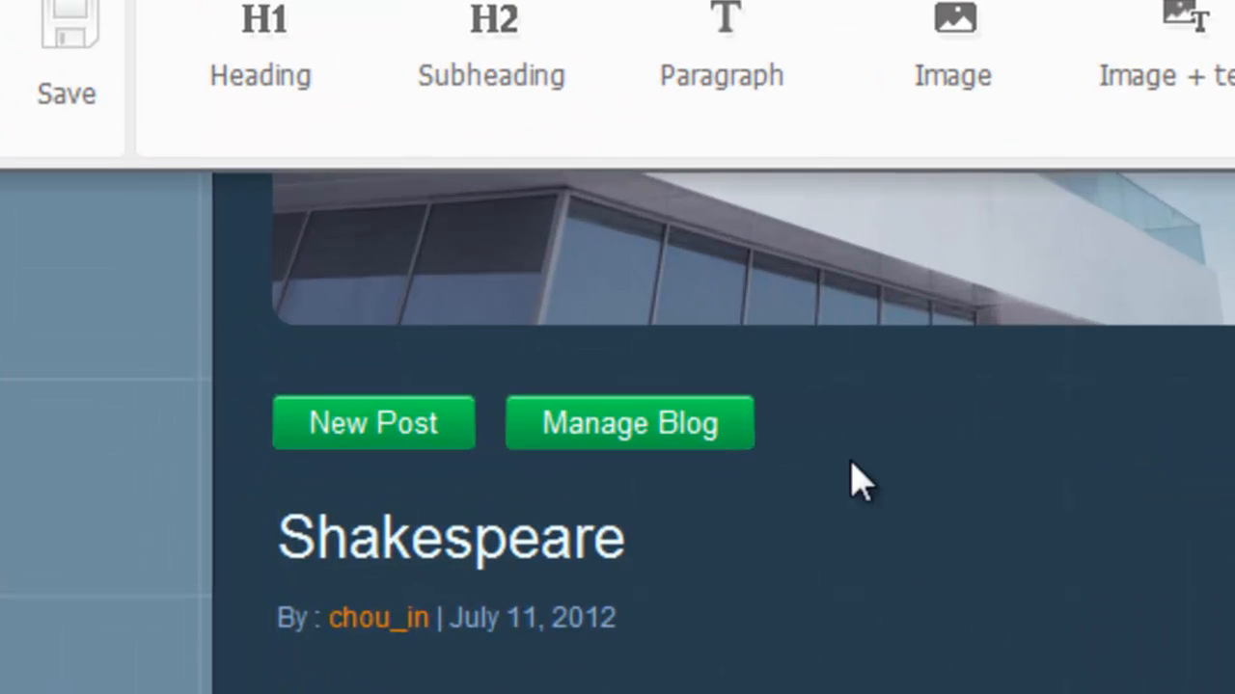
{"action": "mouse_move", "coordinate": [636, 425]}
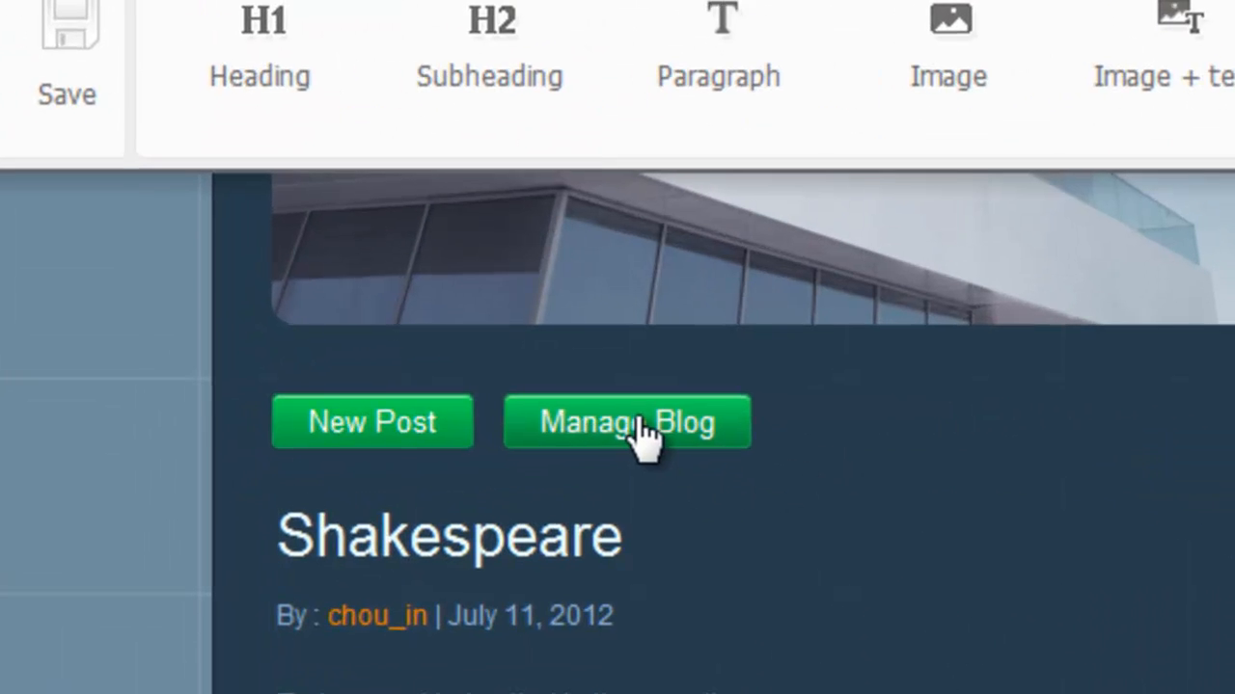
Step: Go to Manage Blog to show the BlackBoard blog's settings page
{"action": "left_click", "coordinate": [625, 422]}
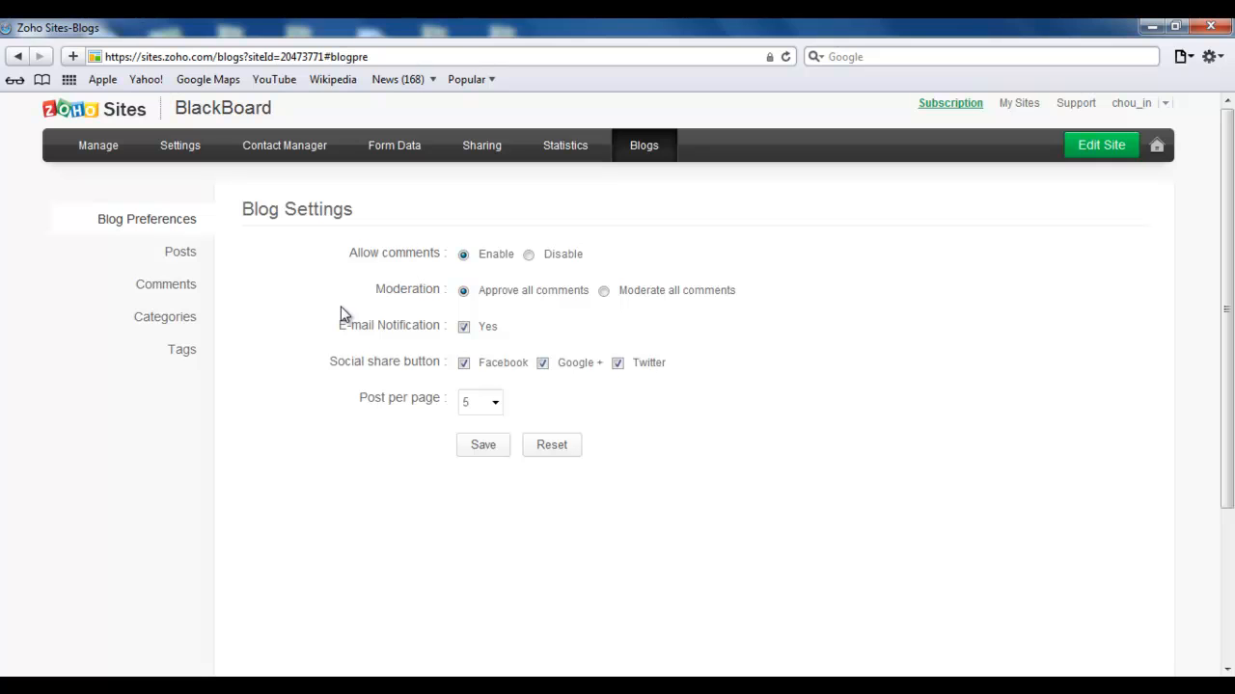
{"action": "mouse_move", "coordinate": [295, 439]}
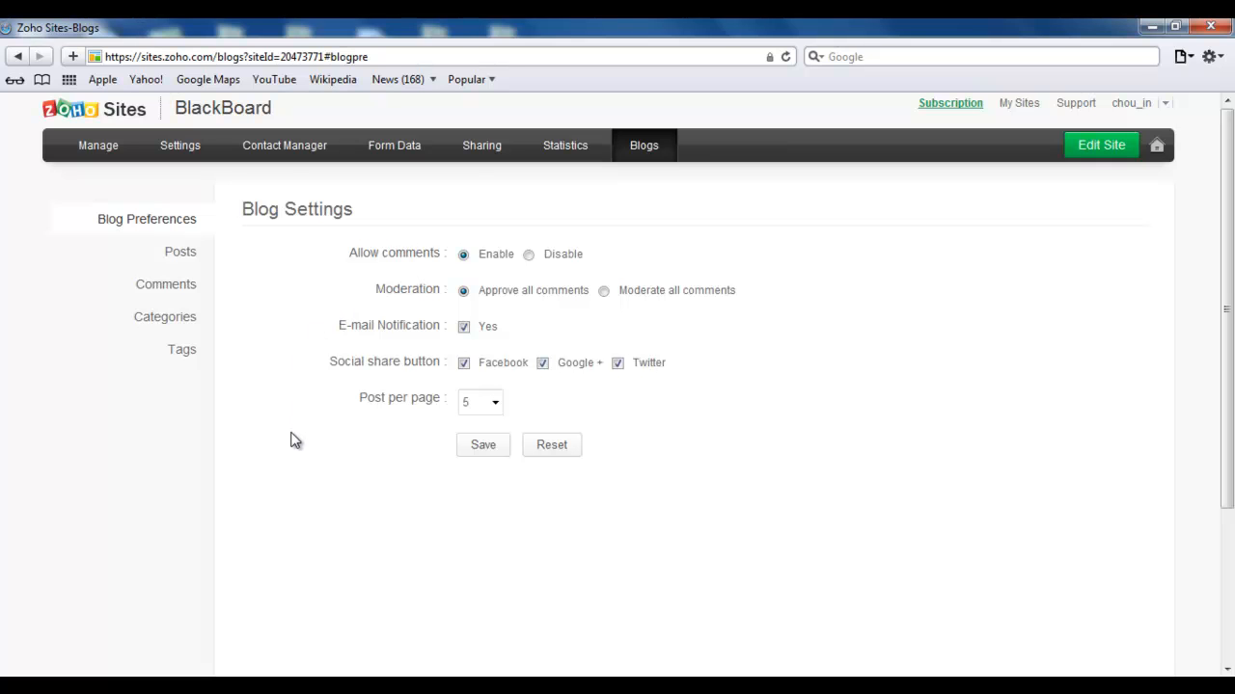
{"action": "mouse_move", "coordinate": [214, 310]}
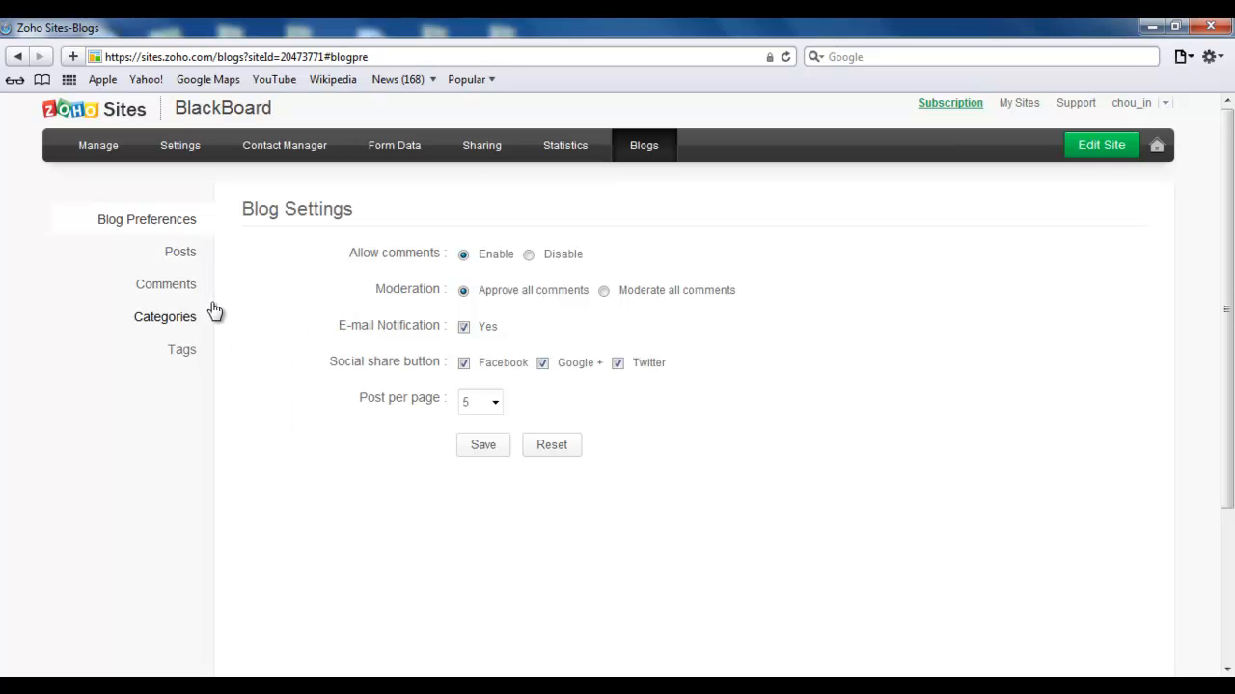
{"action": "mouse_move", "coordinate": [239, 390]}
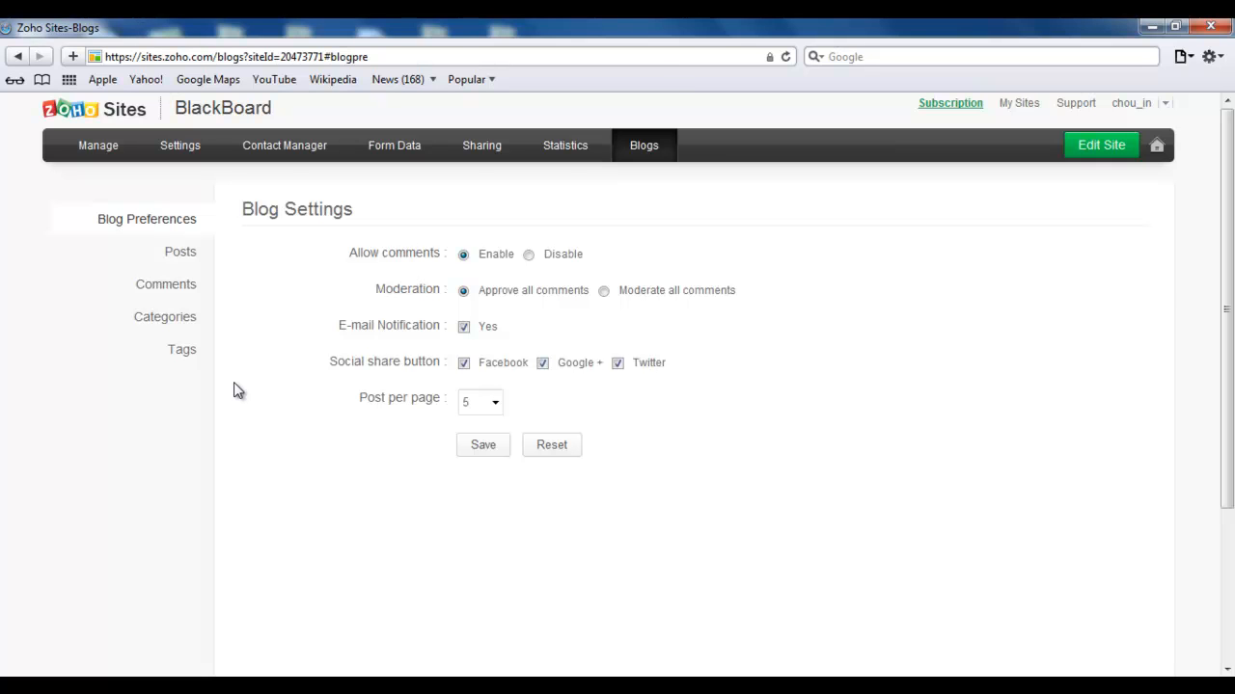
{"action": "mouse_move", "coordinate": [210, 404]}
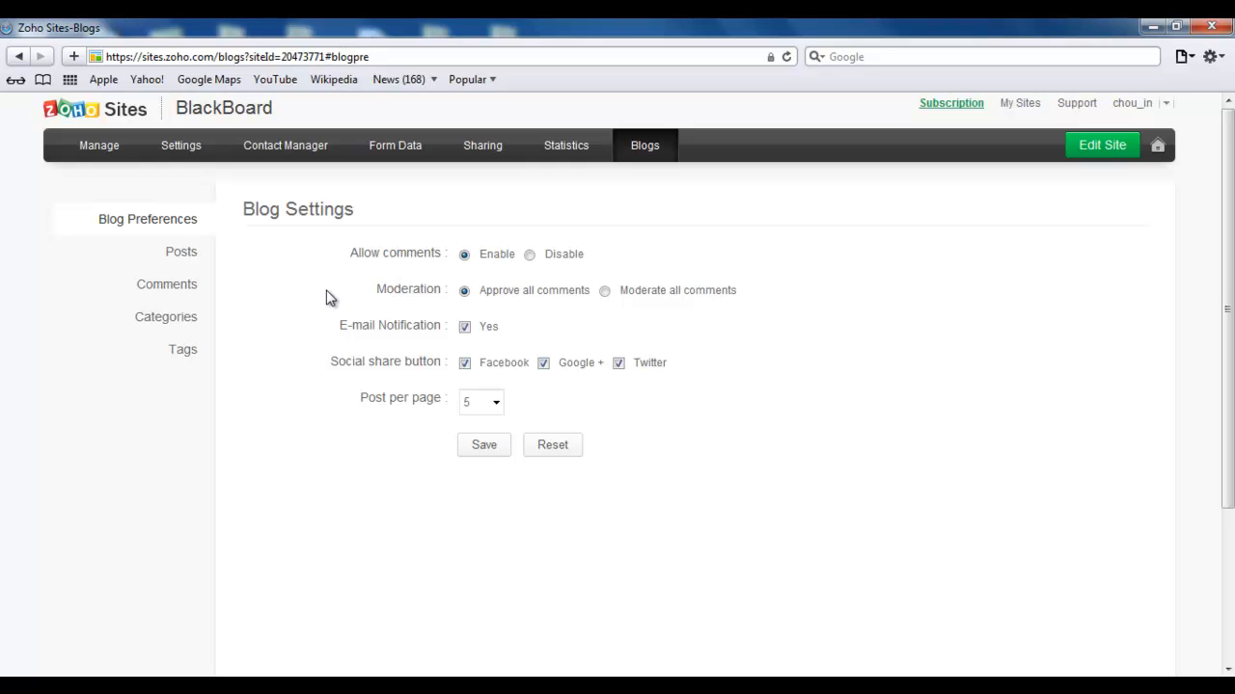
{"action": "mouse_move", "coordinate": [513, 407]}
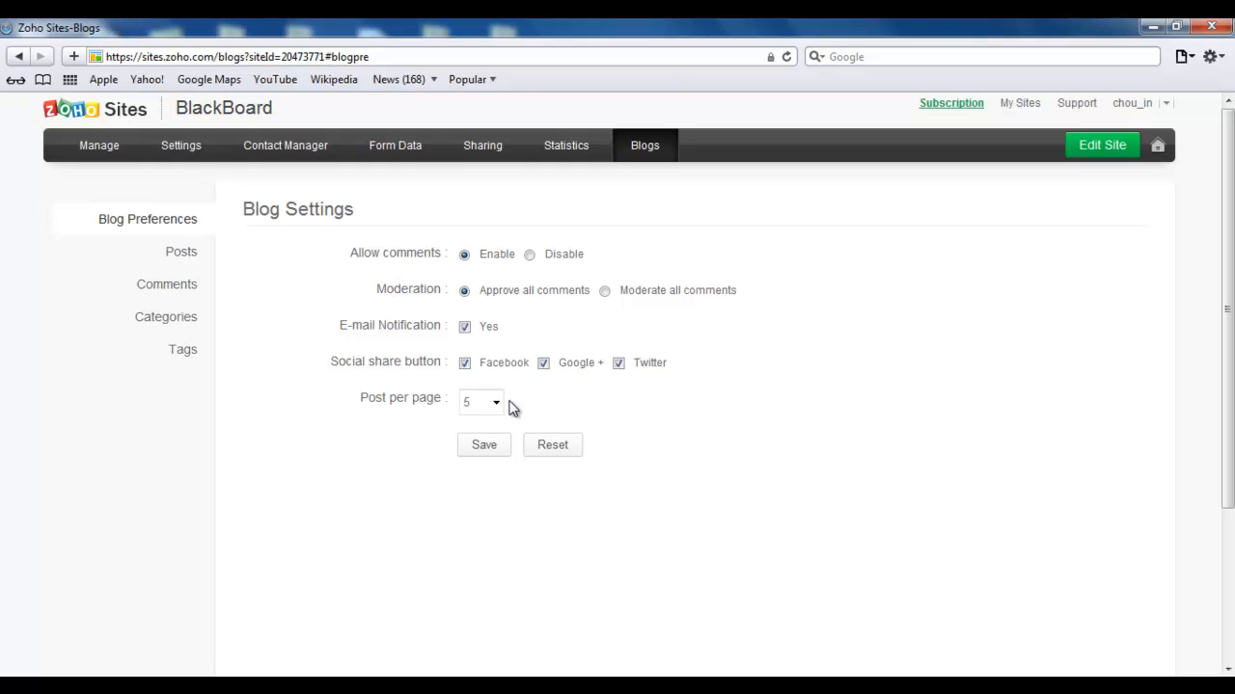
Step: Set 10 posts per page in the blog settings and show the Posts list
{"action": "left_click", "coordinate": [481, 403]}
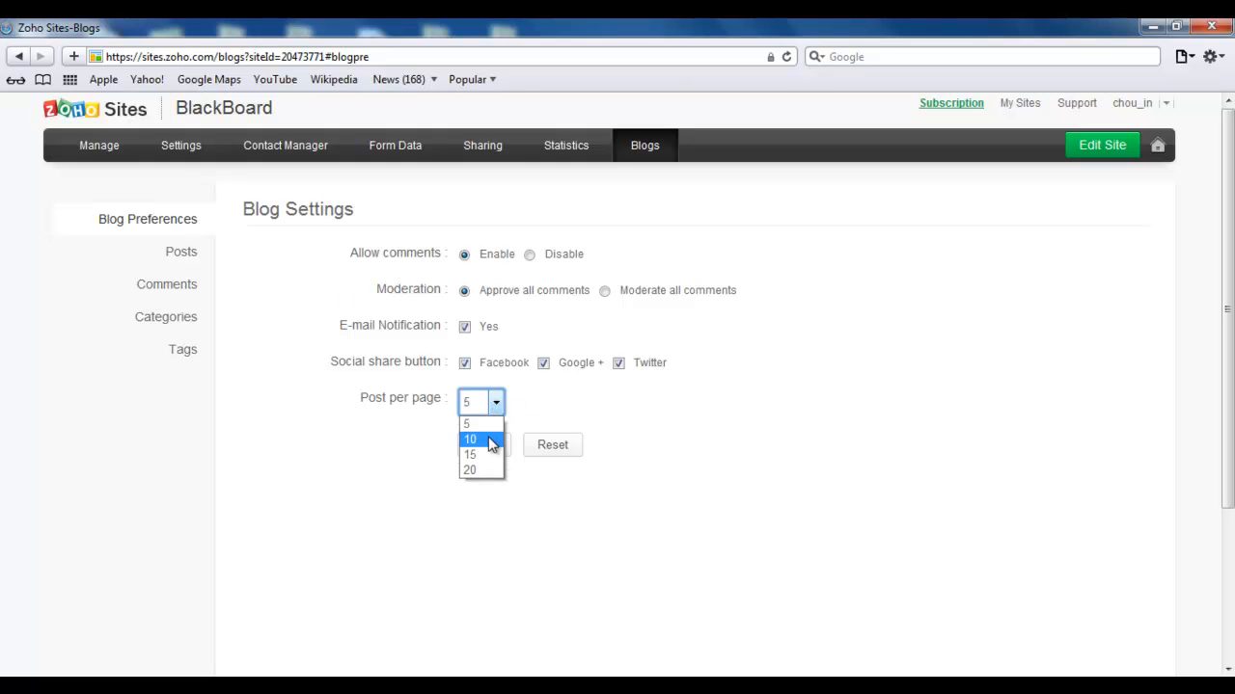
{"action": "left_click", "coordinate": [470, 440]}
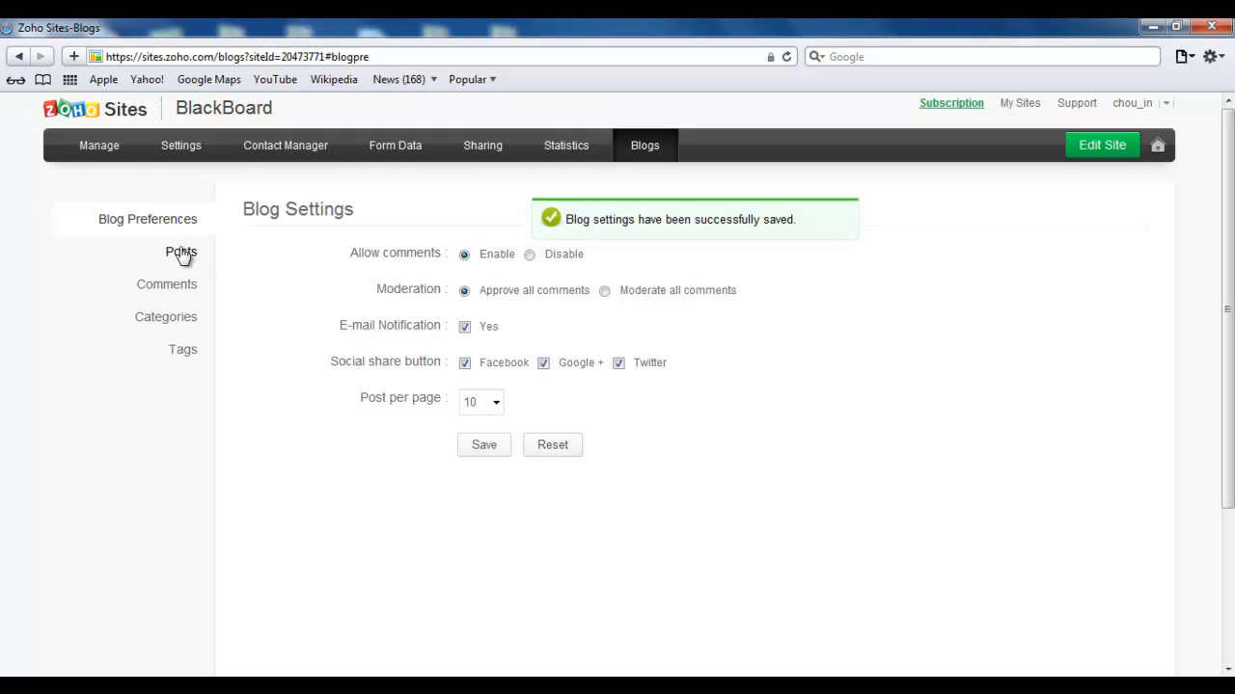
{"action": "left_click", "coordinate": [182, 251]}
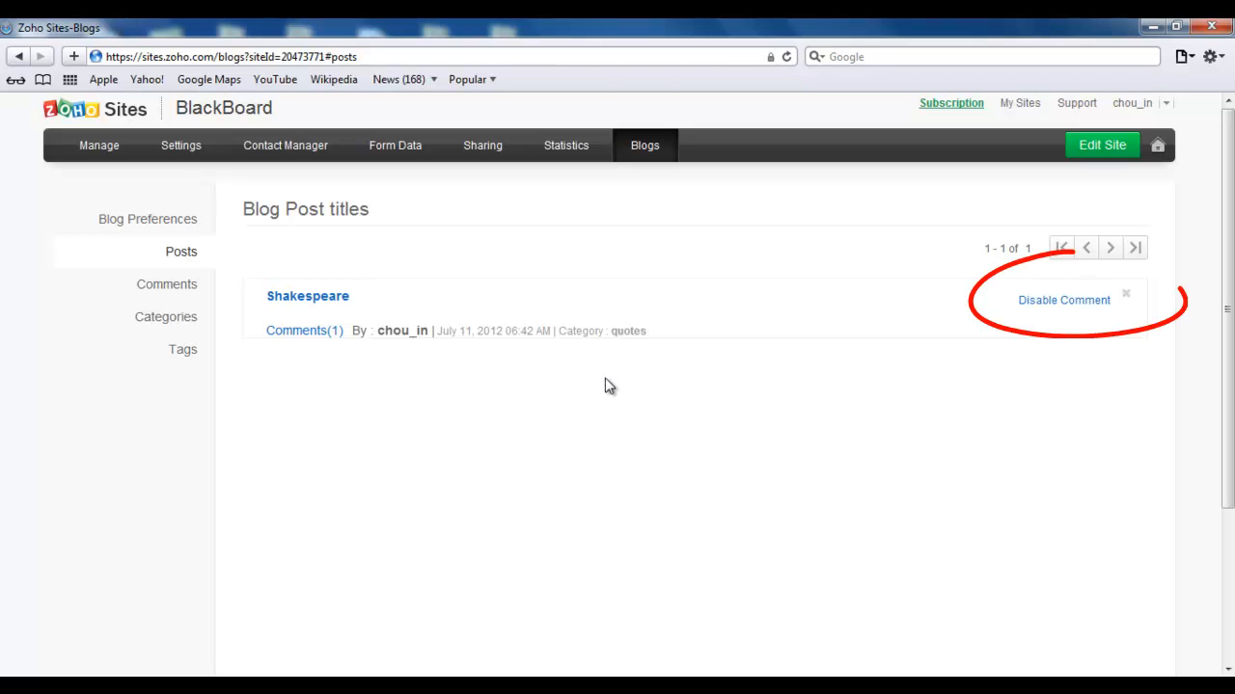
{"action": "mouse_move", "coordinate": [1109, 307]}
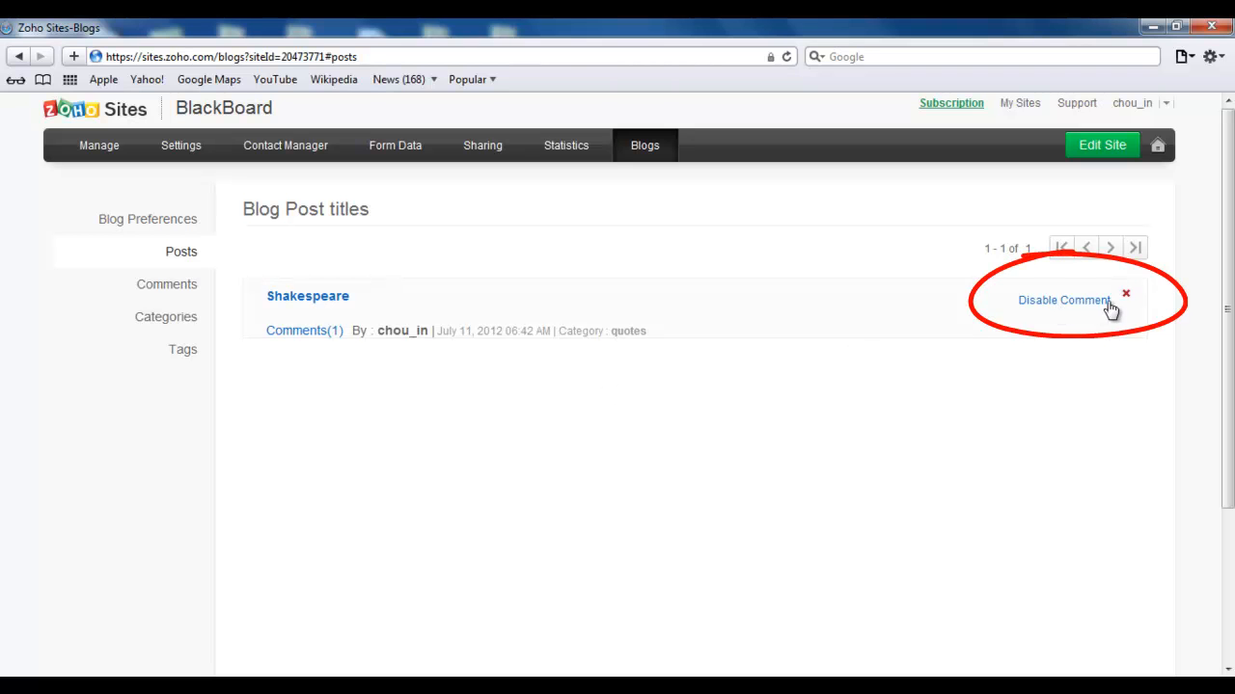
{"action": "mouse_move", "coordinate": [1126, 294]}
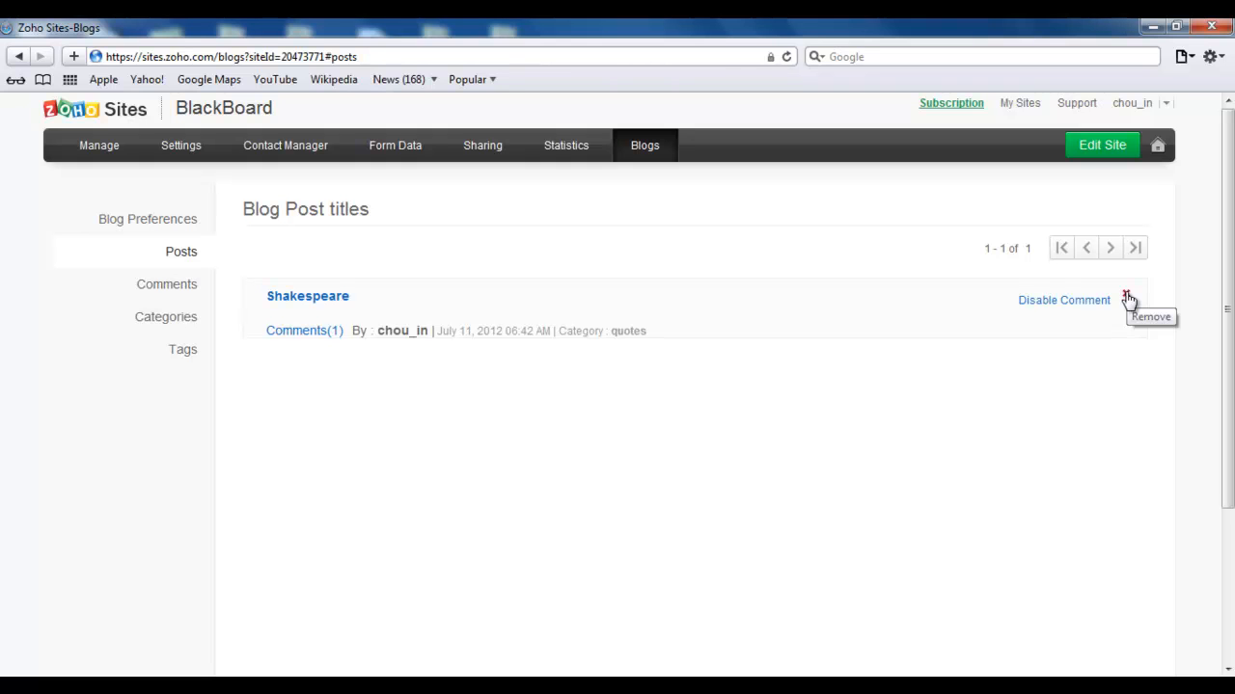
{"action": "mouse_move", "coordinate": [1026, 318]}
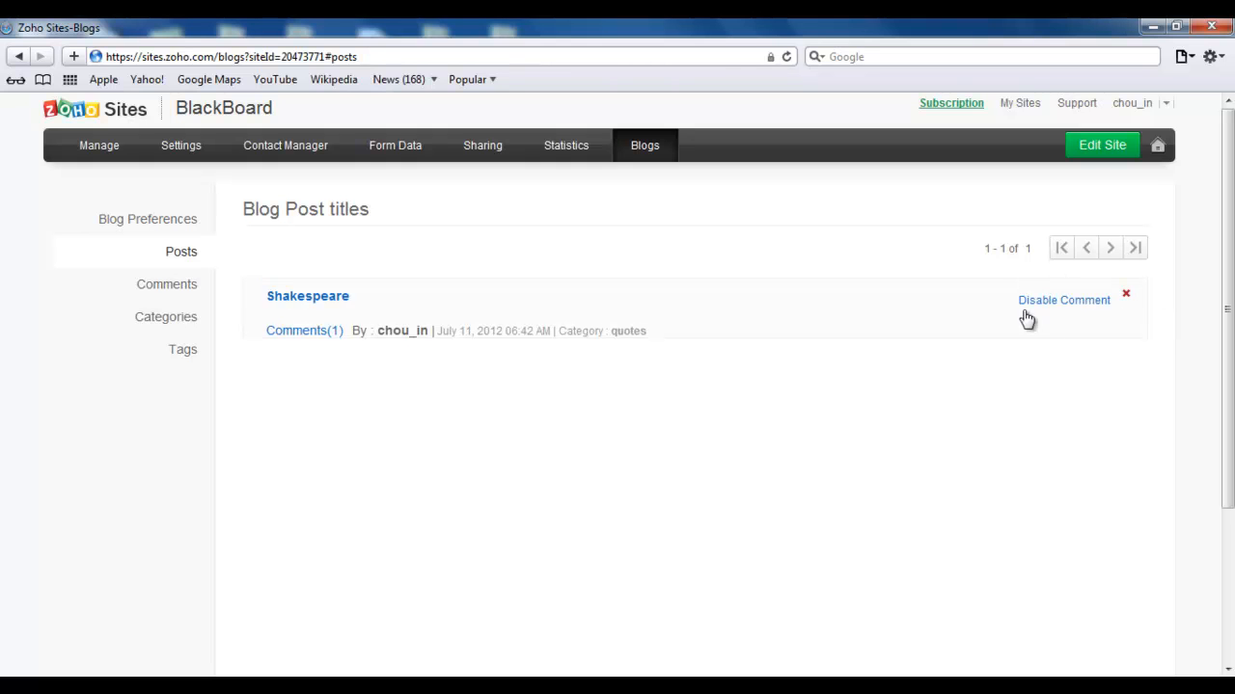
Step: Show the Manage Comments page listing alia's 'nice post' comment
{"action": "left_click", "coordinate": [165, 284]}
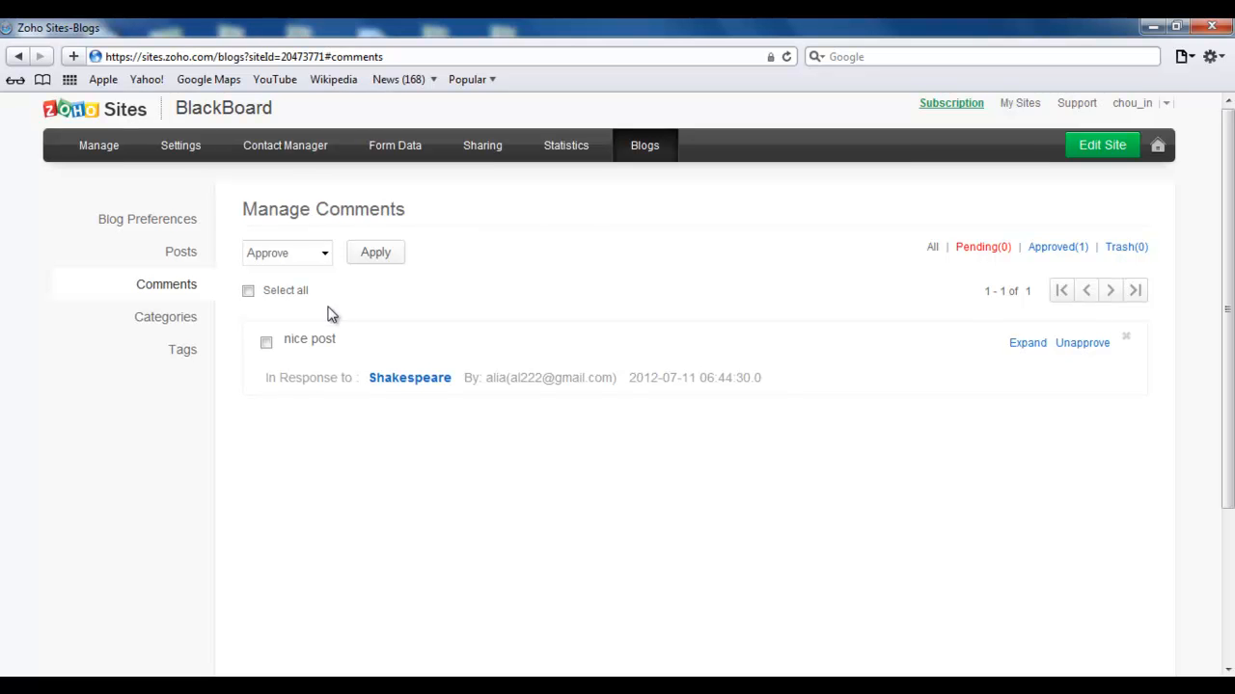
Step: Select alia's 'nice post' comment and unapprove it
{"action": "left_click", "coordinate": [266, 344]}
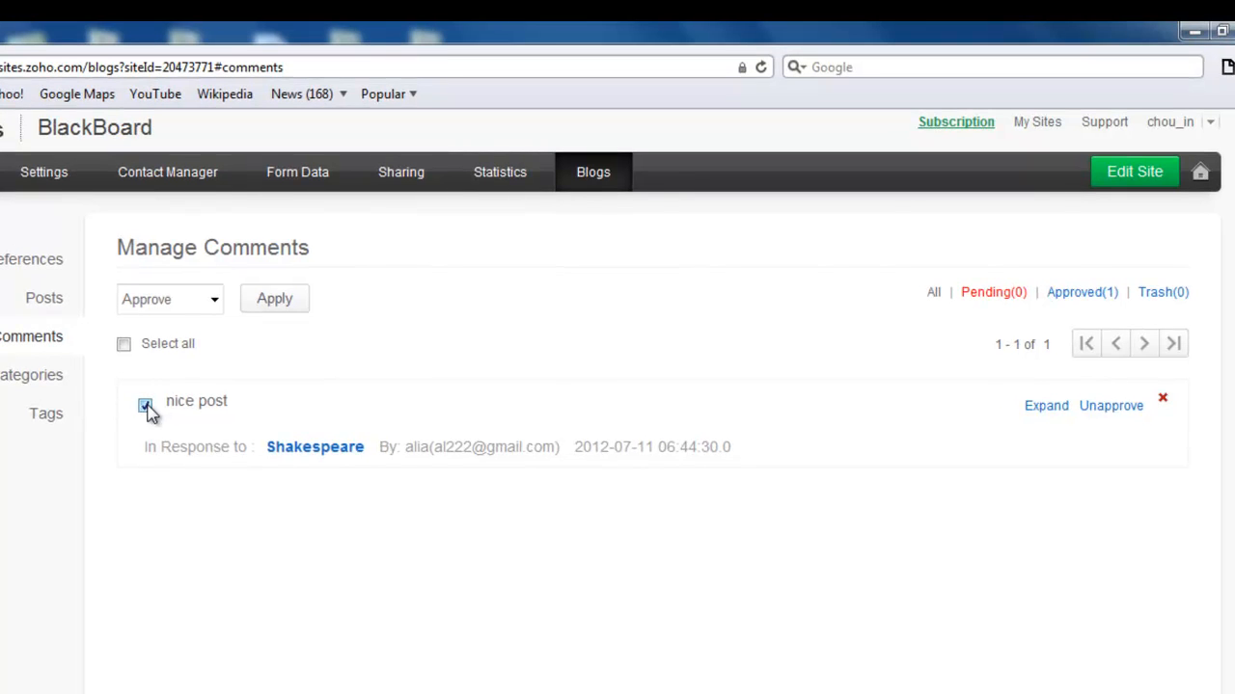
{"action": "left_click", "coordinate": [145, 405]}
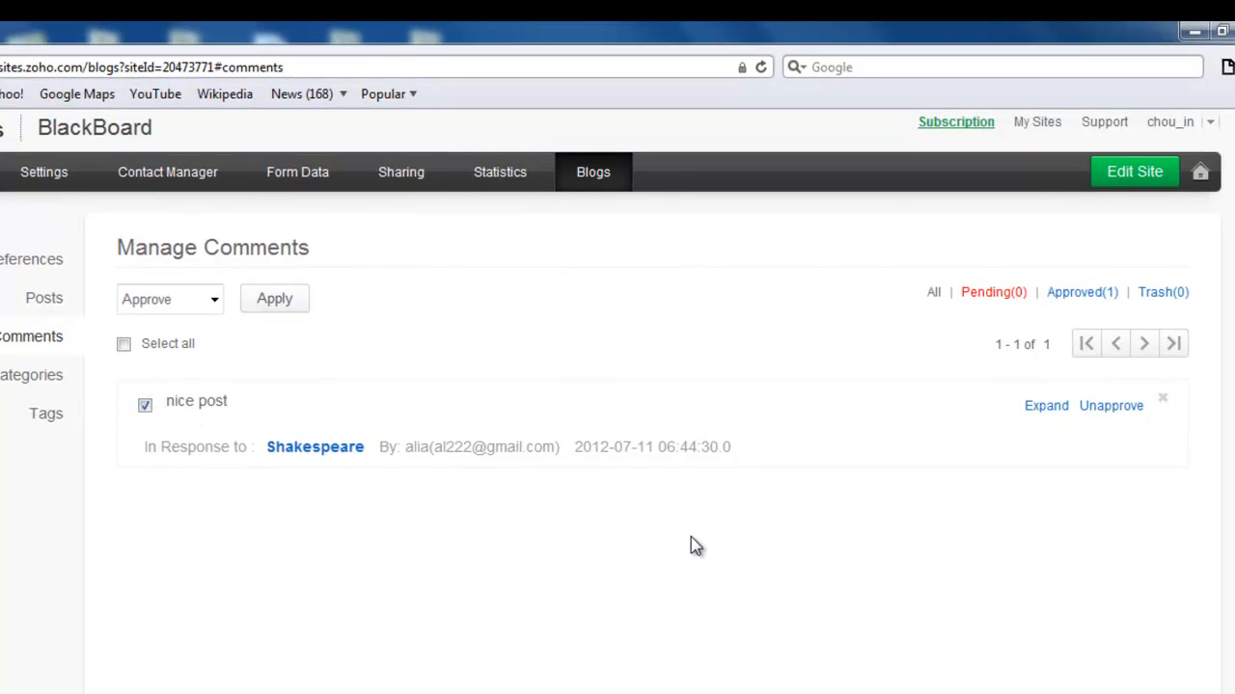
{"action": "mouse_move", "coordinate": [770, 540]}
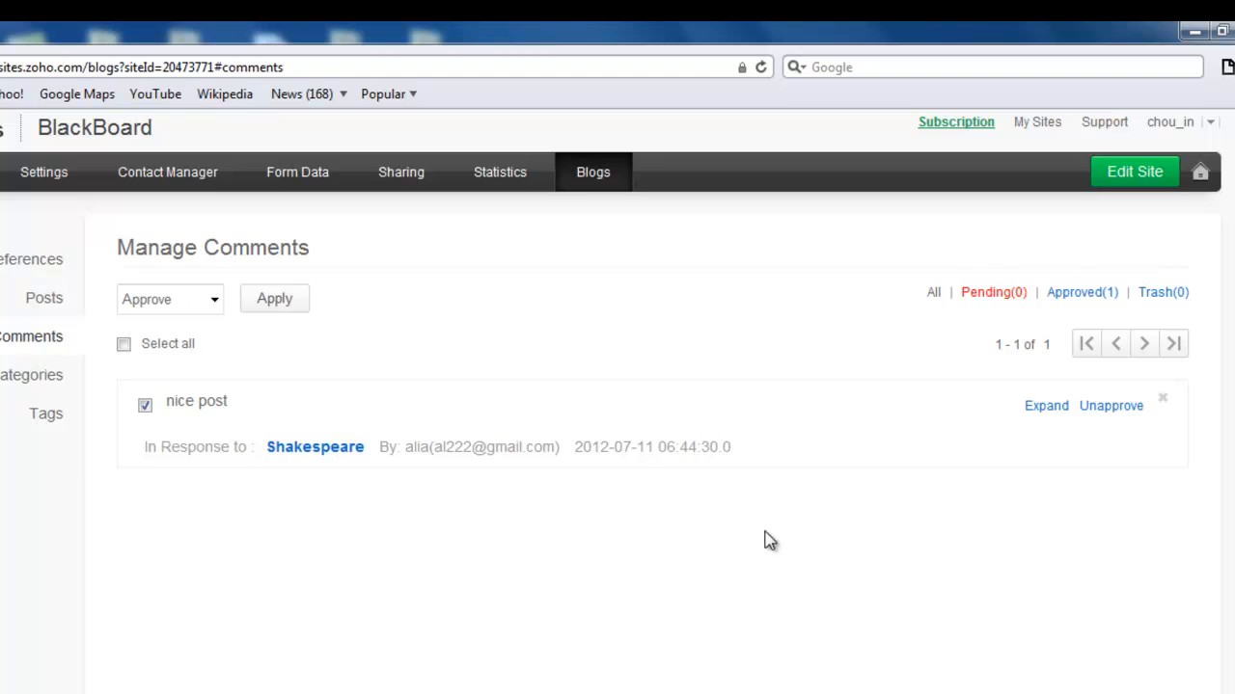
{"action": "mouse_move", "coordinate": [1111, 405]}
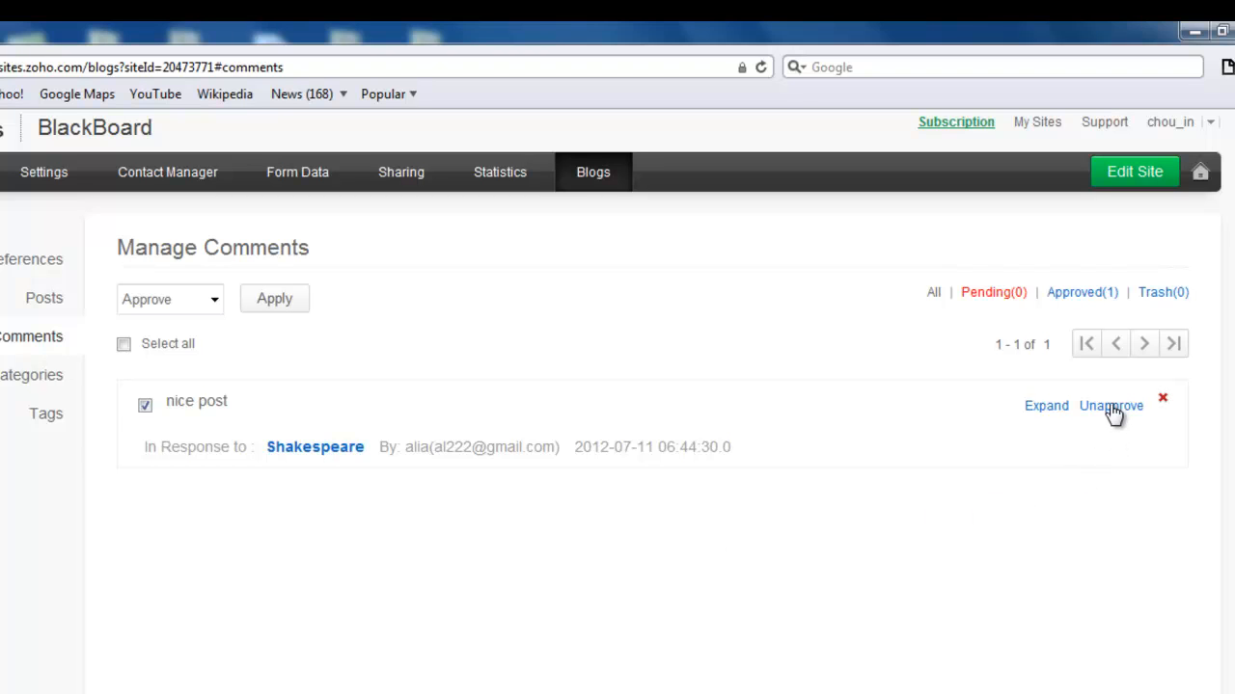
{"action": "left_click", "coordinate": [1112, 405]}
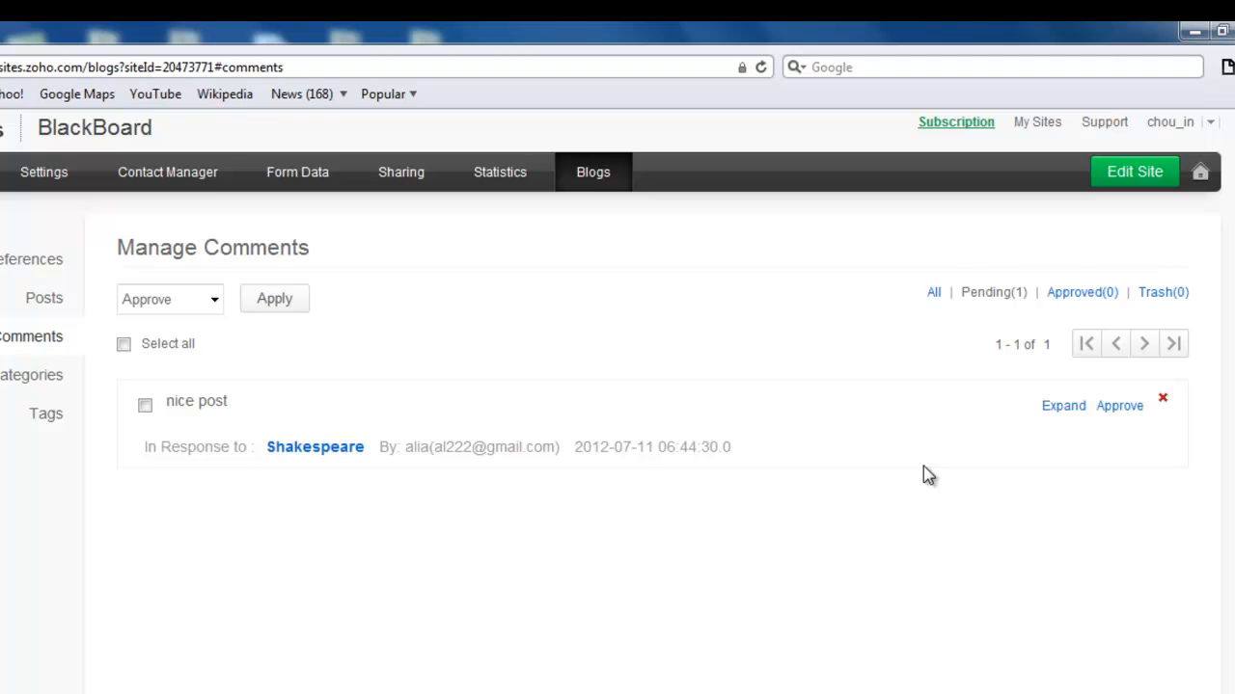
{"action": "mouse_move", "coordinate": [1015, 282]}
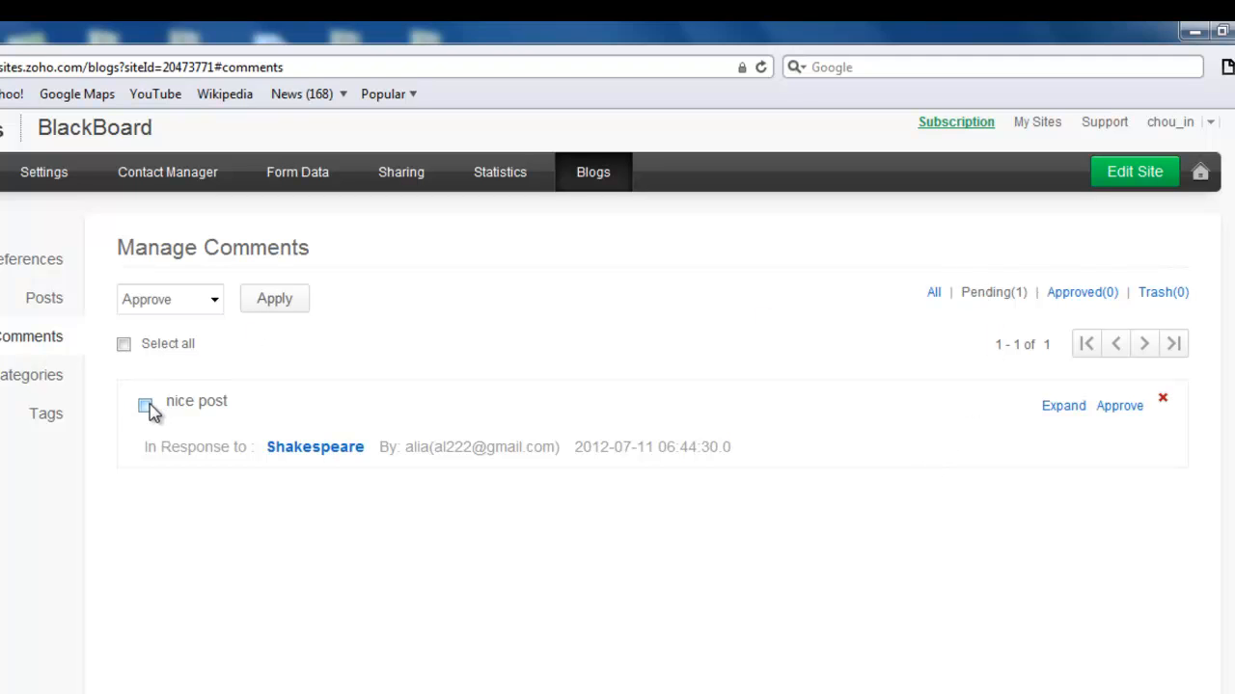
Step: Approve the pending comment again, then move on to the blog's Categories page
{"action": "left_click", "coordinate": [145, 405]}
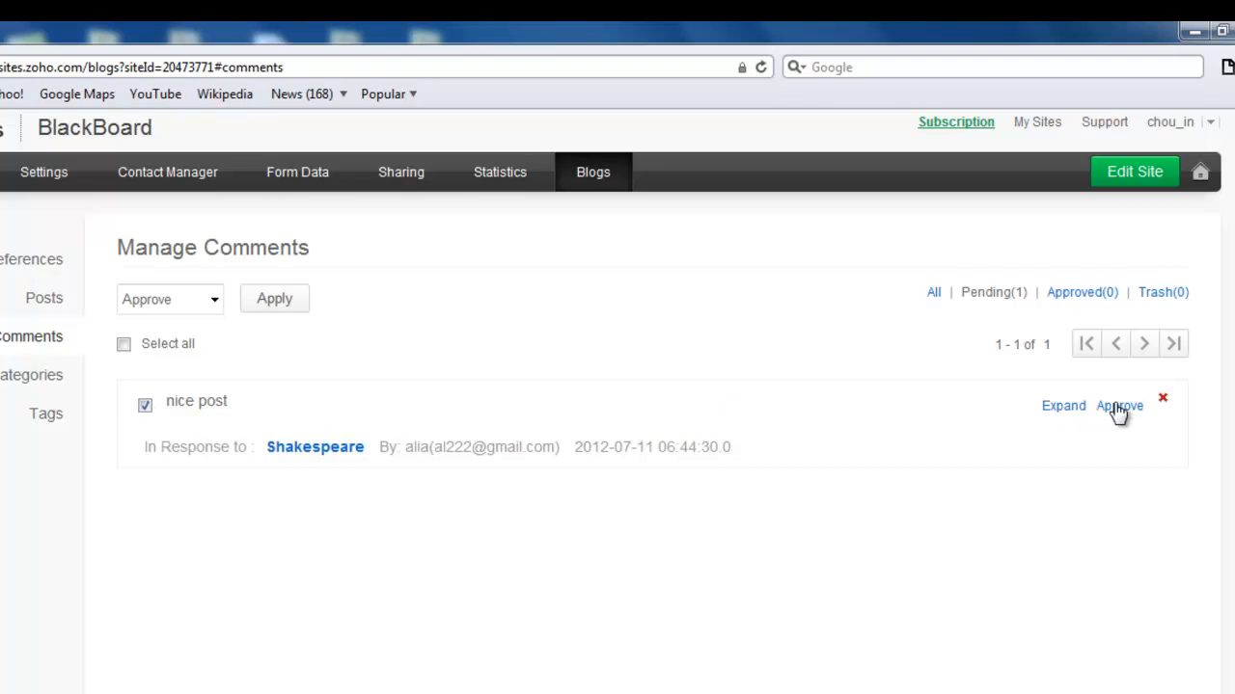
{"action": "left_click", "coordinate": [1119, 405]}
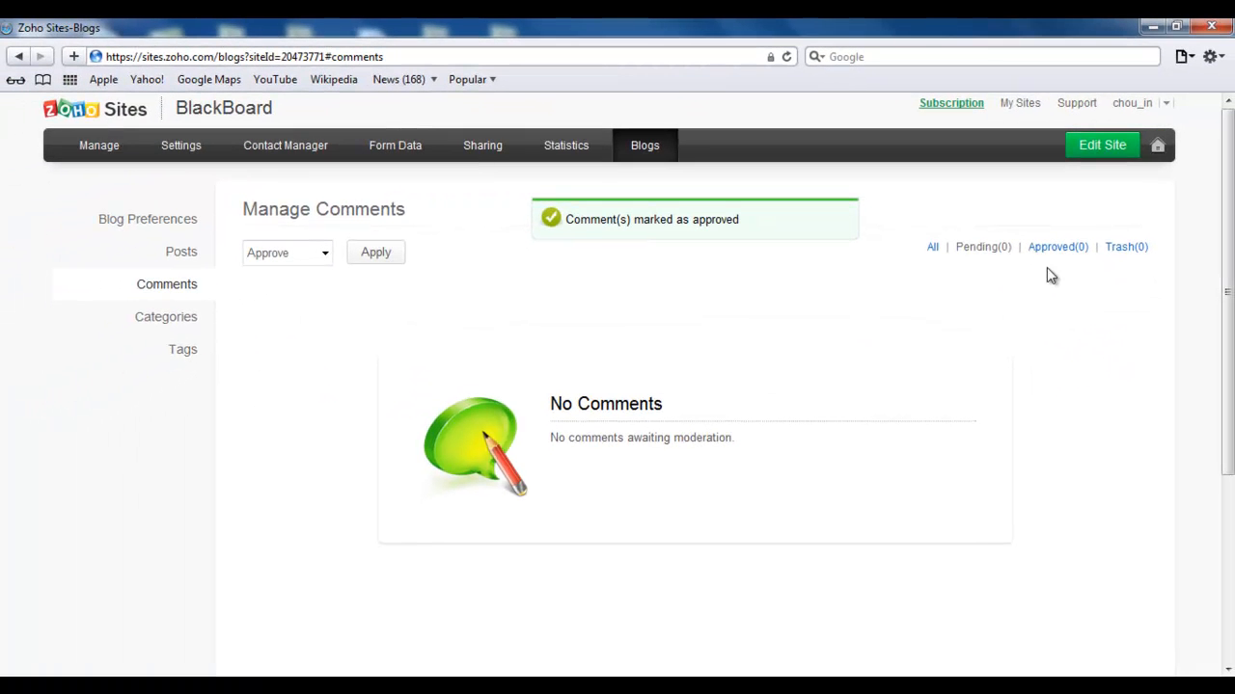
{"action": "left_click", "coordinate": [1057, 247]}
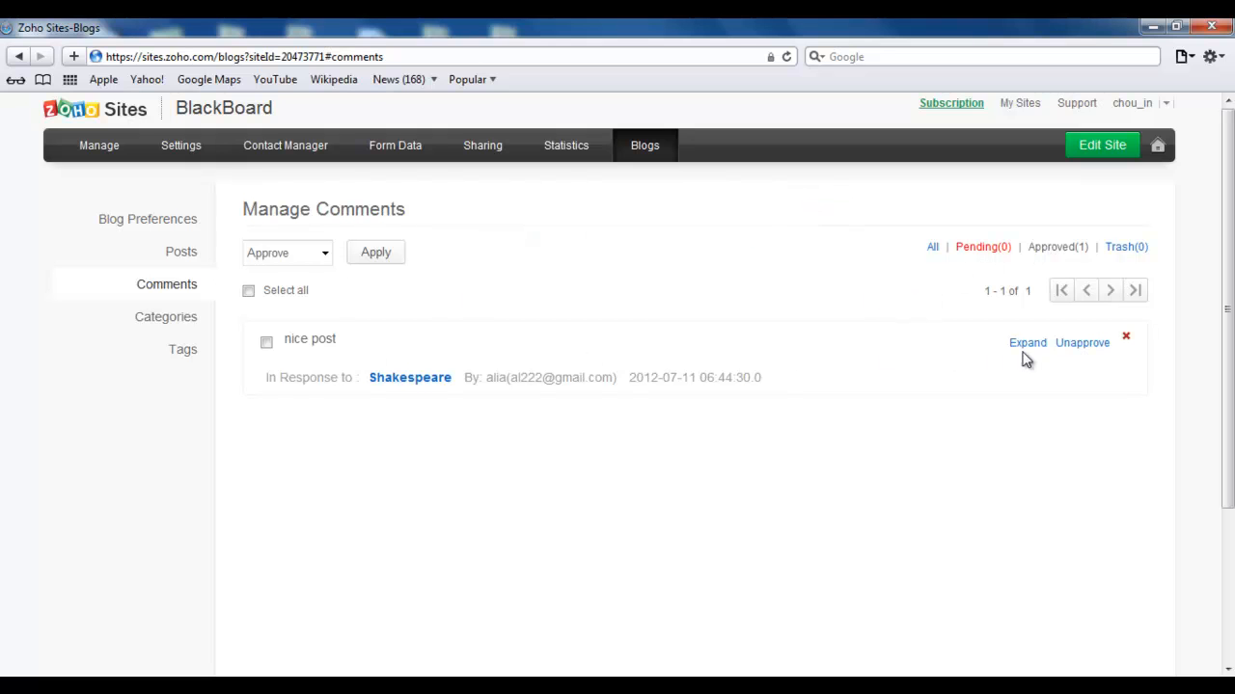
{"action": "left_click", "coordinate": [166, 316]}
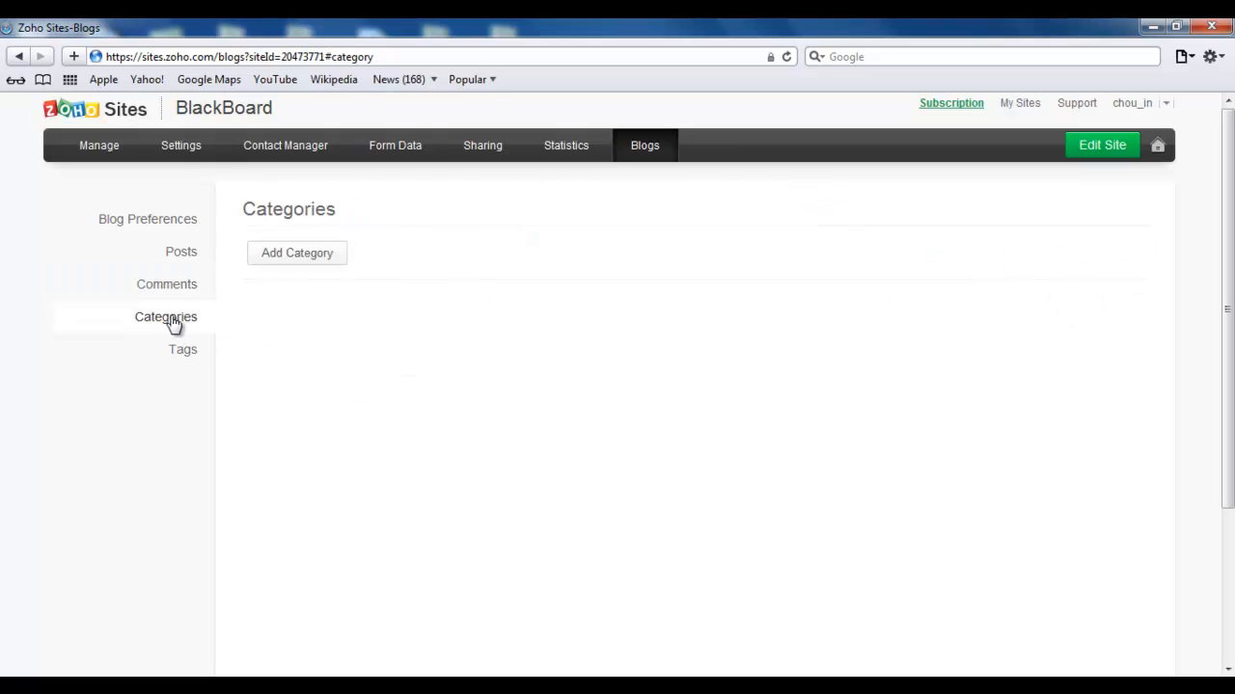
Step: Check the 'famous quotes' category, then show the Tags page listing quotes and shakespeare
{"action": "left_click", "coordinate": [298, 253]}
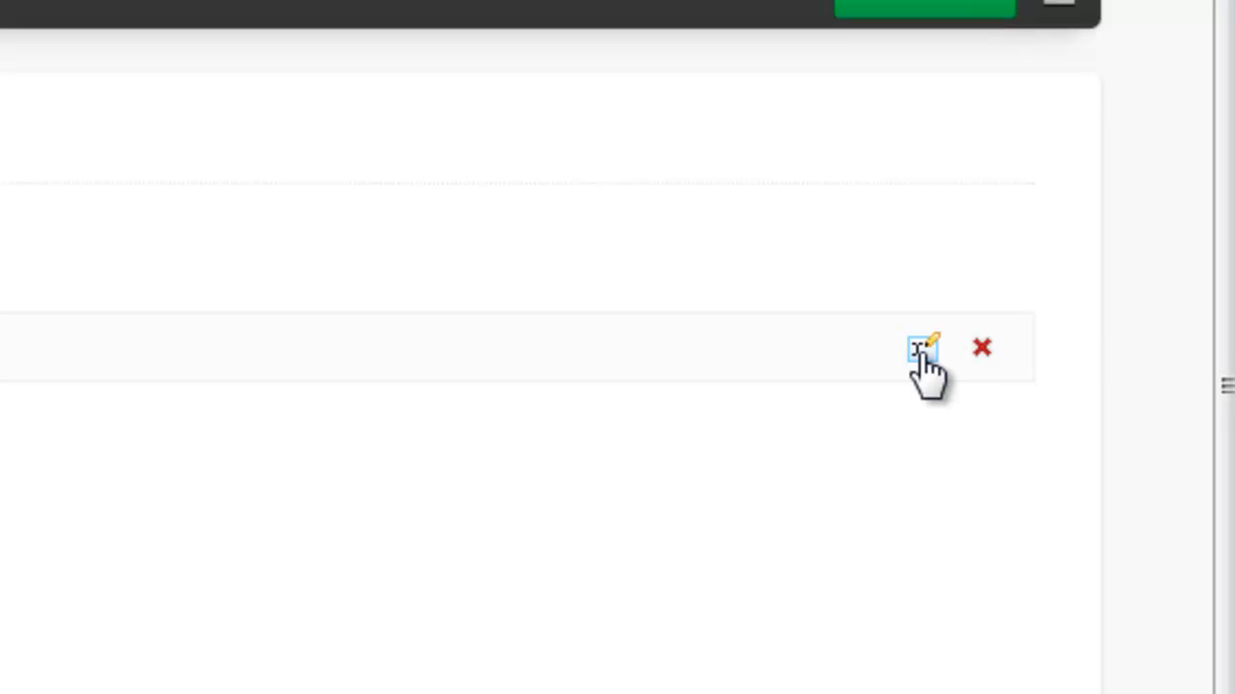
{"action": "mouse_move", "coordinate": [993, 363]}
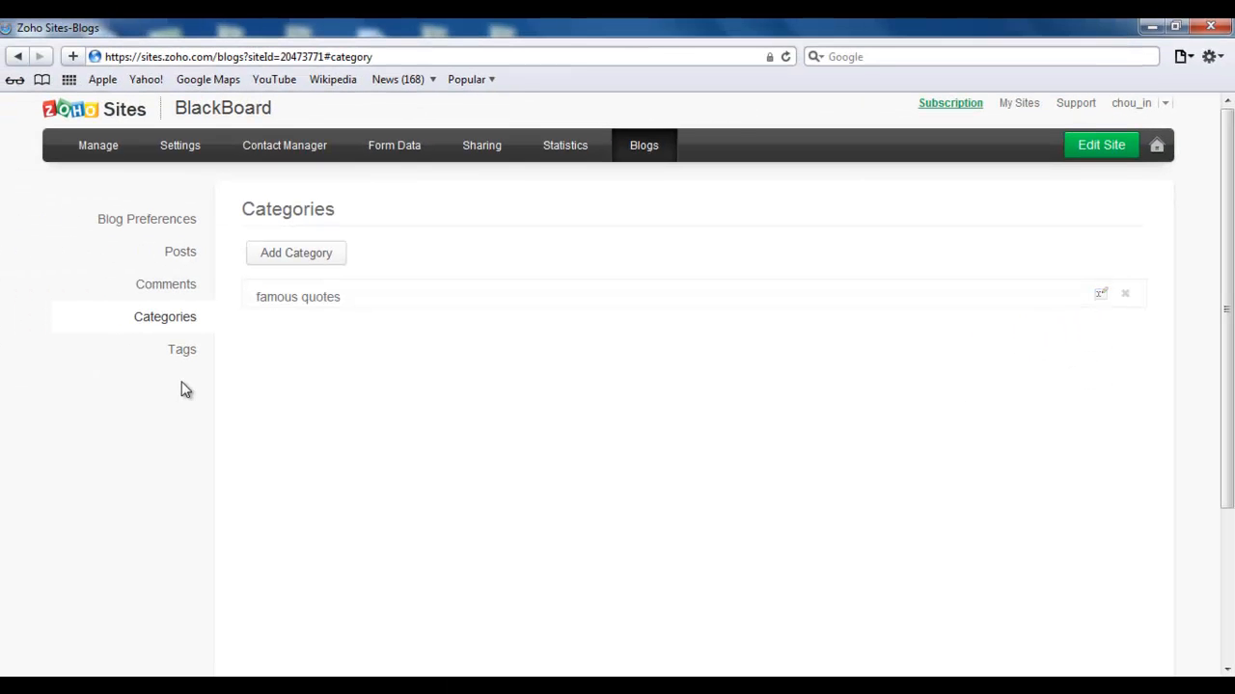
{"action": "left_click", "coordinate": [182, 349]}
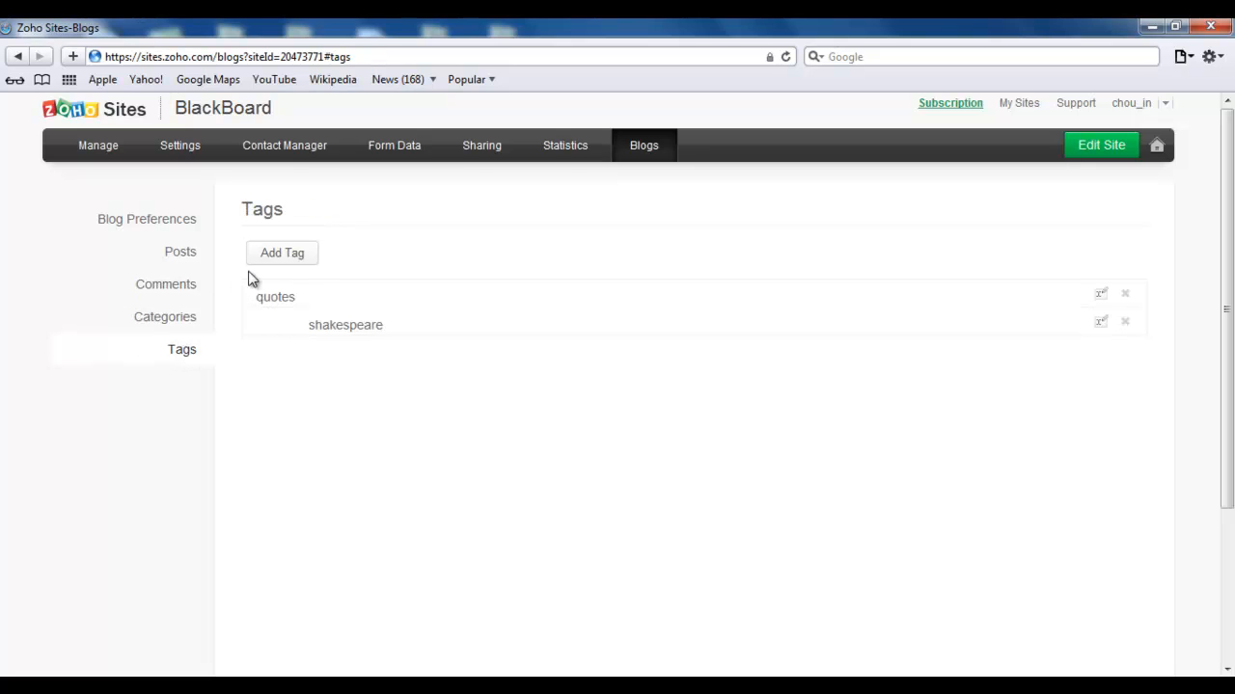
Step: Return to Blog Preferences showing comments enabled and 10 posts per page
{"action": "left_click", "coordinate": [146, 219]}
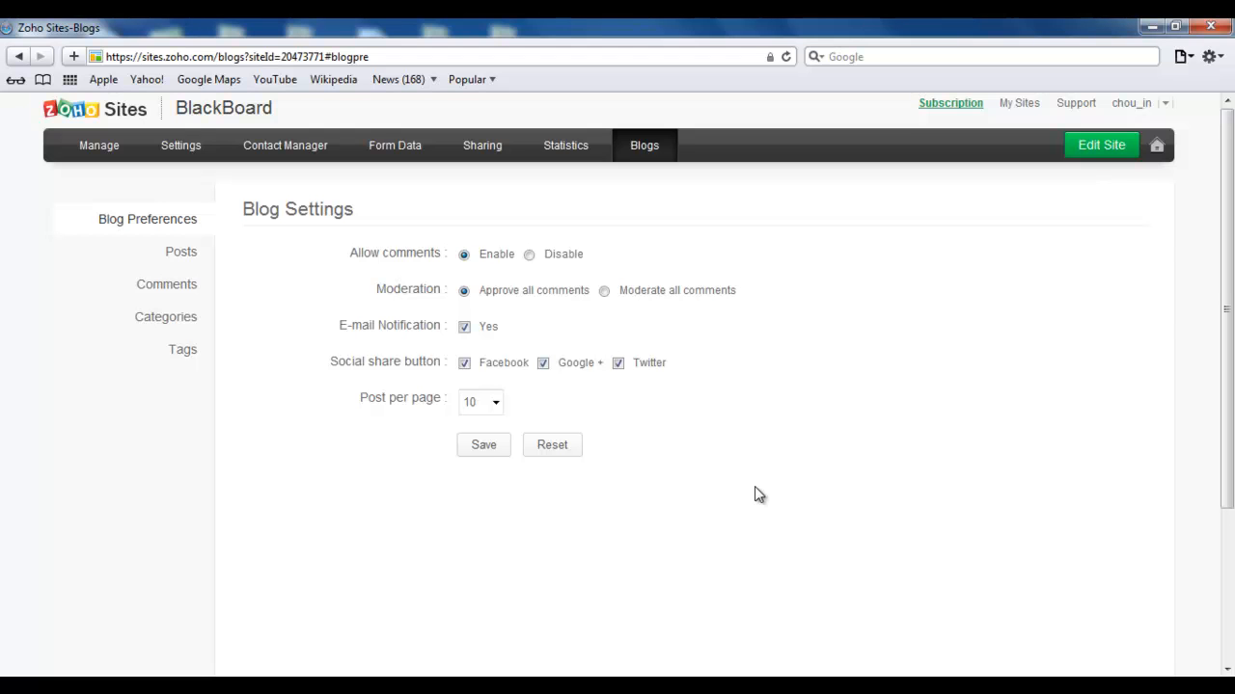
{"action": "mouse_move", "coordinate": [1102, 145]}
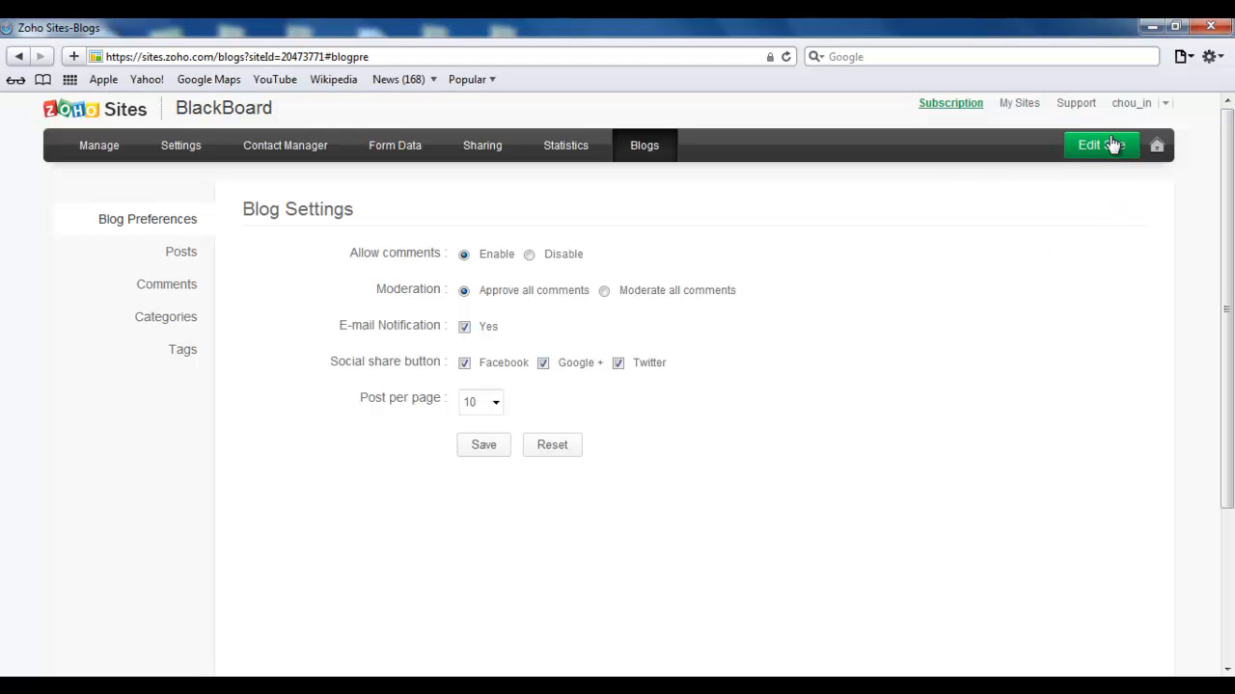
Step: From the site editor, show the Manage pages list via the wrench menu
{"action": "left_click", "coordinate": [1099, 145]}
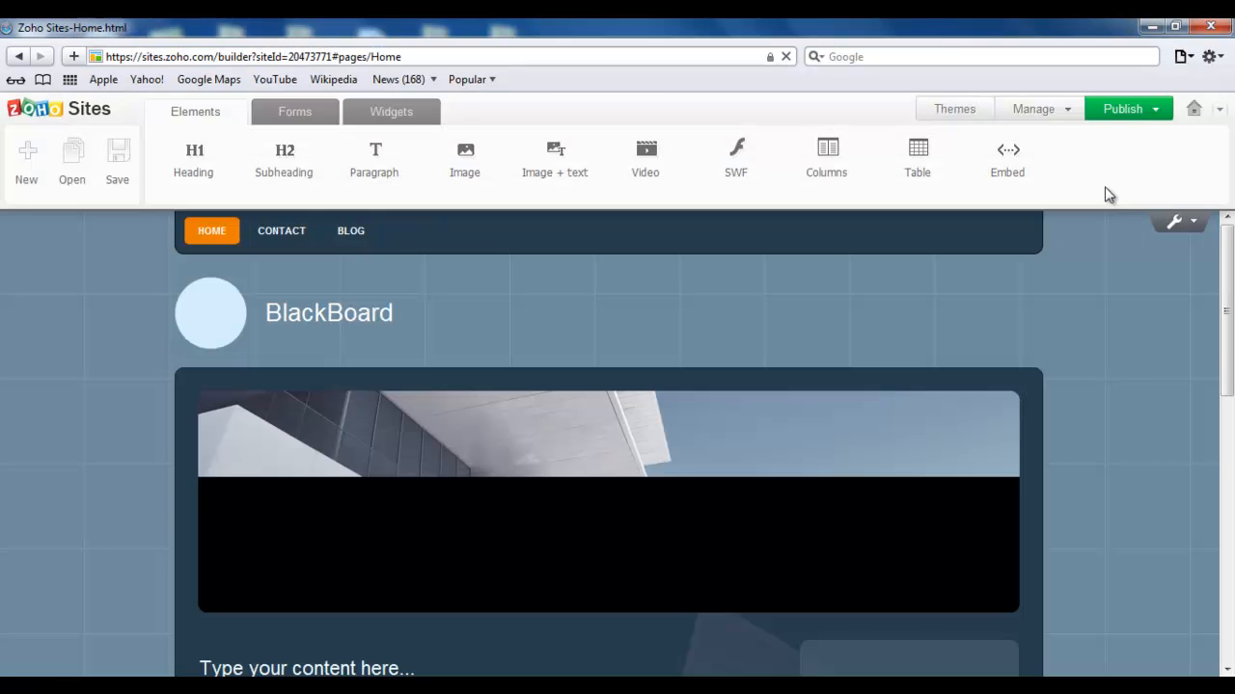
{"action": "left_click", "coordinate": [1173, 220]}
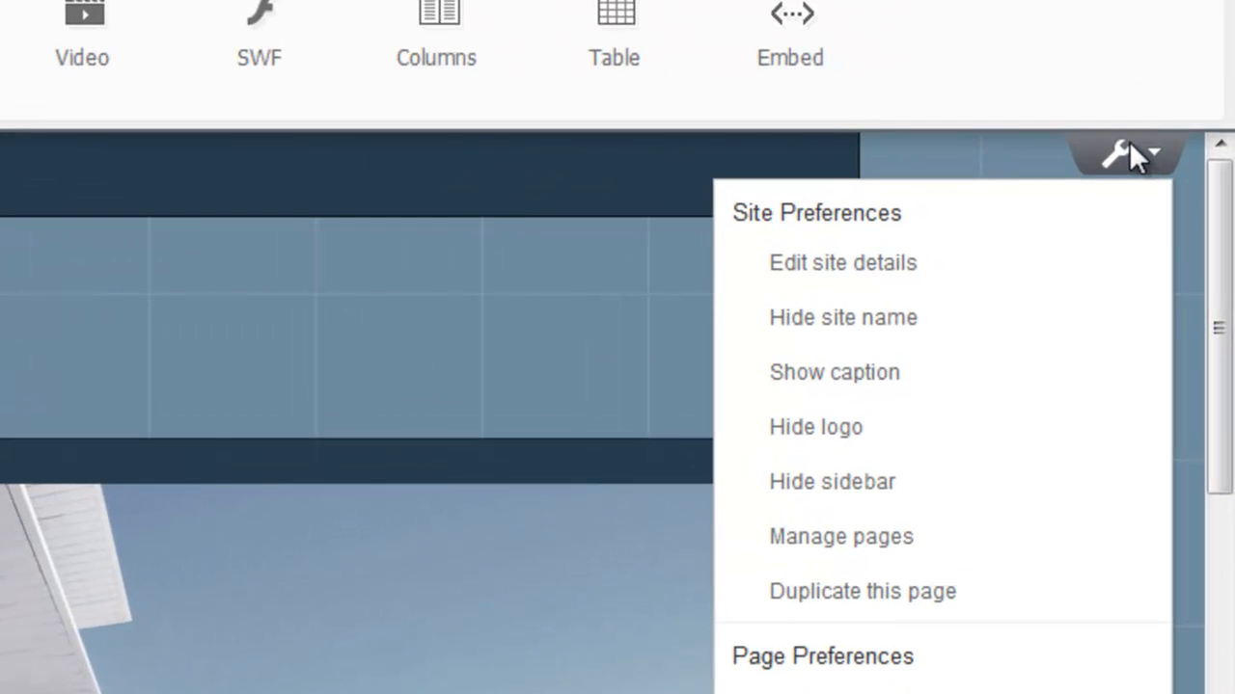
{"action": "mouse_move", "coordinate": [1129, 454]}
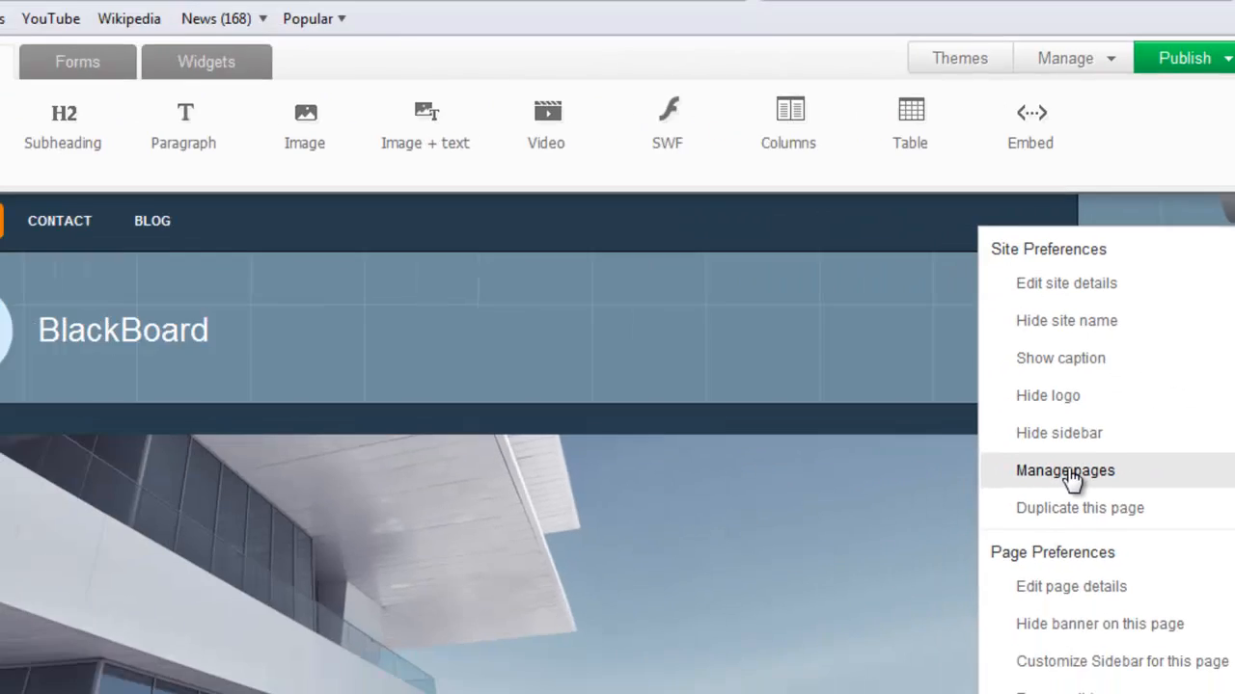
{"action": "left_click", "coordinate": [1065, 470]}
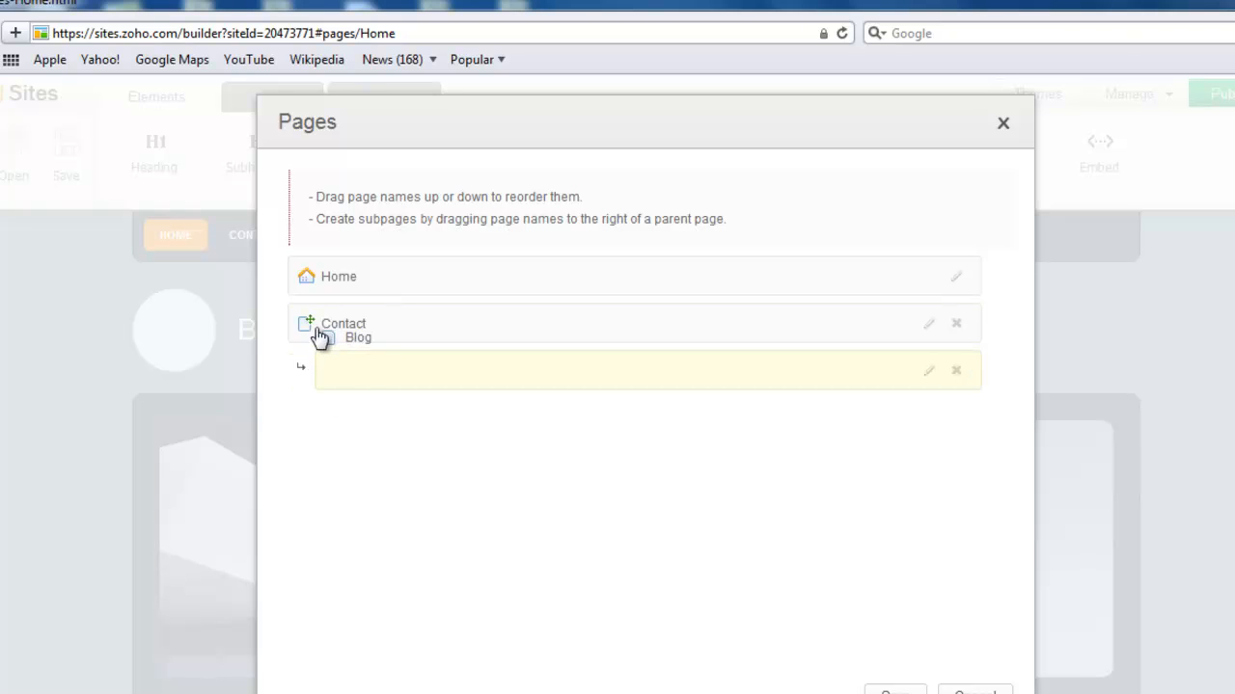
Step: Drag Blog above Home, save the page order, and view the published site
{"action": "left_click_drag", "start_coordinate": [357, 335], "coordinate": [341, 278]}
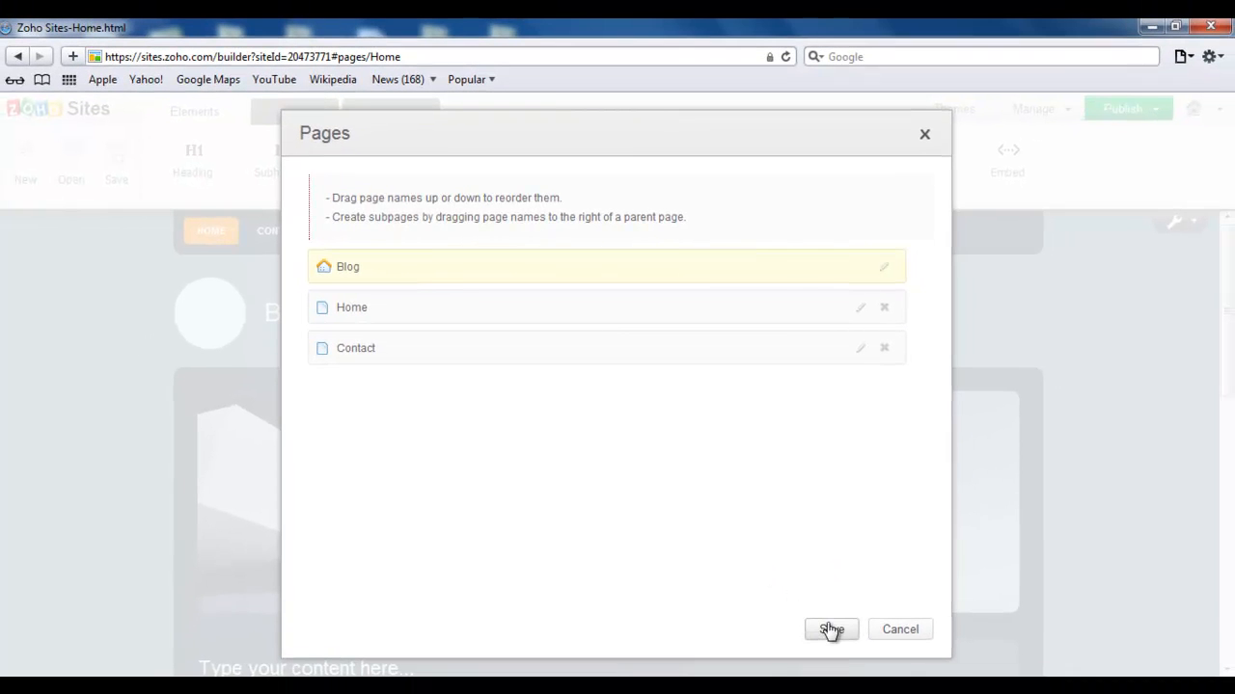
{"action": "left_click", "coordinate": [1123, 108]}
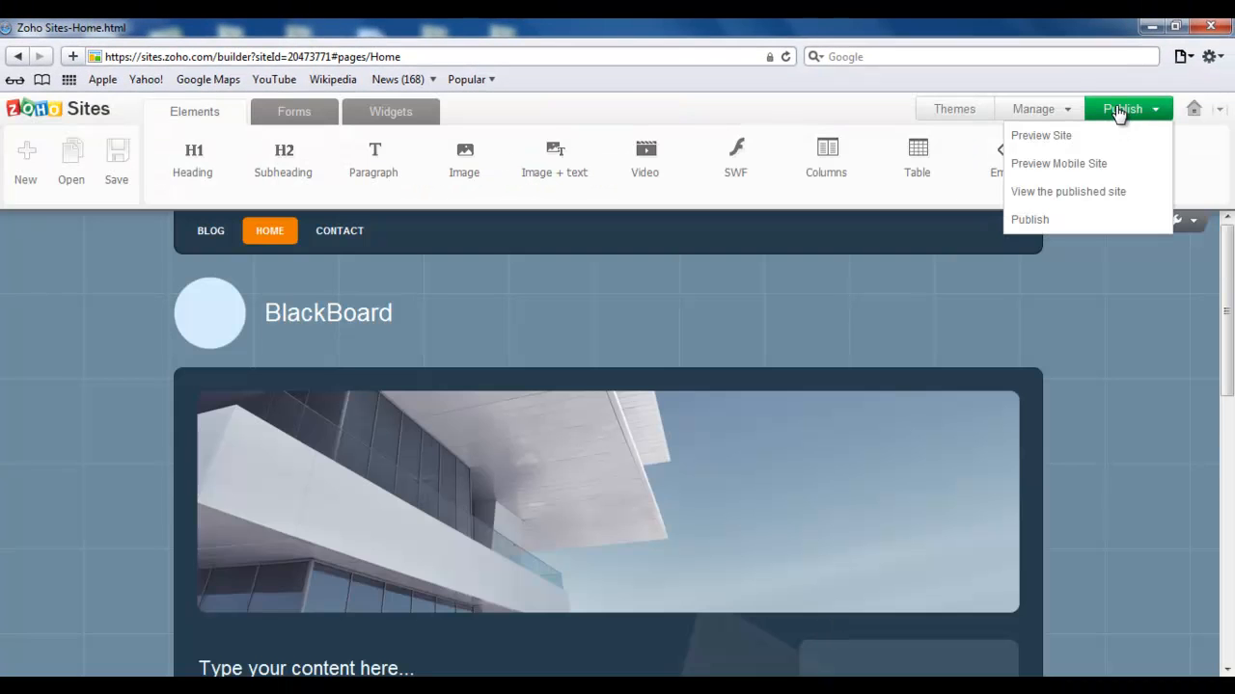
{"action": "left_click", "coordinate": [1068, 191]}
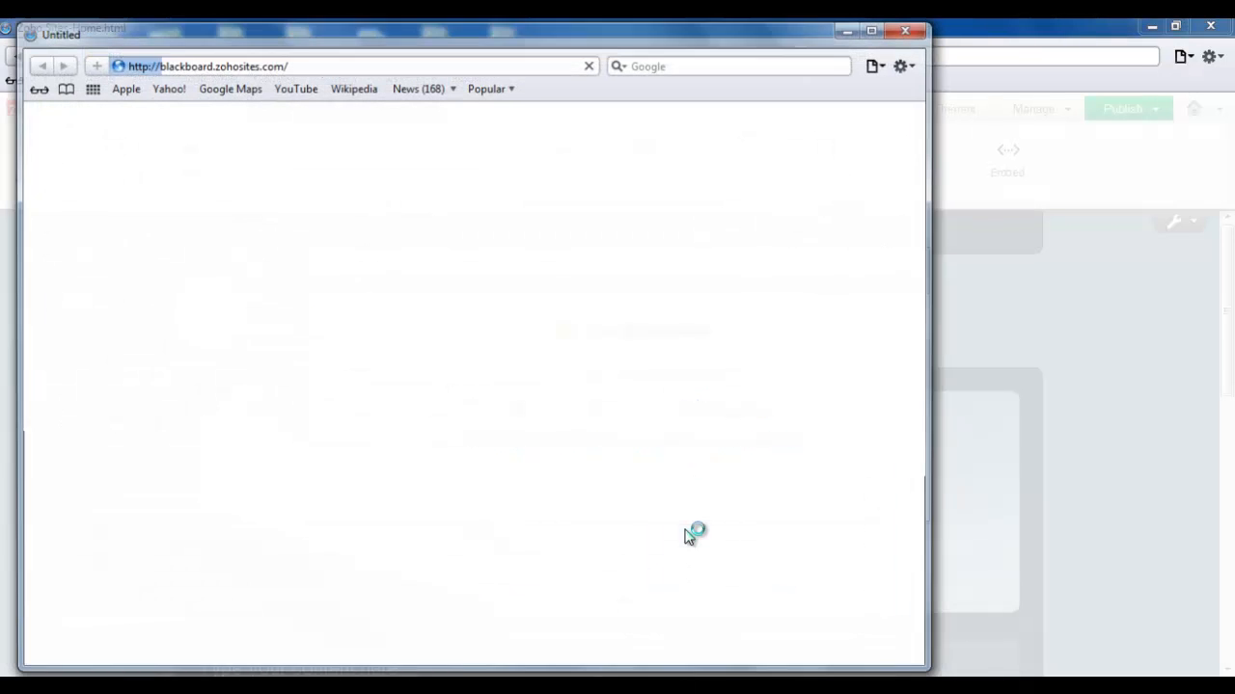